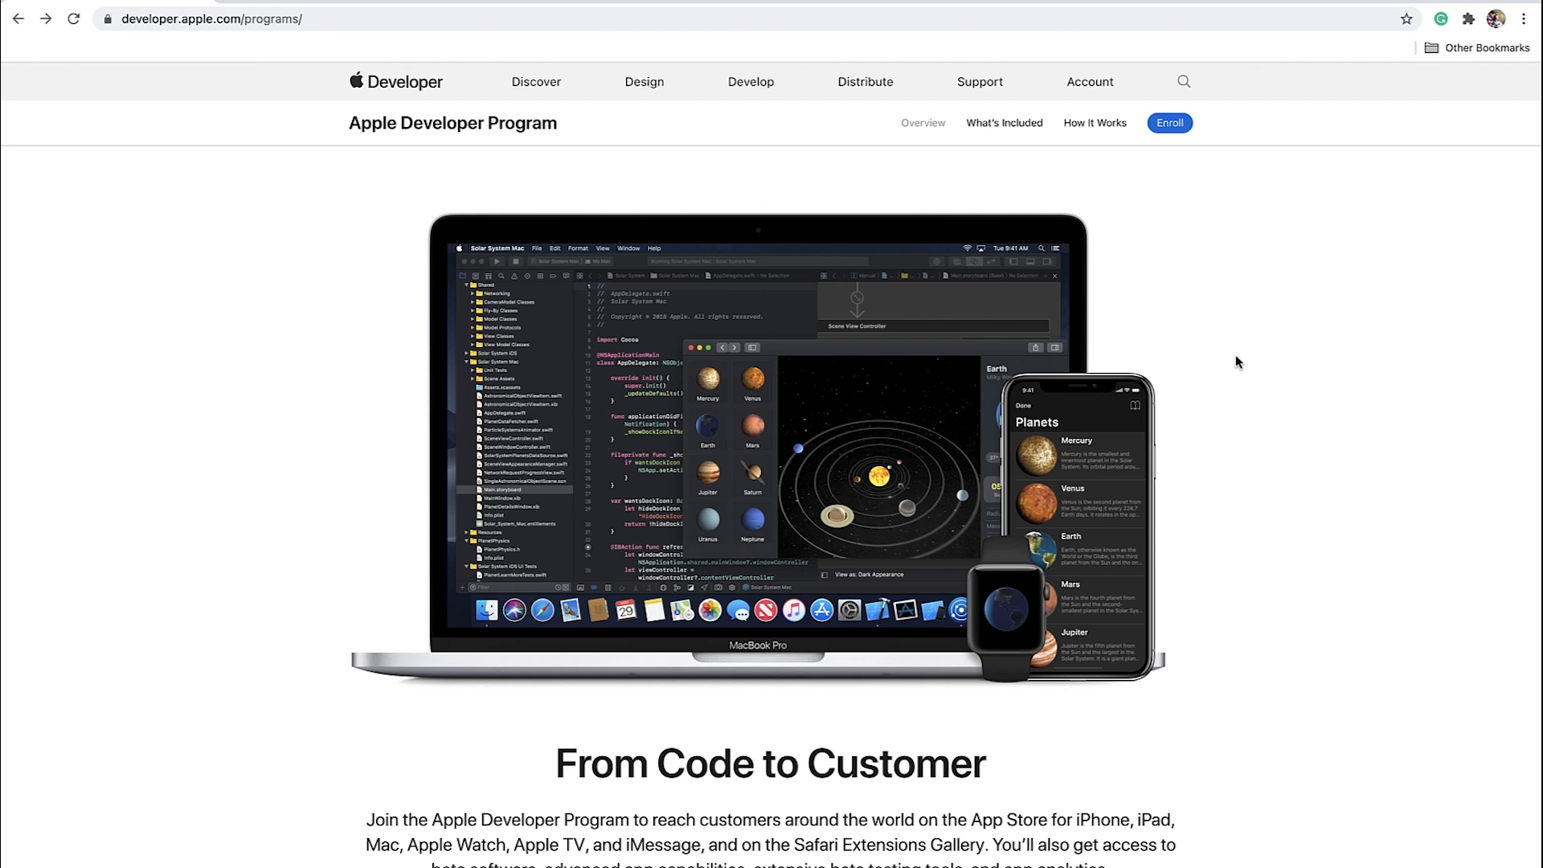
mouse_move(1221, 345)
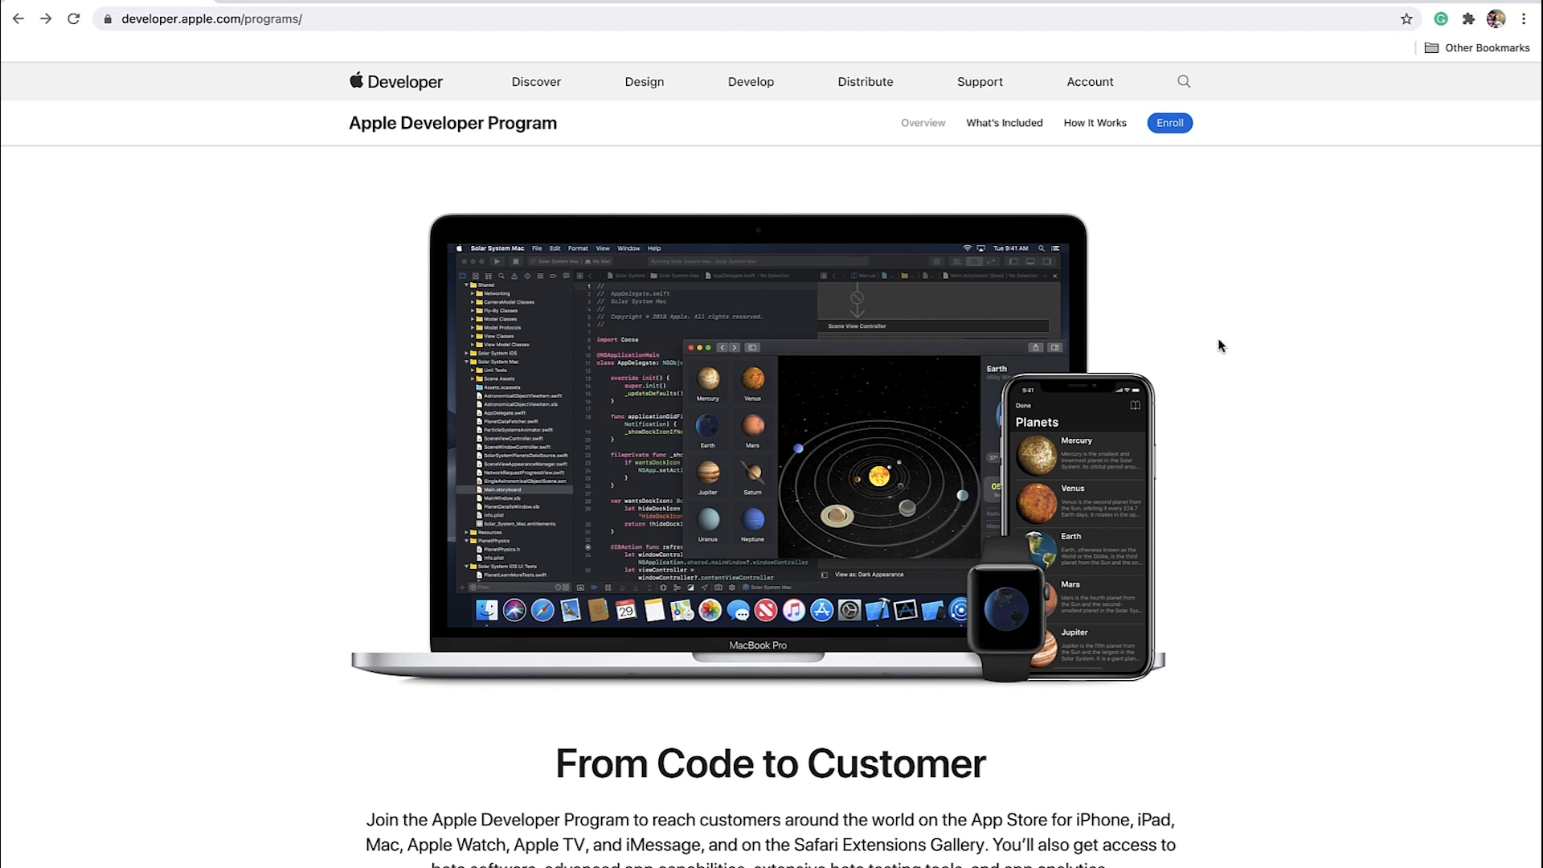
mouse_move(1224, 340)
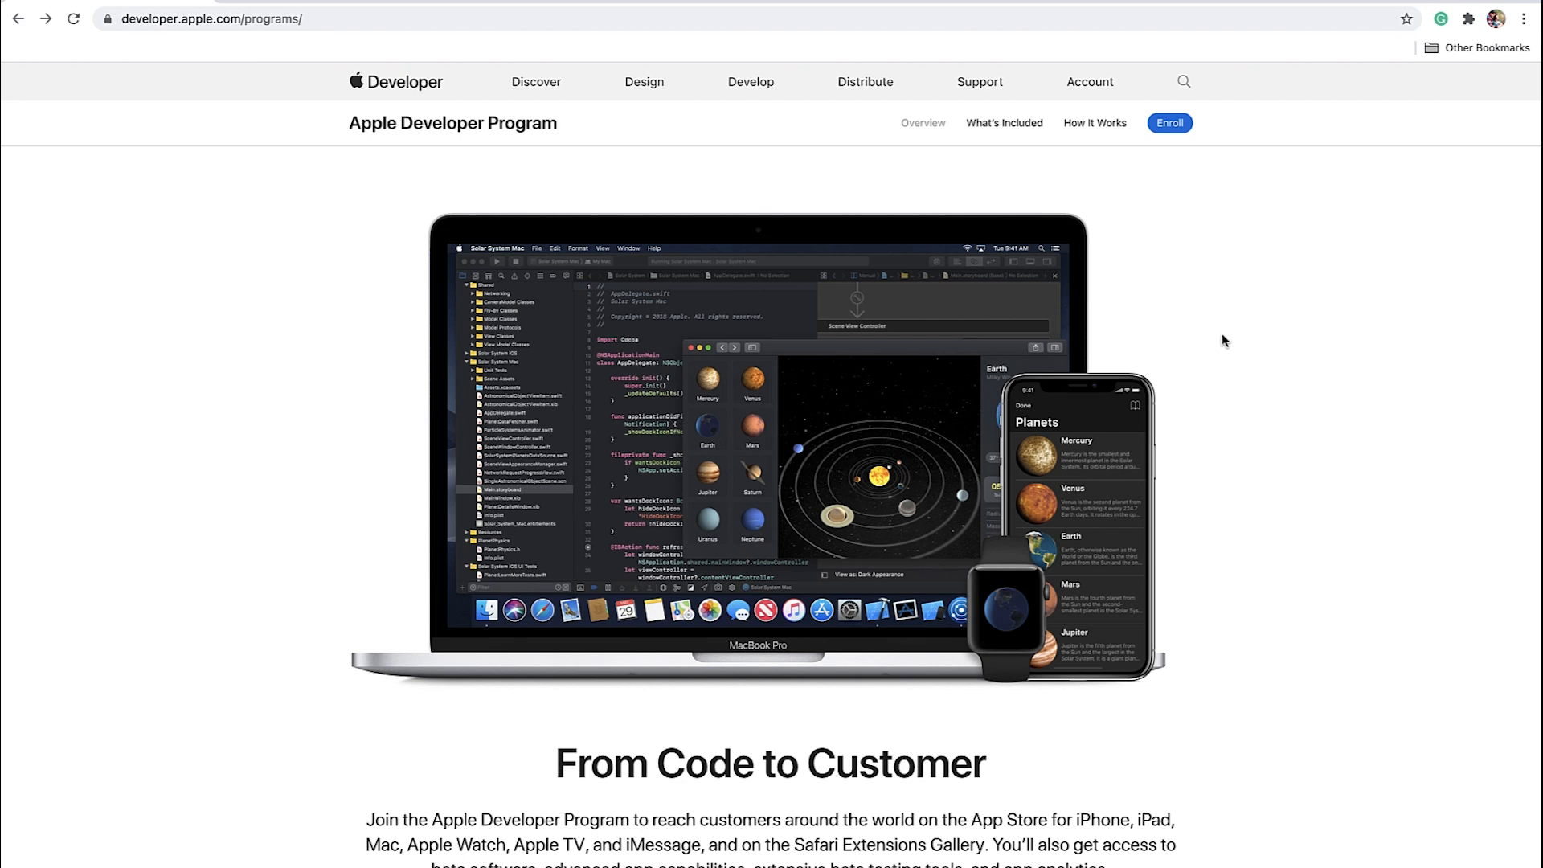
mouse_move(1168, 129)
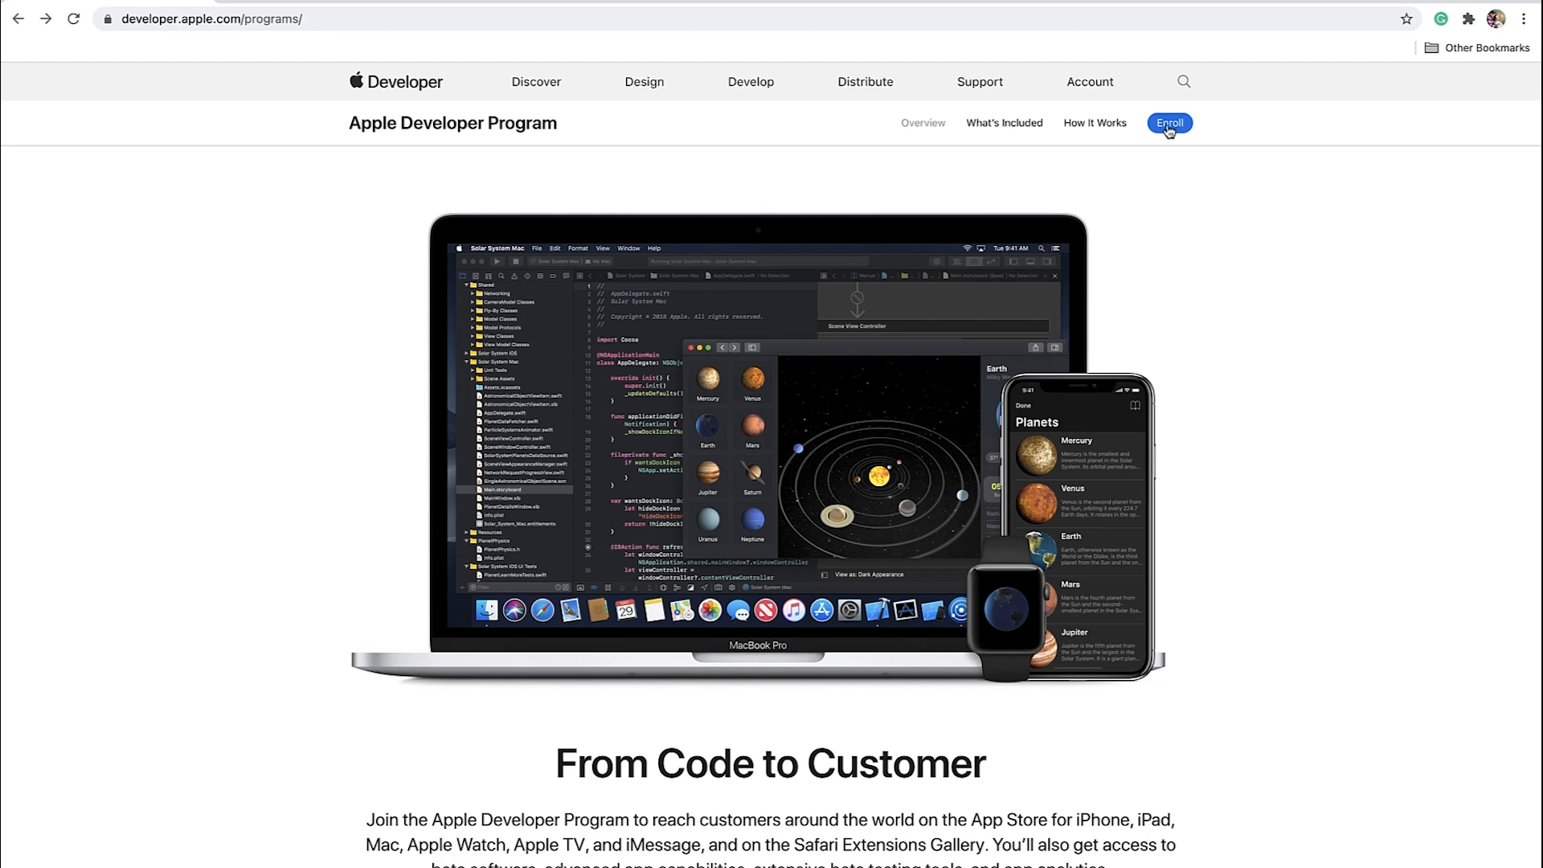
Step: Open the 'What You Need To Enroll' page and proceed toward the Apple Developer Agreement
left_click(1169, 123)
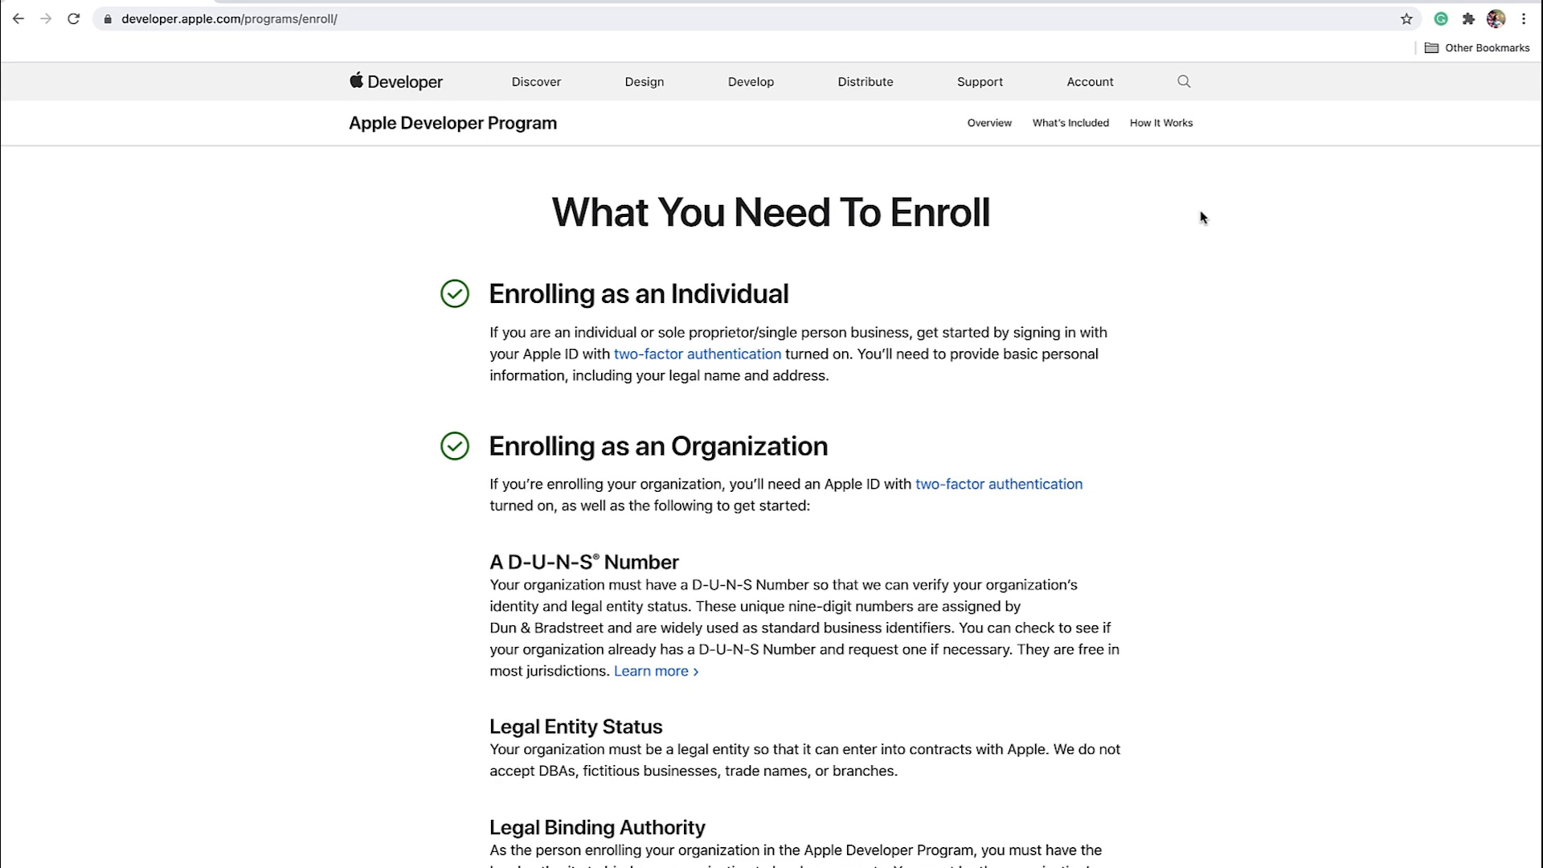
double_click(724, 294)
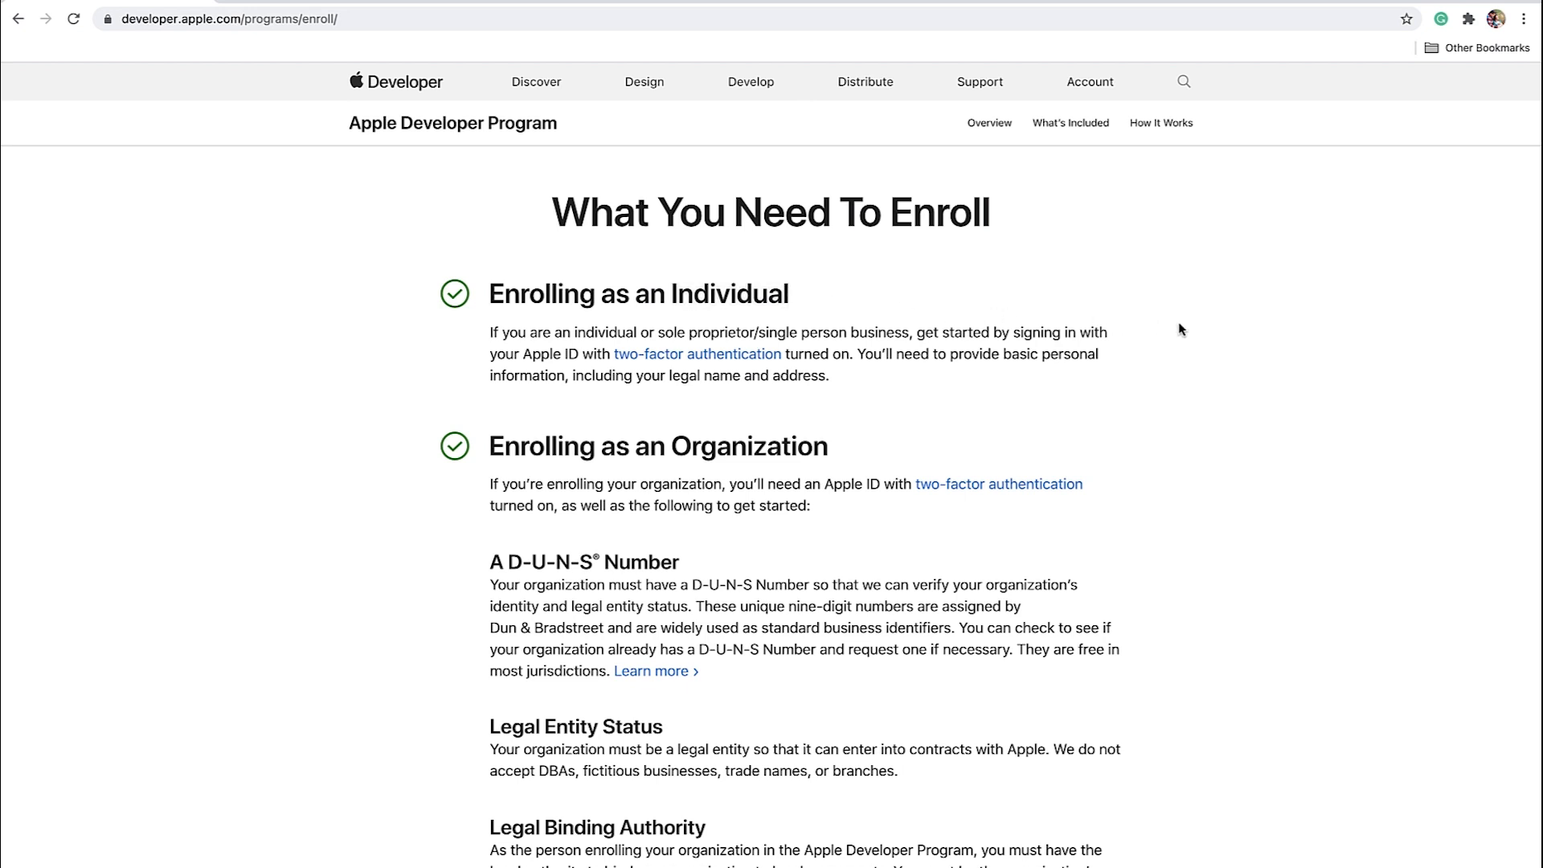
mouse_move(1149, 333)
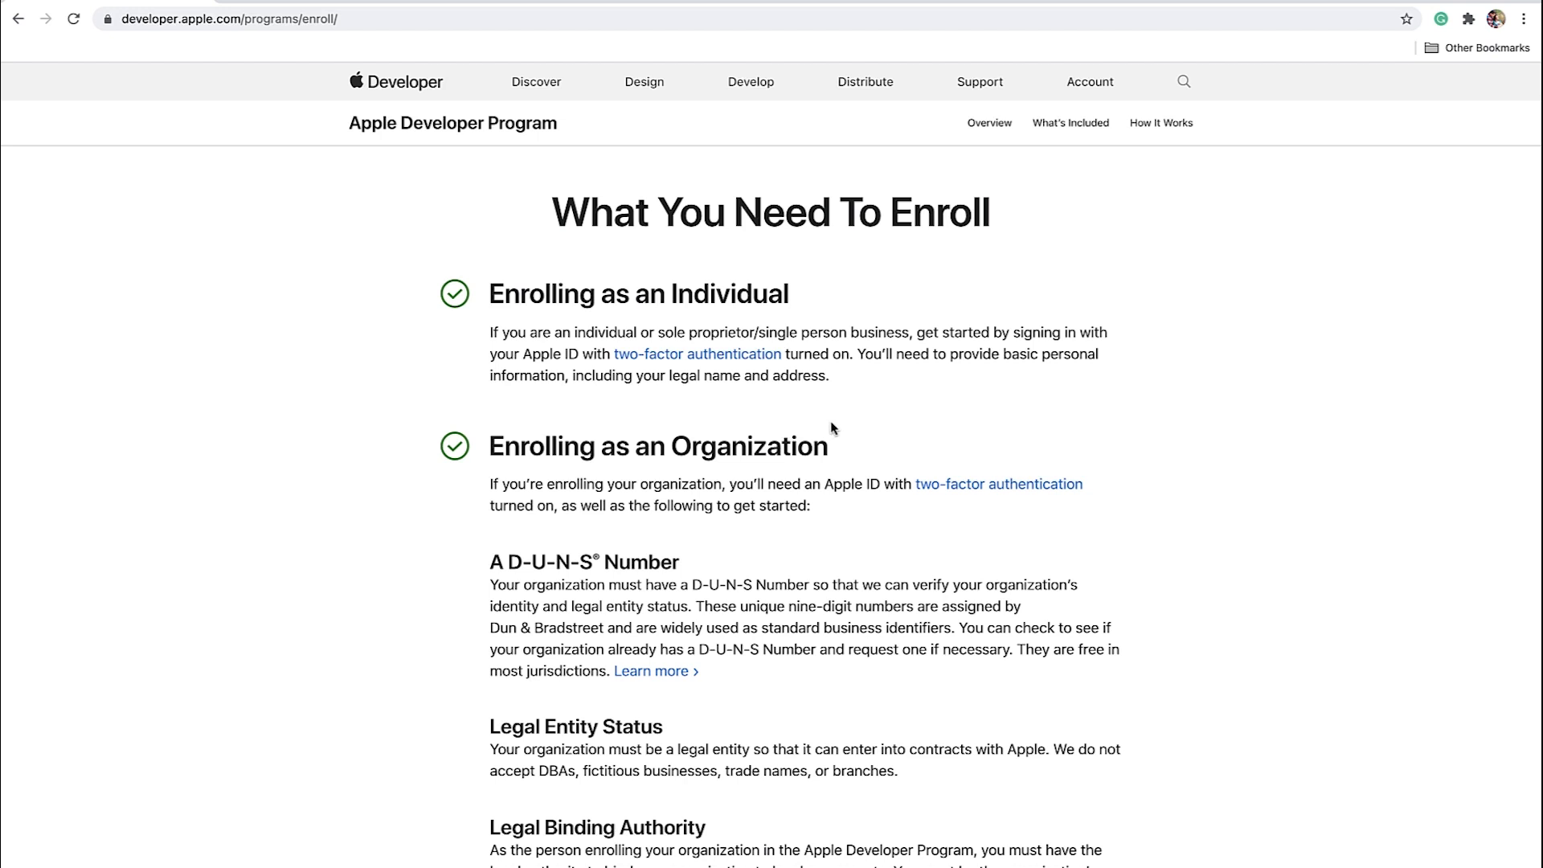
double_click(746, 446)
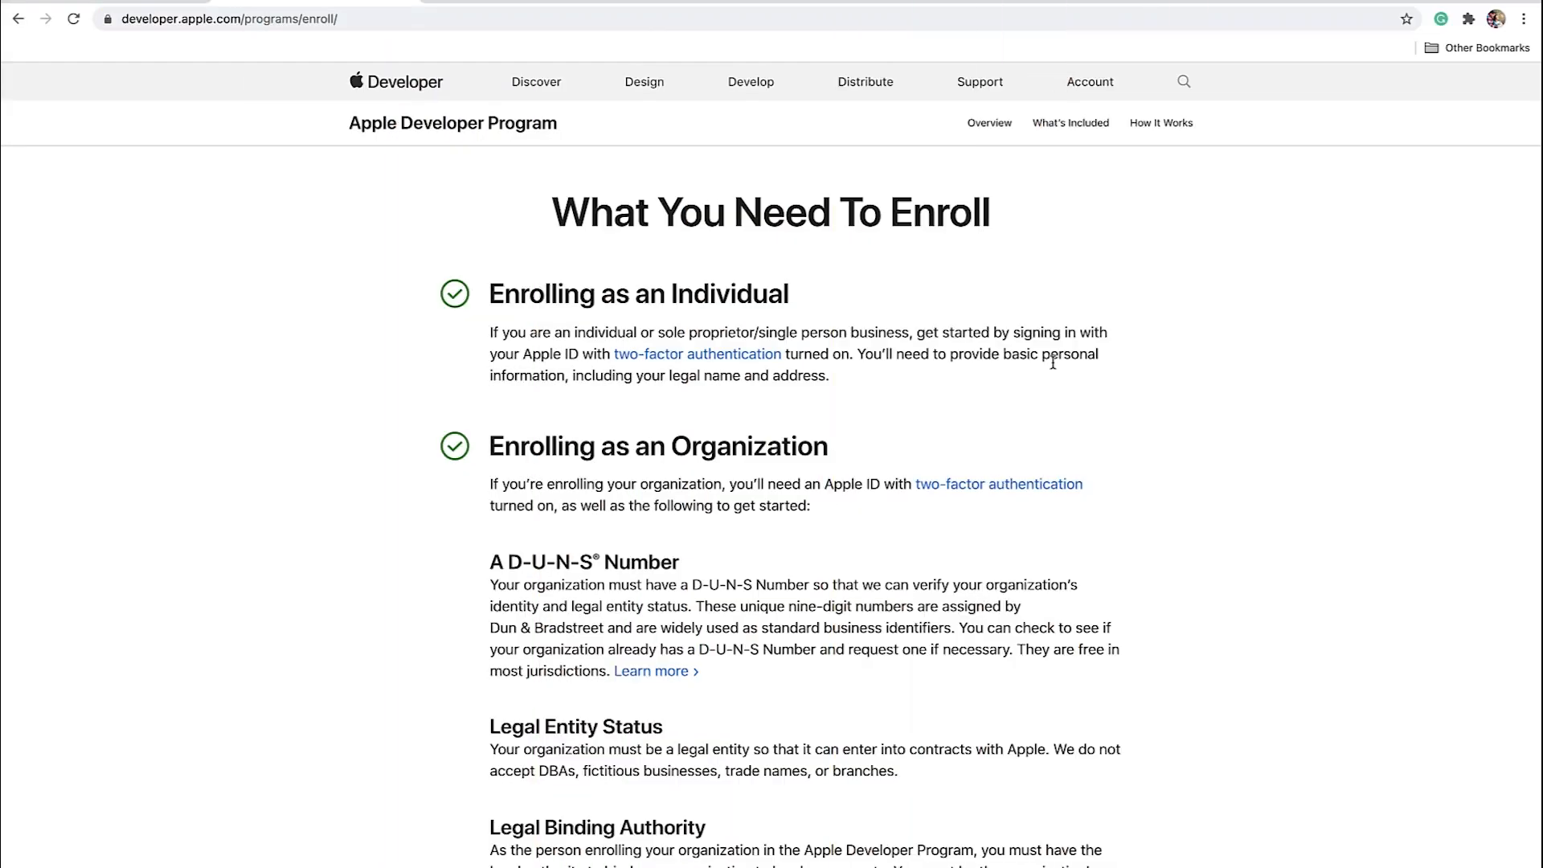
mouse_move(1055, 371)
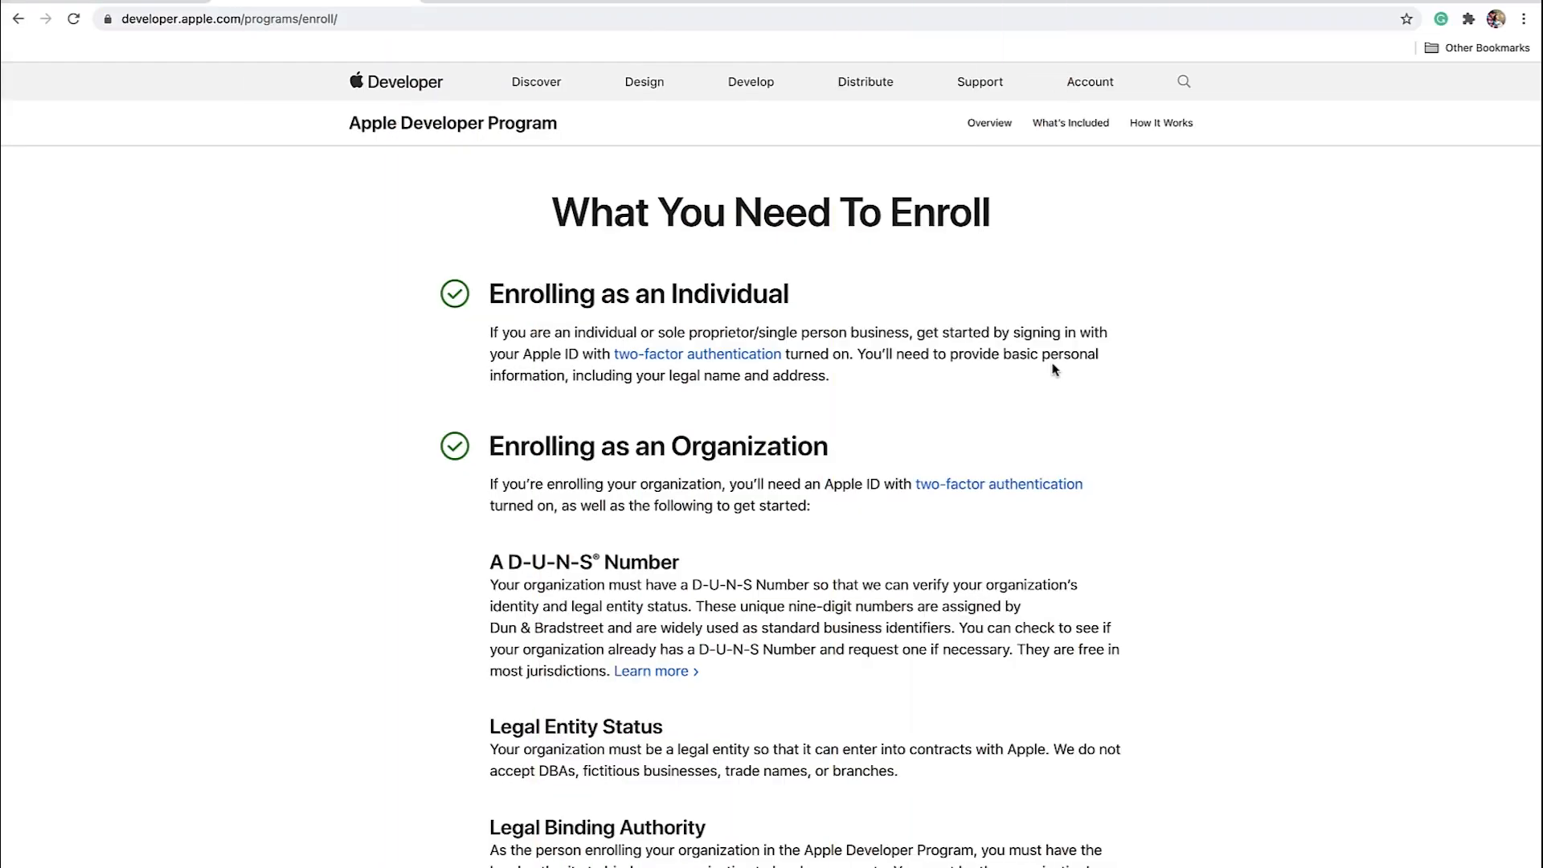
mouse_move(1087, 87)
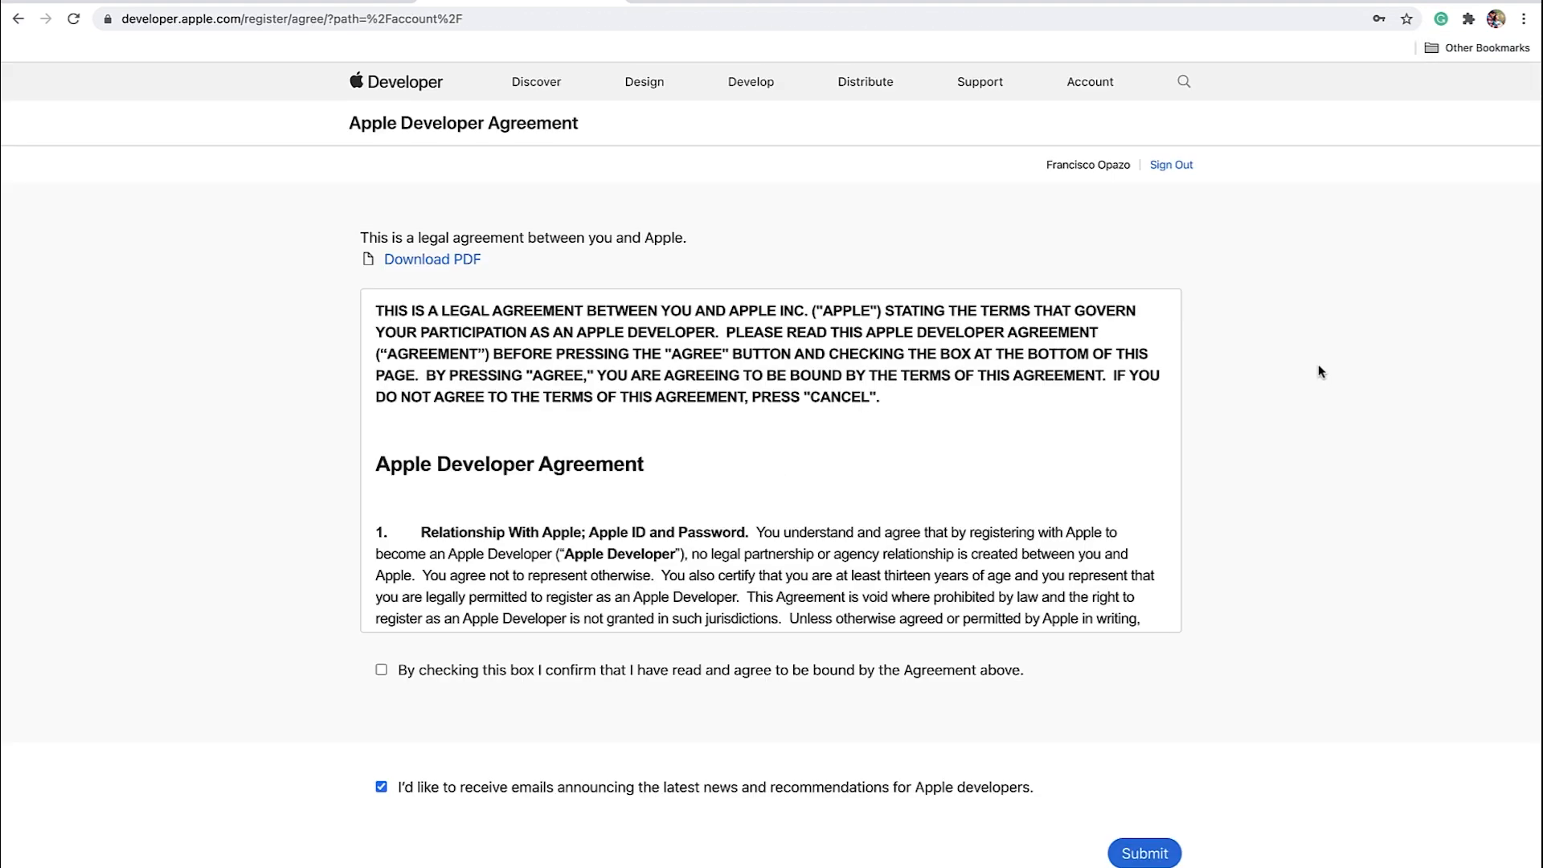
Step: Accept and submit the Apple Developer Agreement, then reopen the enrollment requirements page
scroll("down", 3)
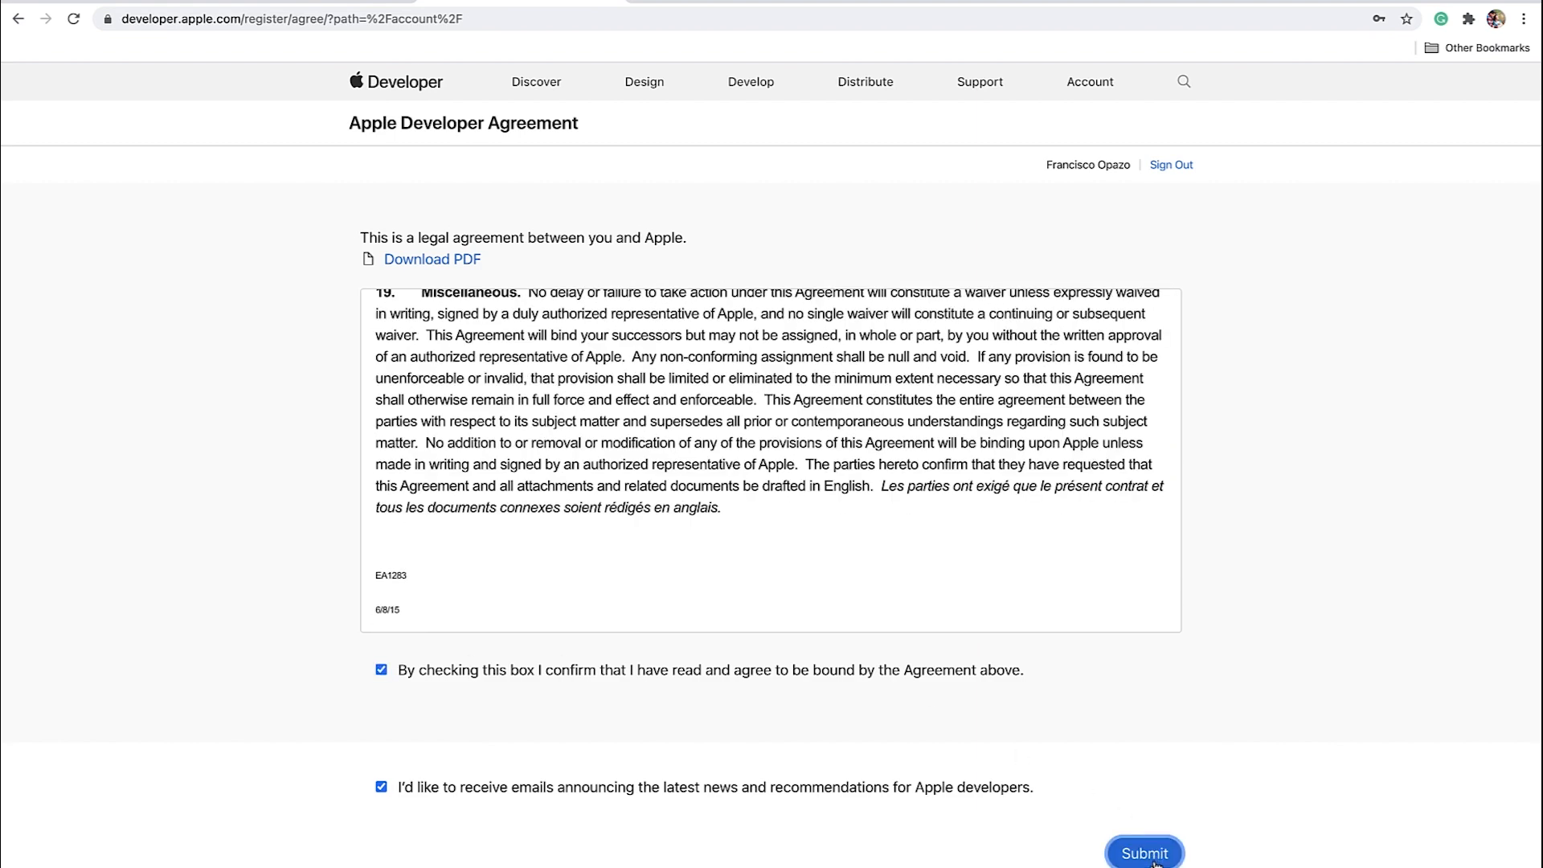
left_click(1143, 852)
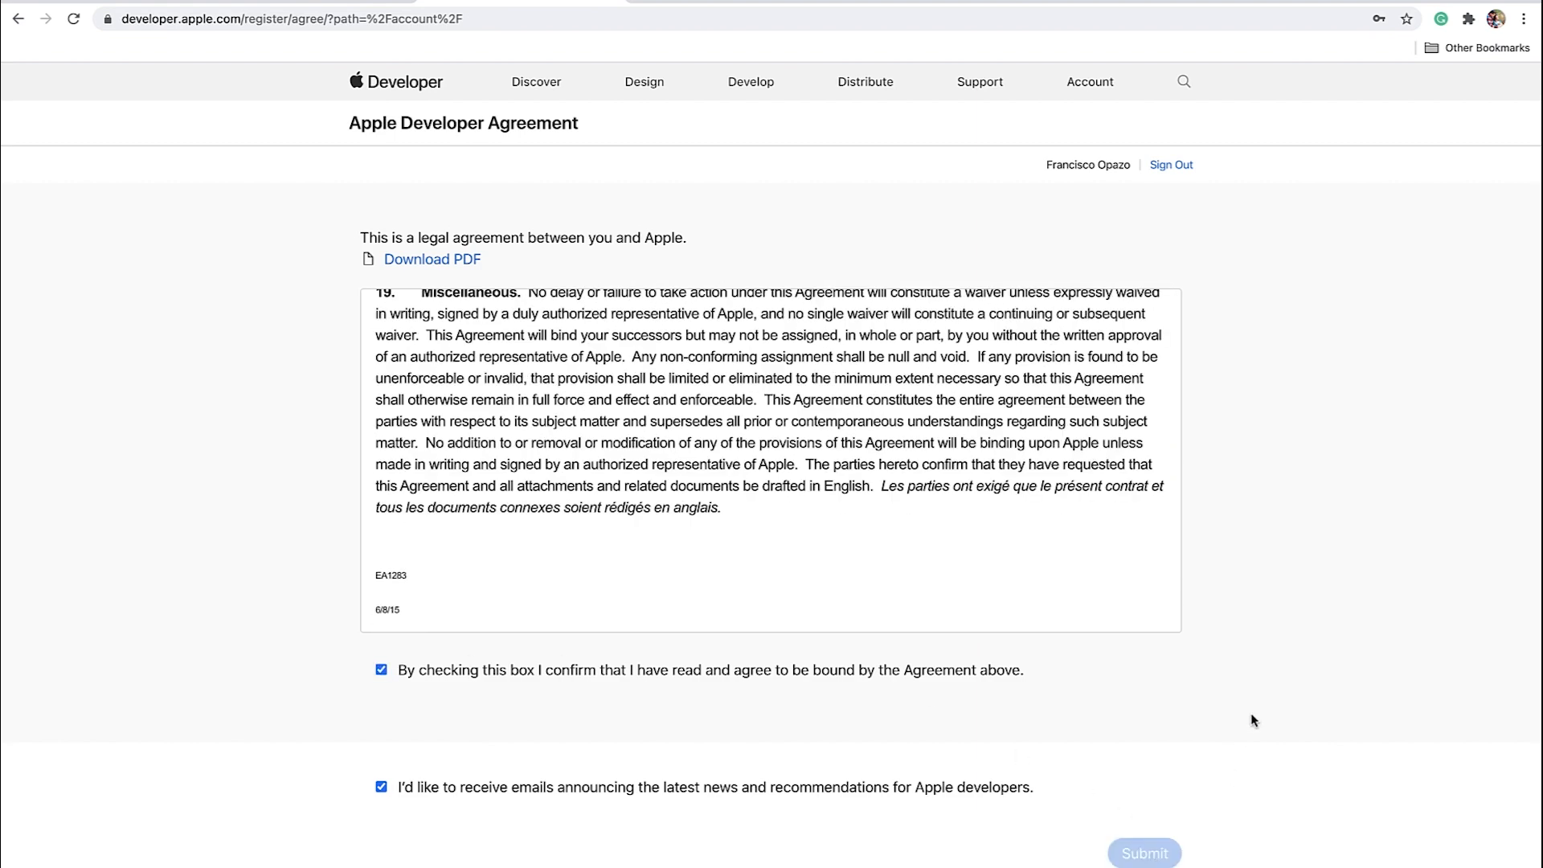
left_click(1145, 853)
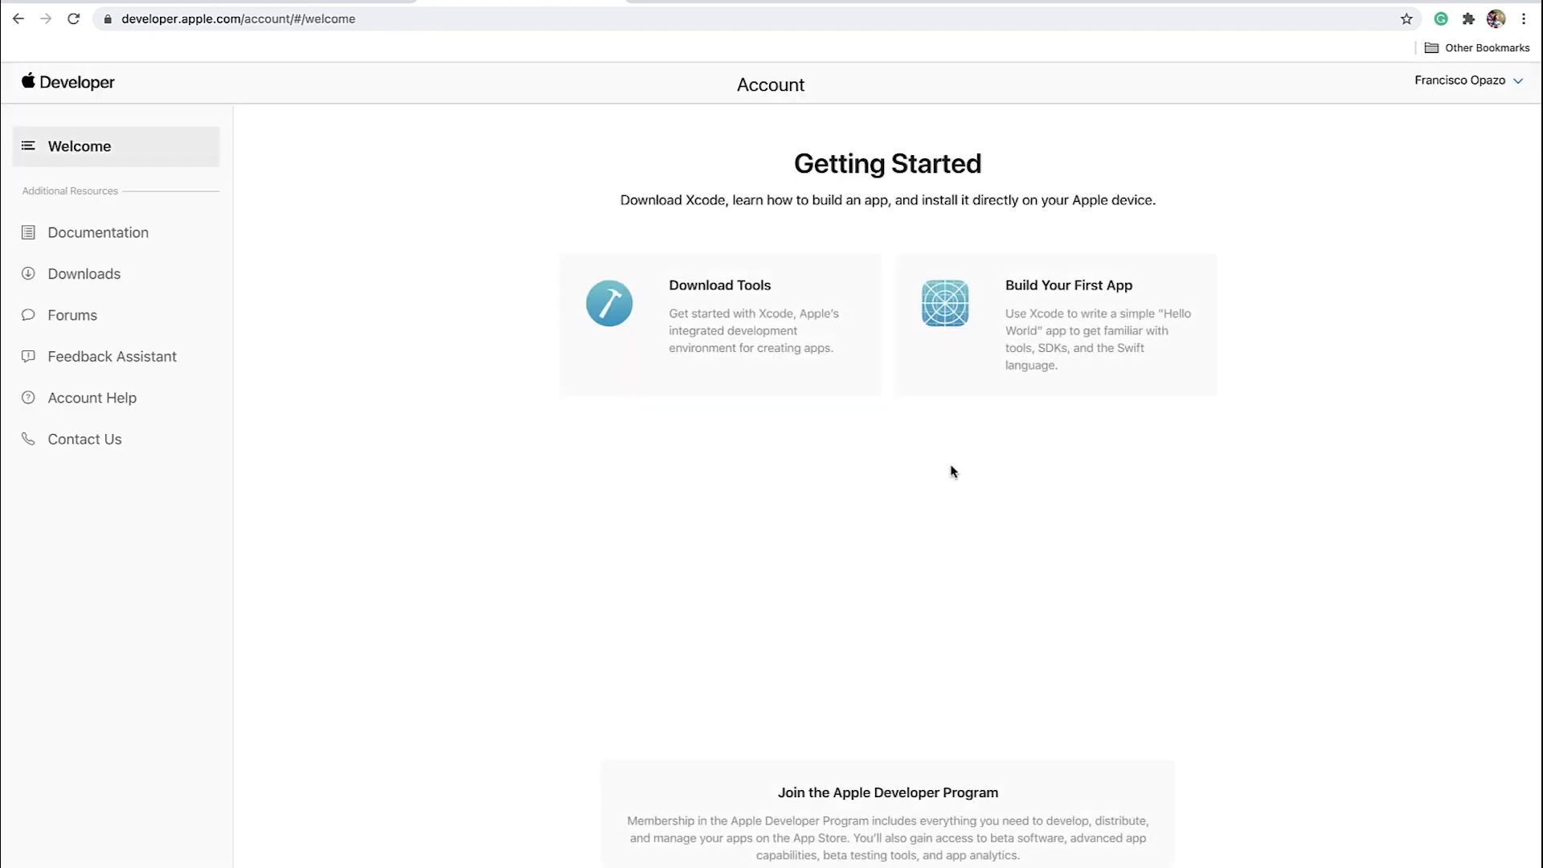
mouse_move(956, 519)
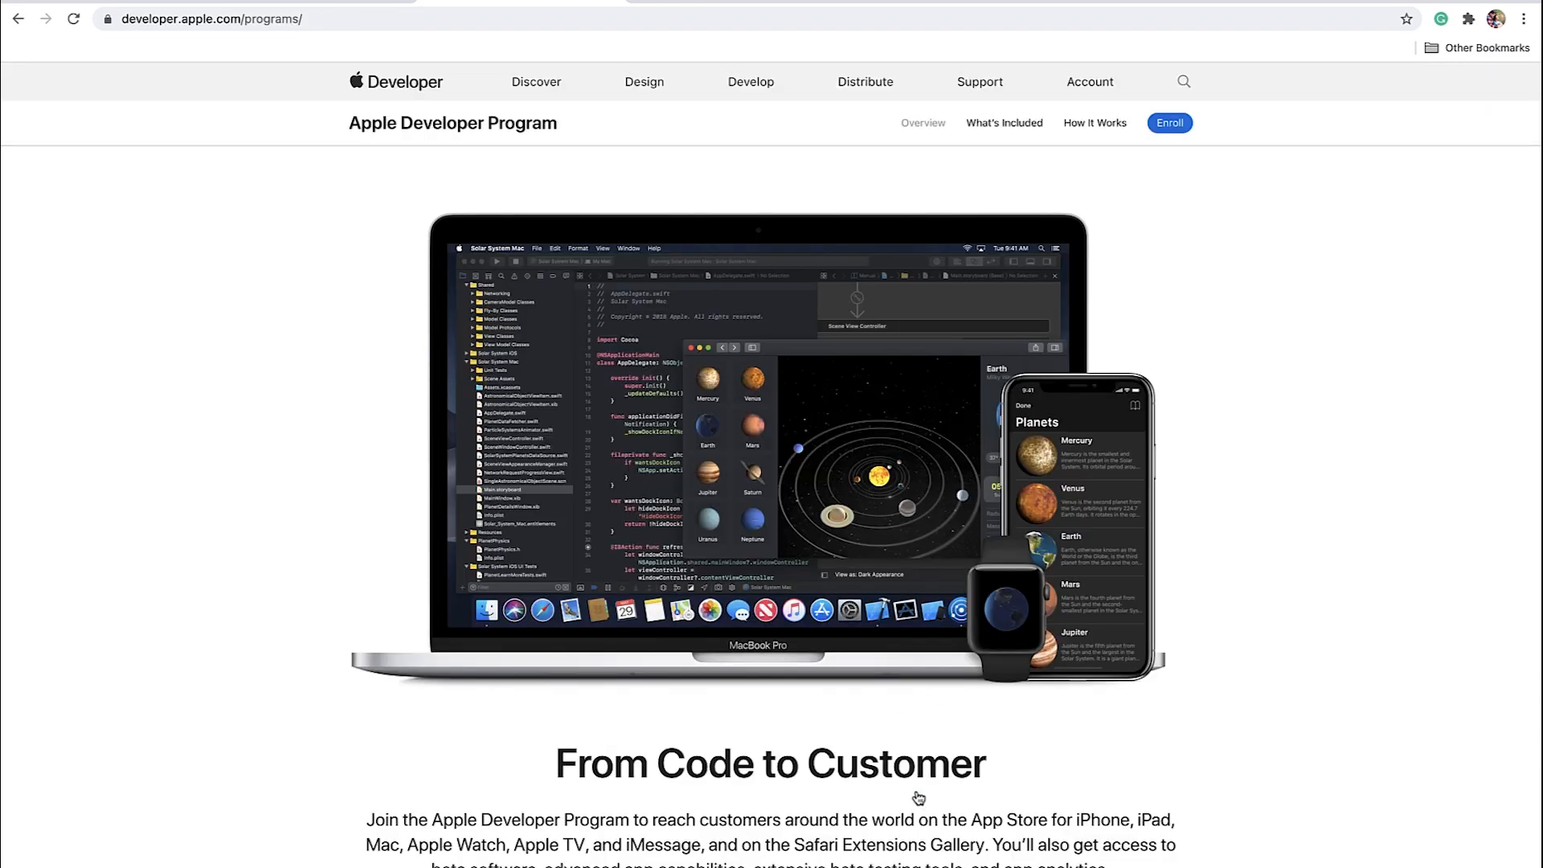
mouse_move(1144, 290)
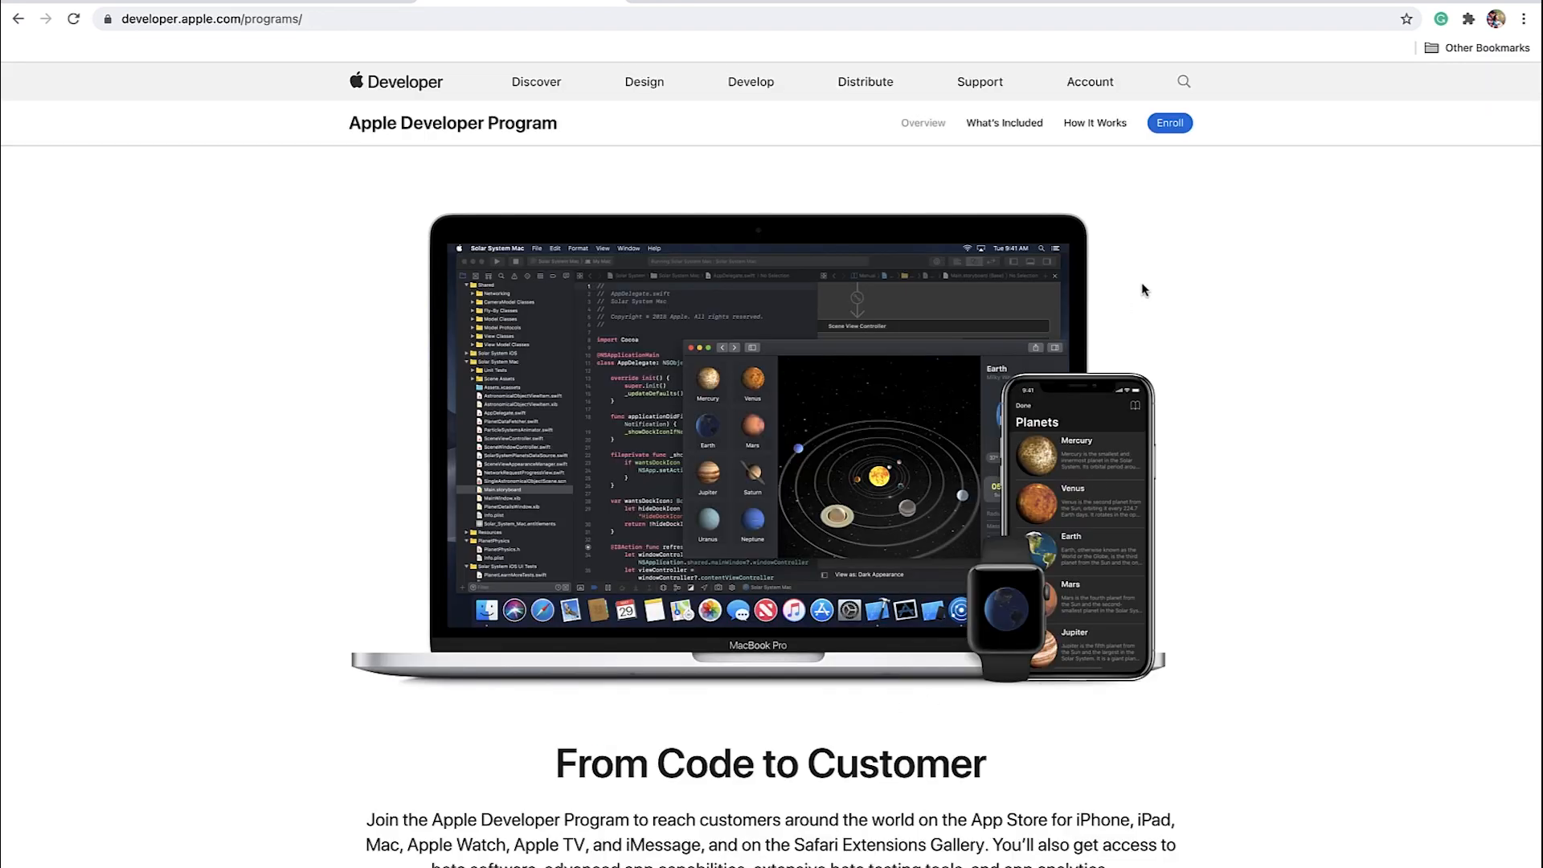
left_click(1170, 123)
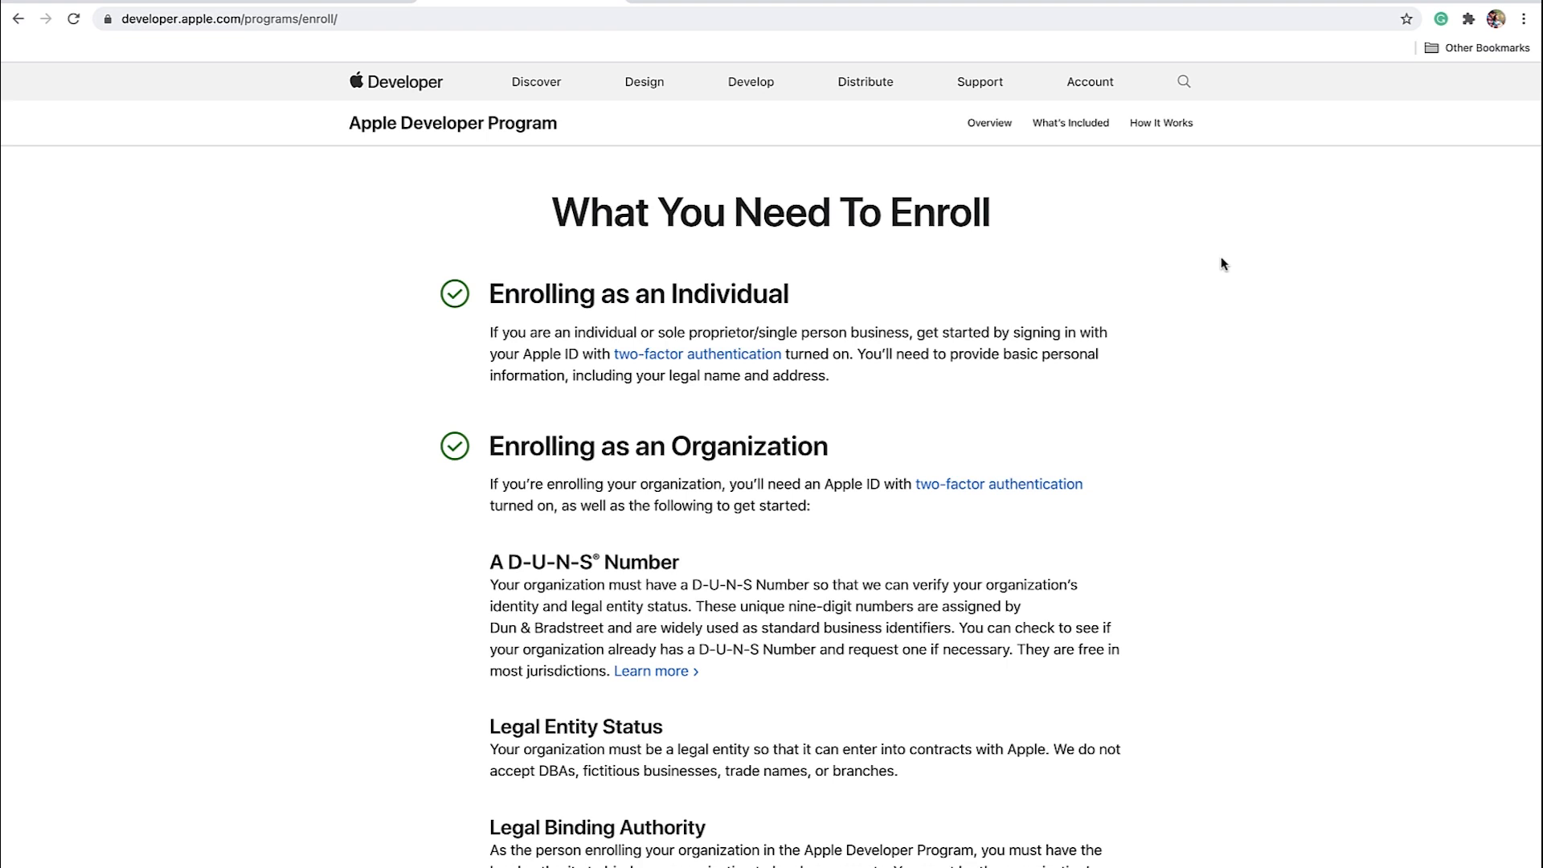
mouse_move(1223, 593)
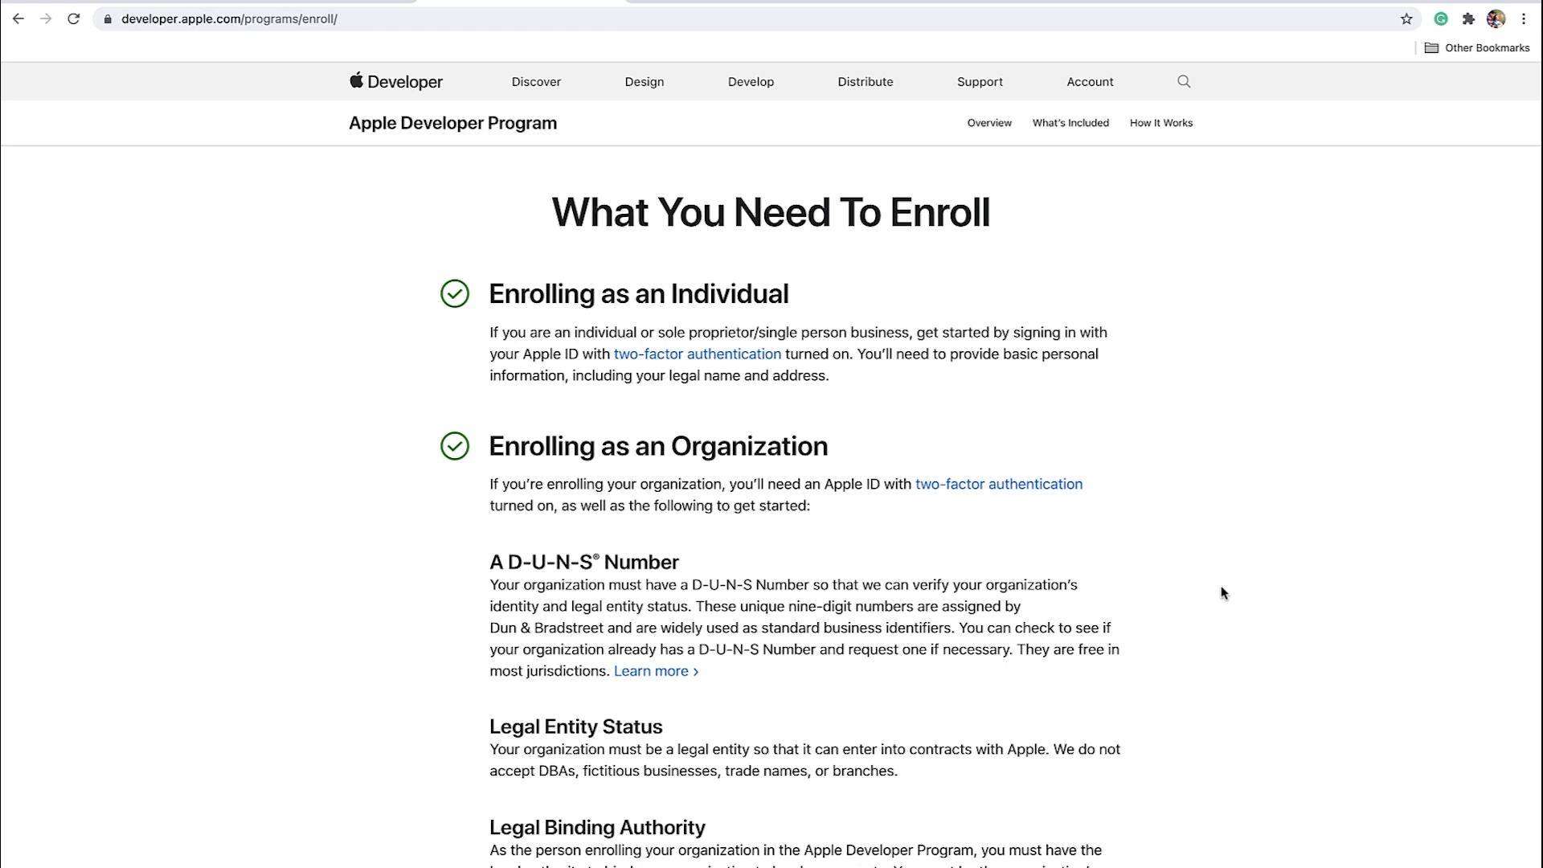
Step: Start the enrollment from the bottom of the enroll page
scroll("down", 3)
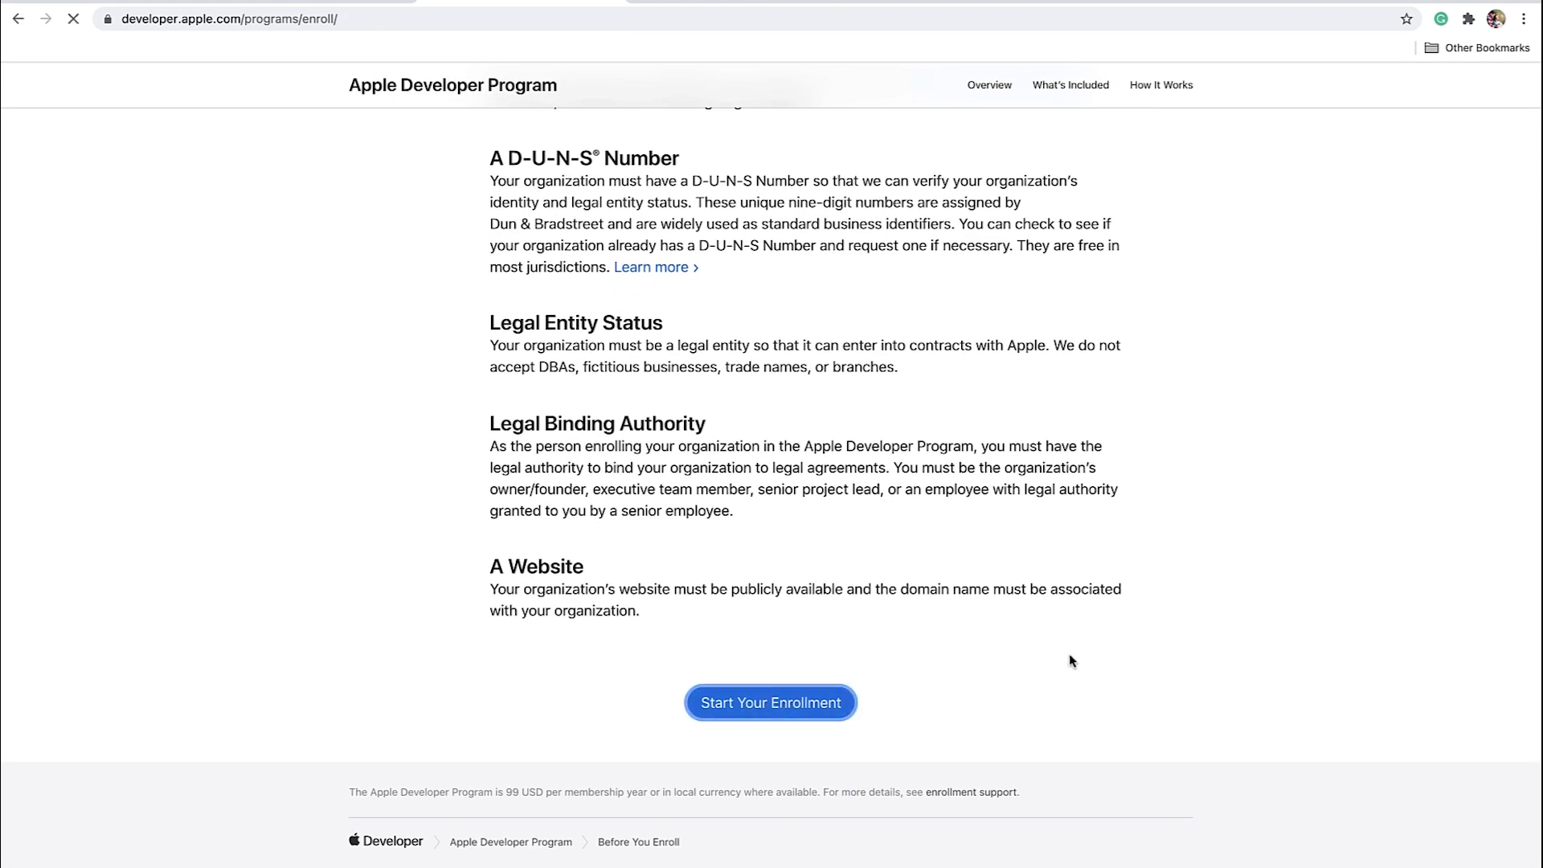
left_click(770, 703)
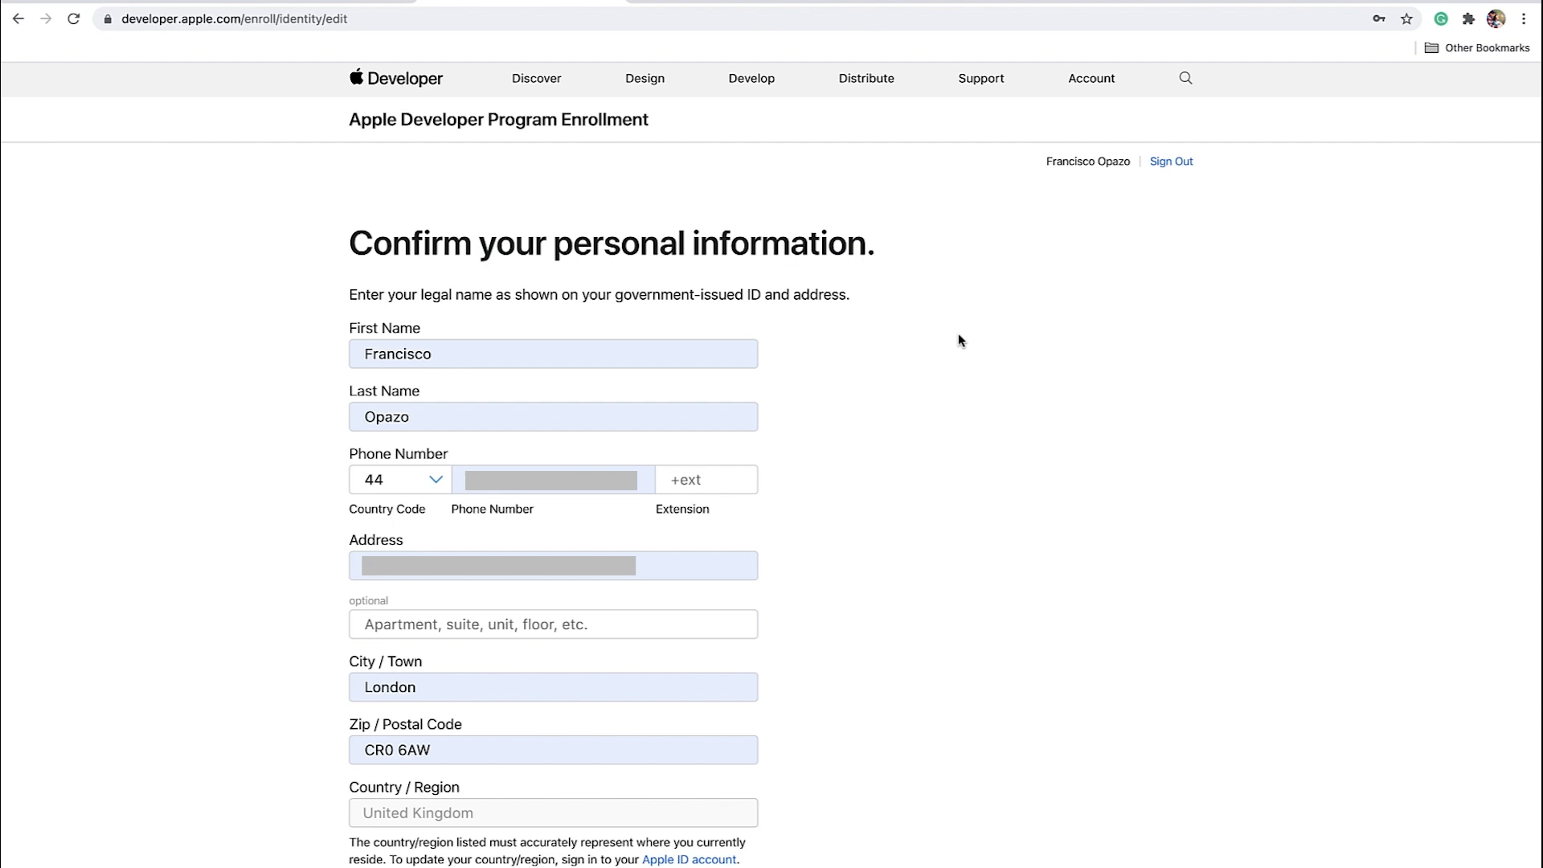
Step: Confirm the prefilled personal information and continue to the entity type step
scroll("down", 3)
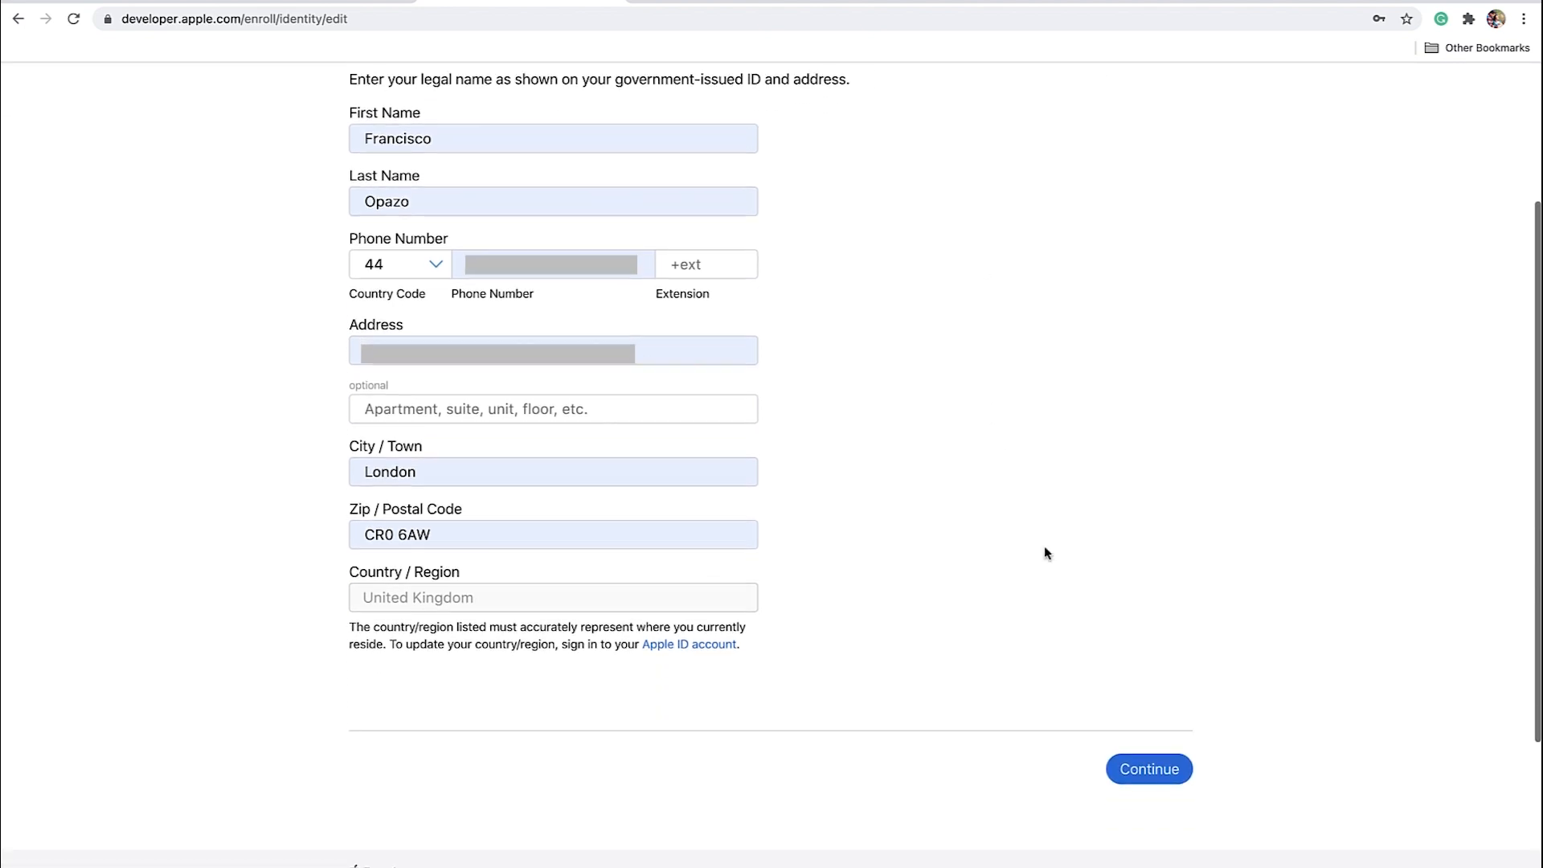
left_click(1148, 769)
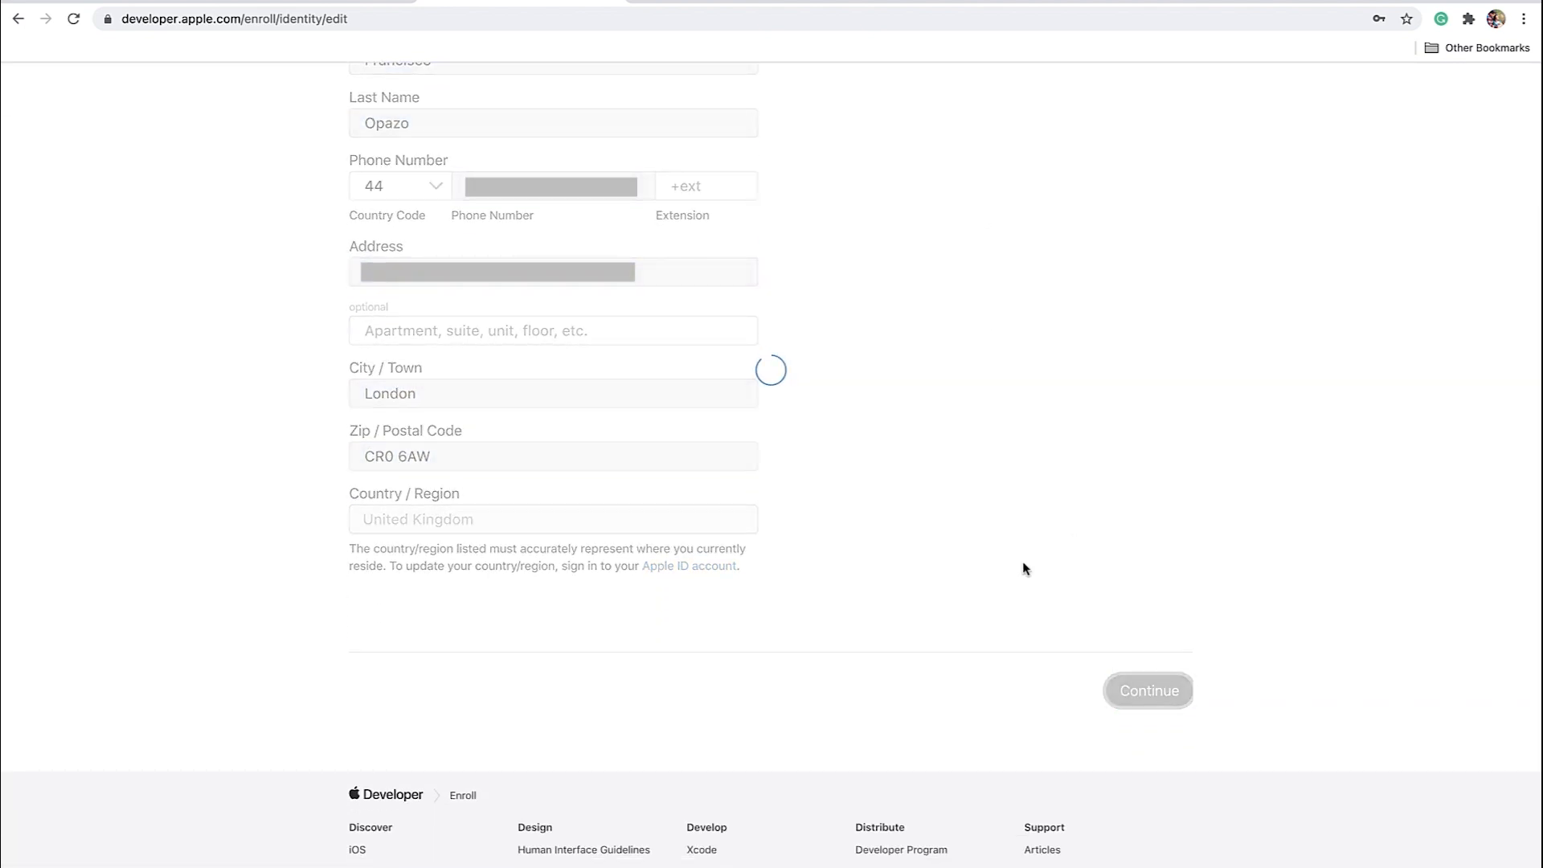
left_click(1149, 691)
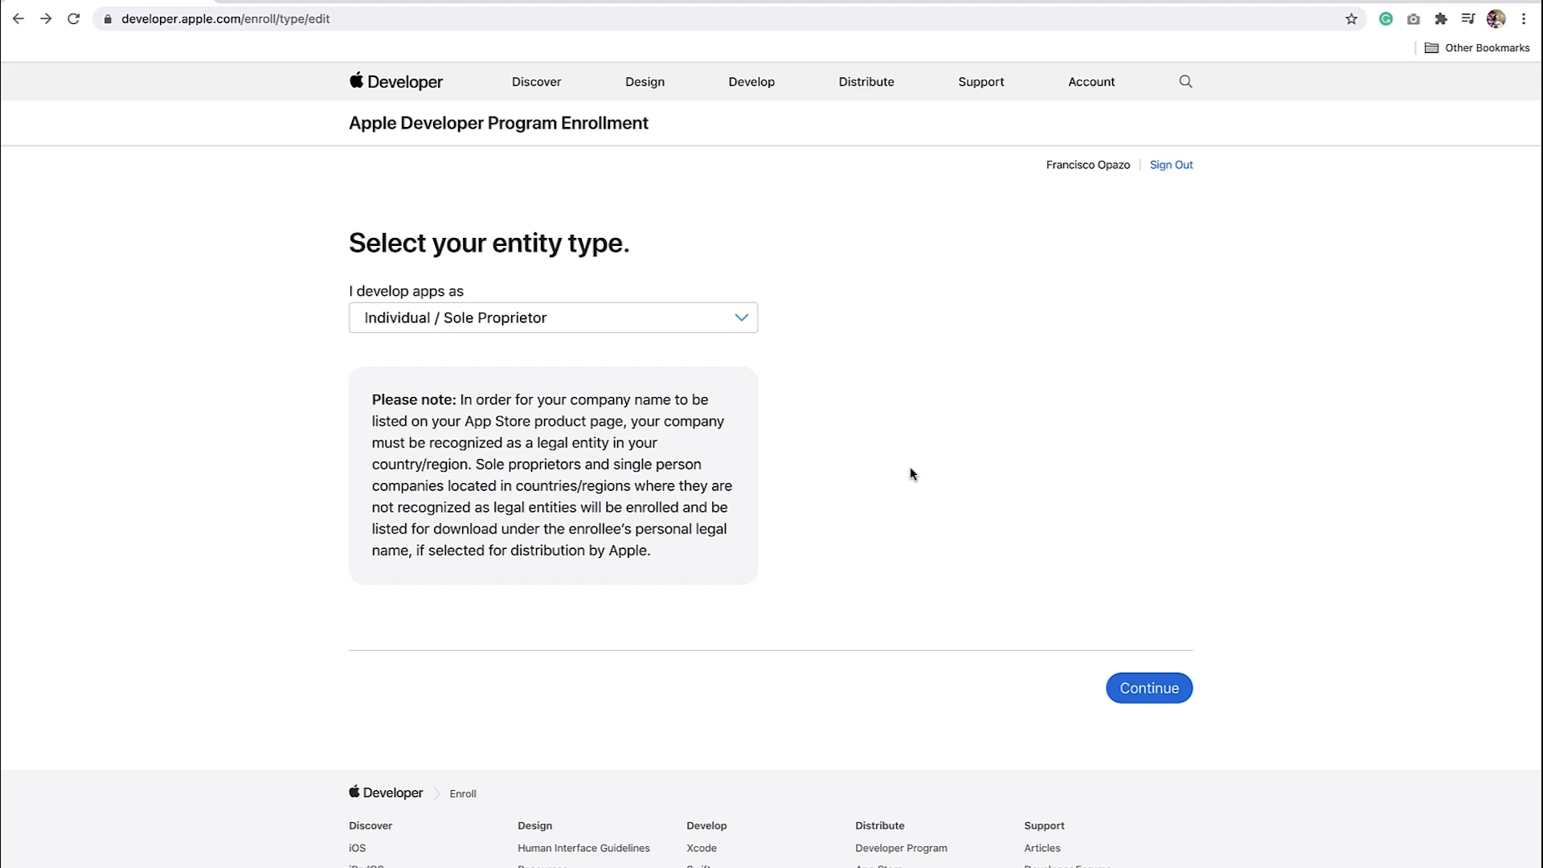
mouse_move(571, 327)
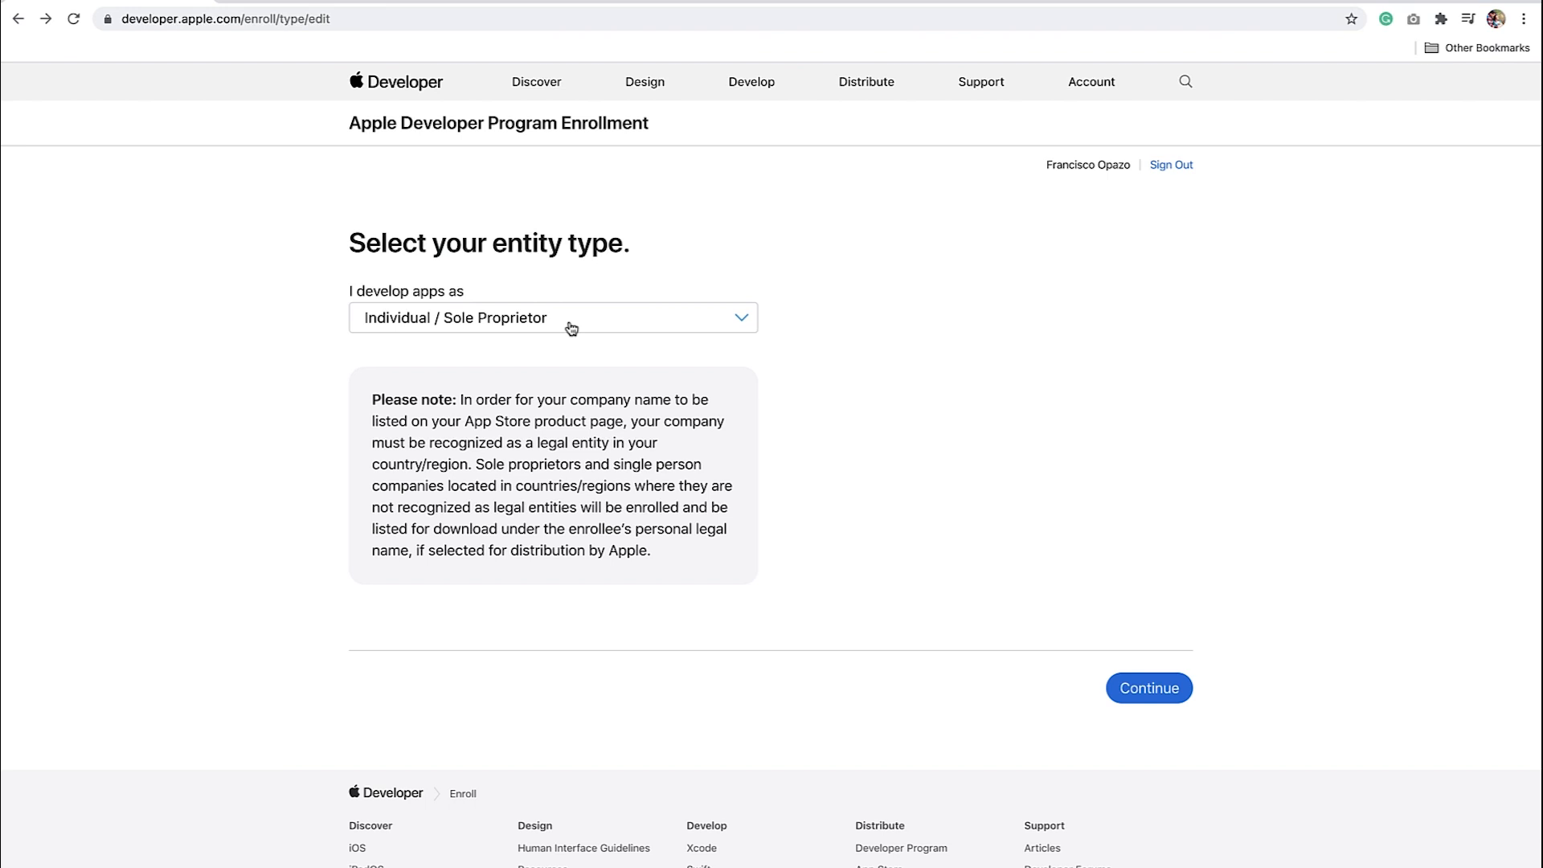
Step: Keep Individual / Sole Proprietor as entity type and agree to the Program License Agreement
left_click(553, 318)
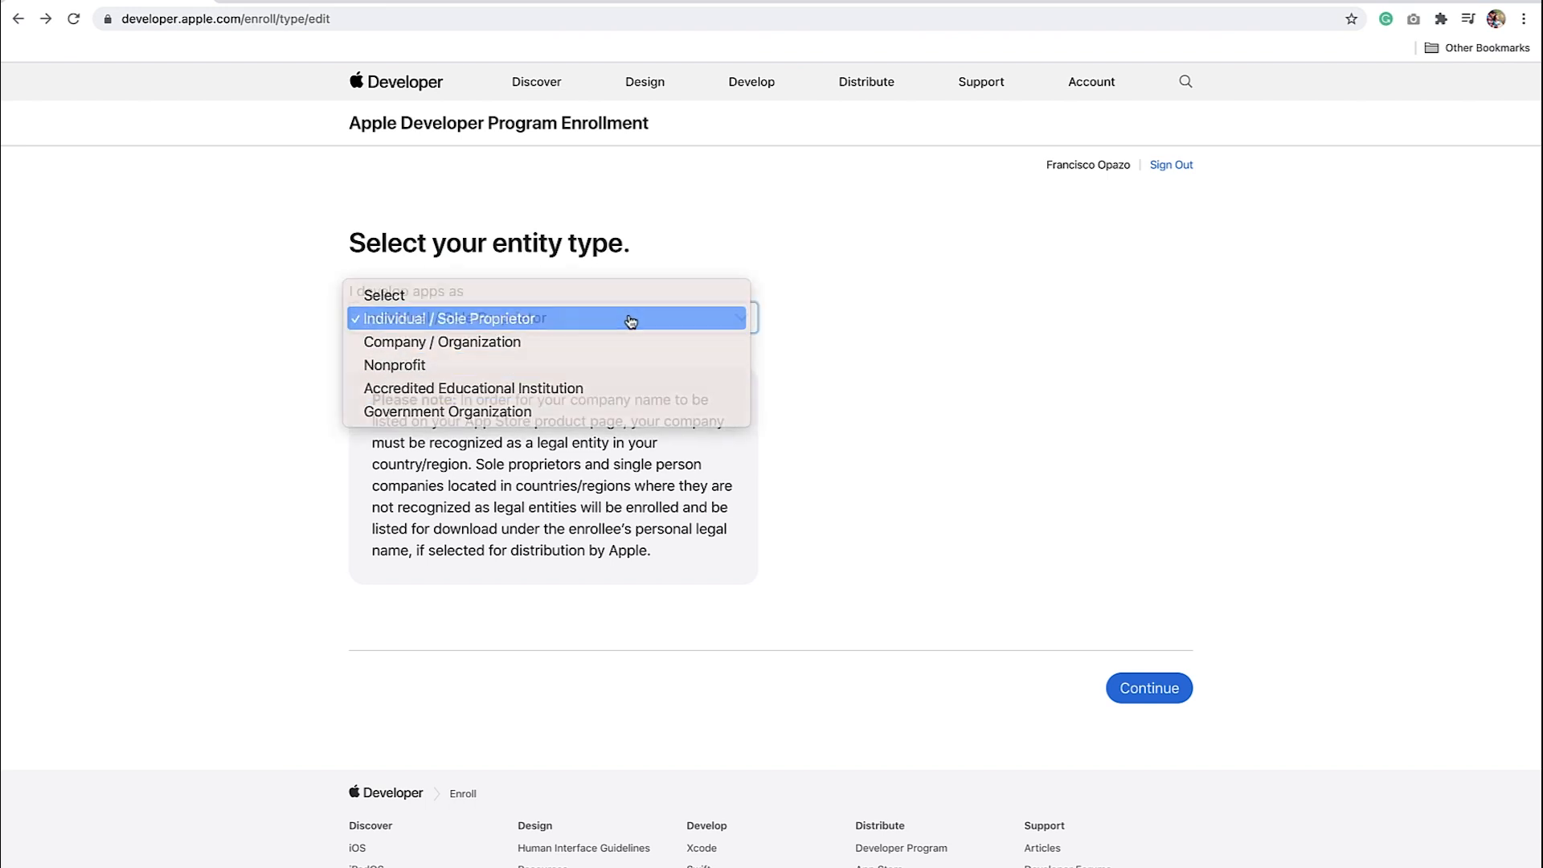
left_click(451, 318)
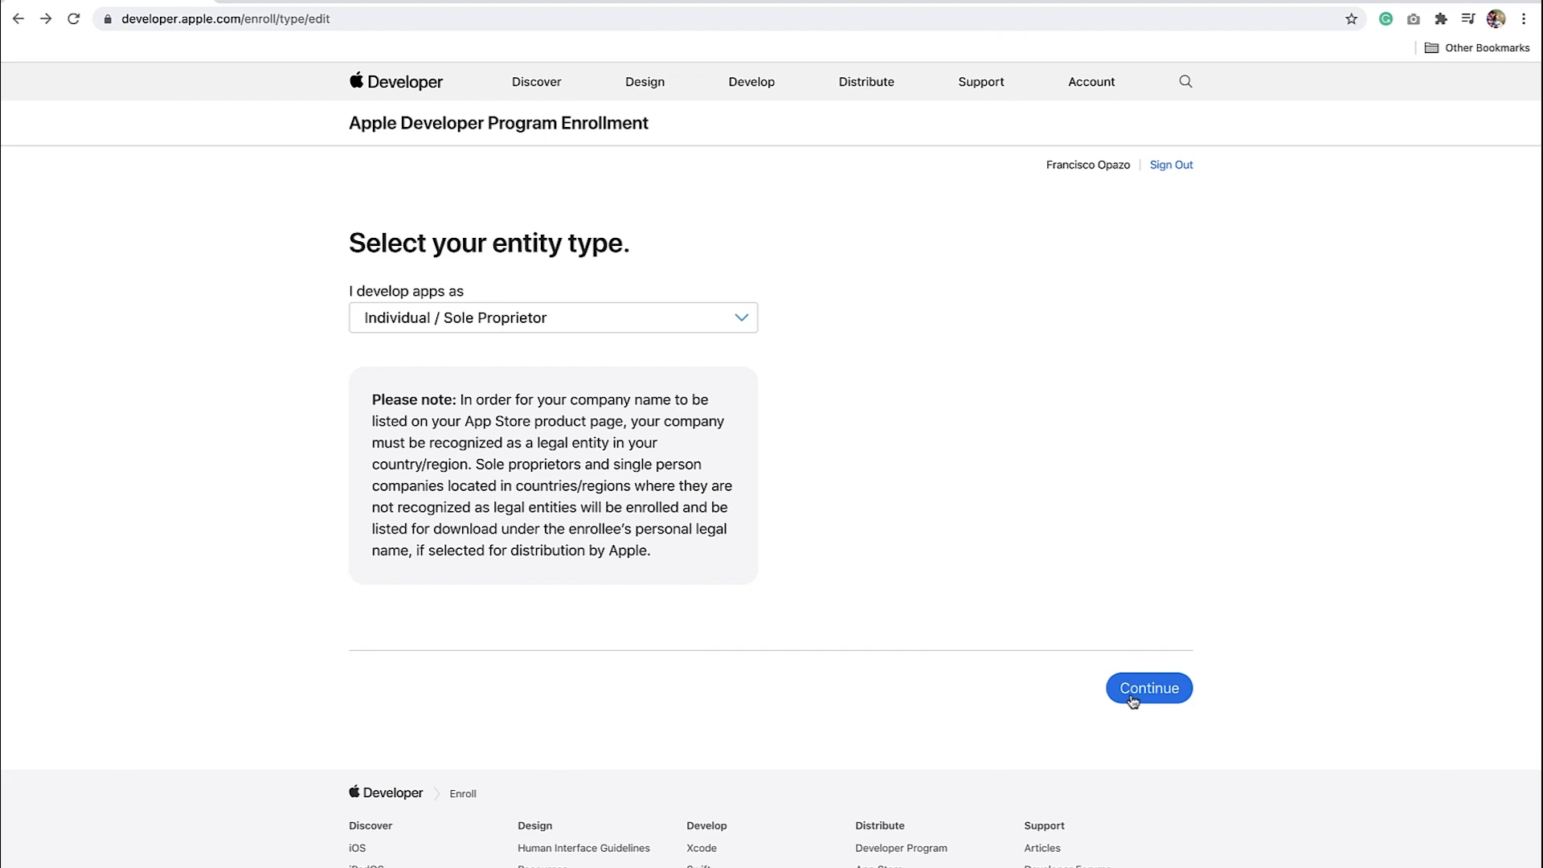
left_click(1149, 688)
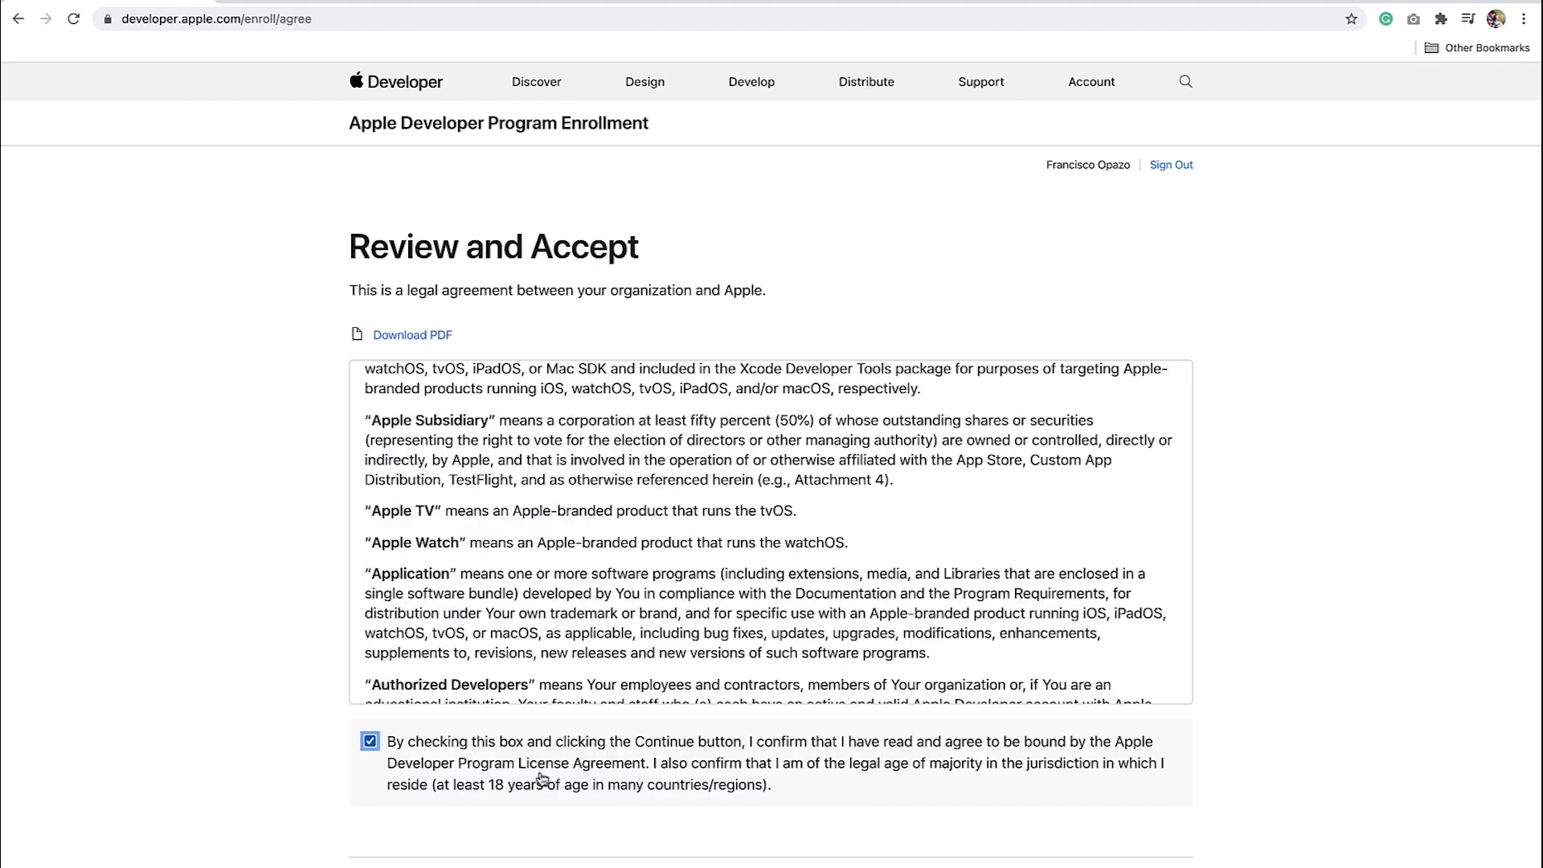
mouse_move(445, 775)
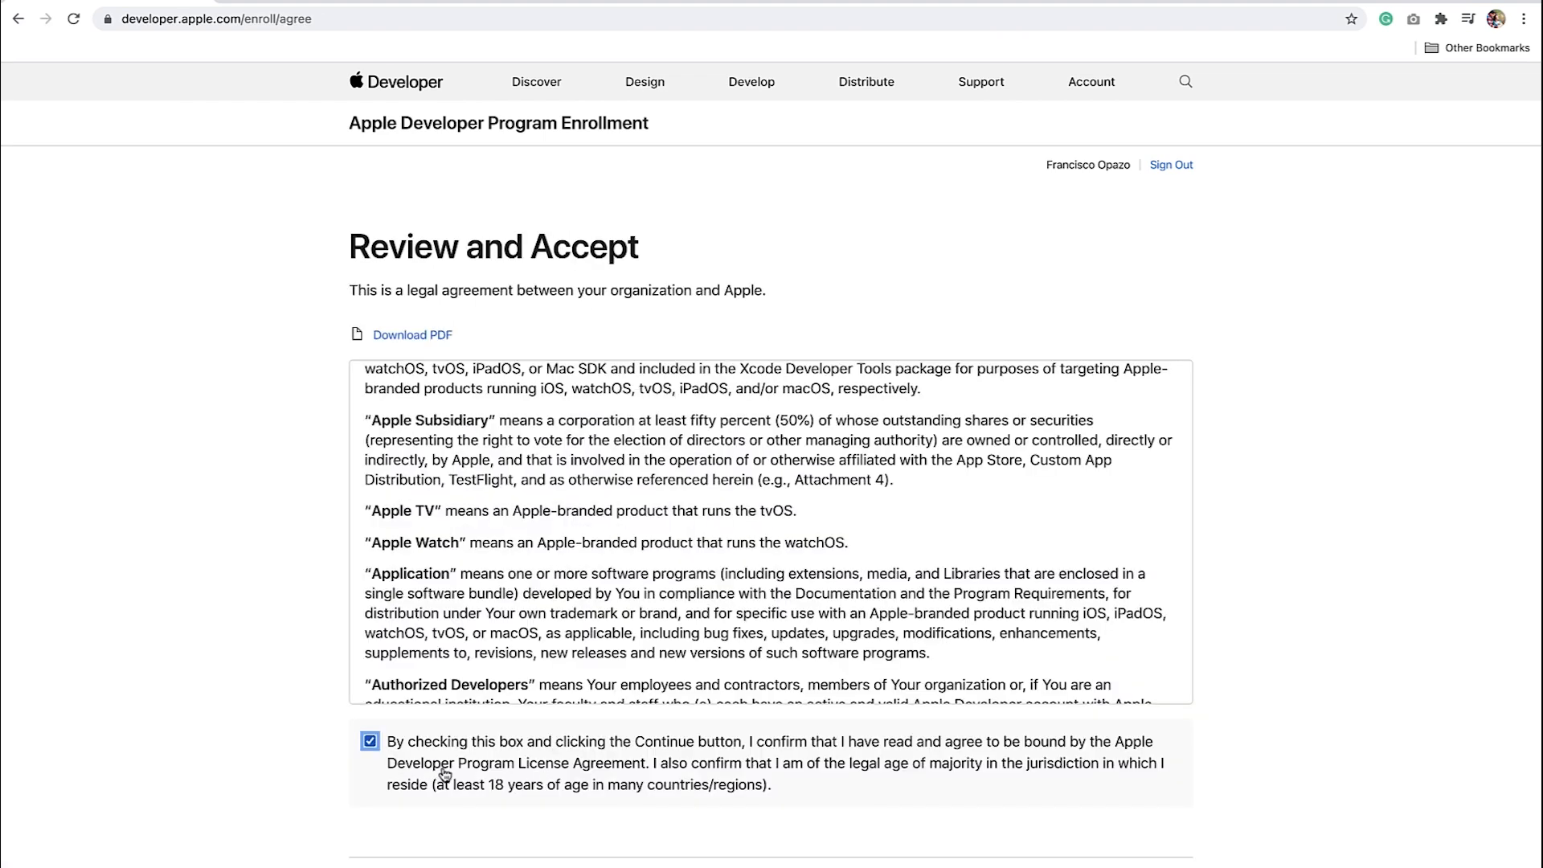
Step: Continue past the accepted license agreement to the £79 one-year membership purchase page
scroll("down", 3)
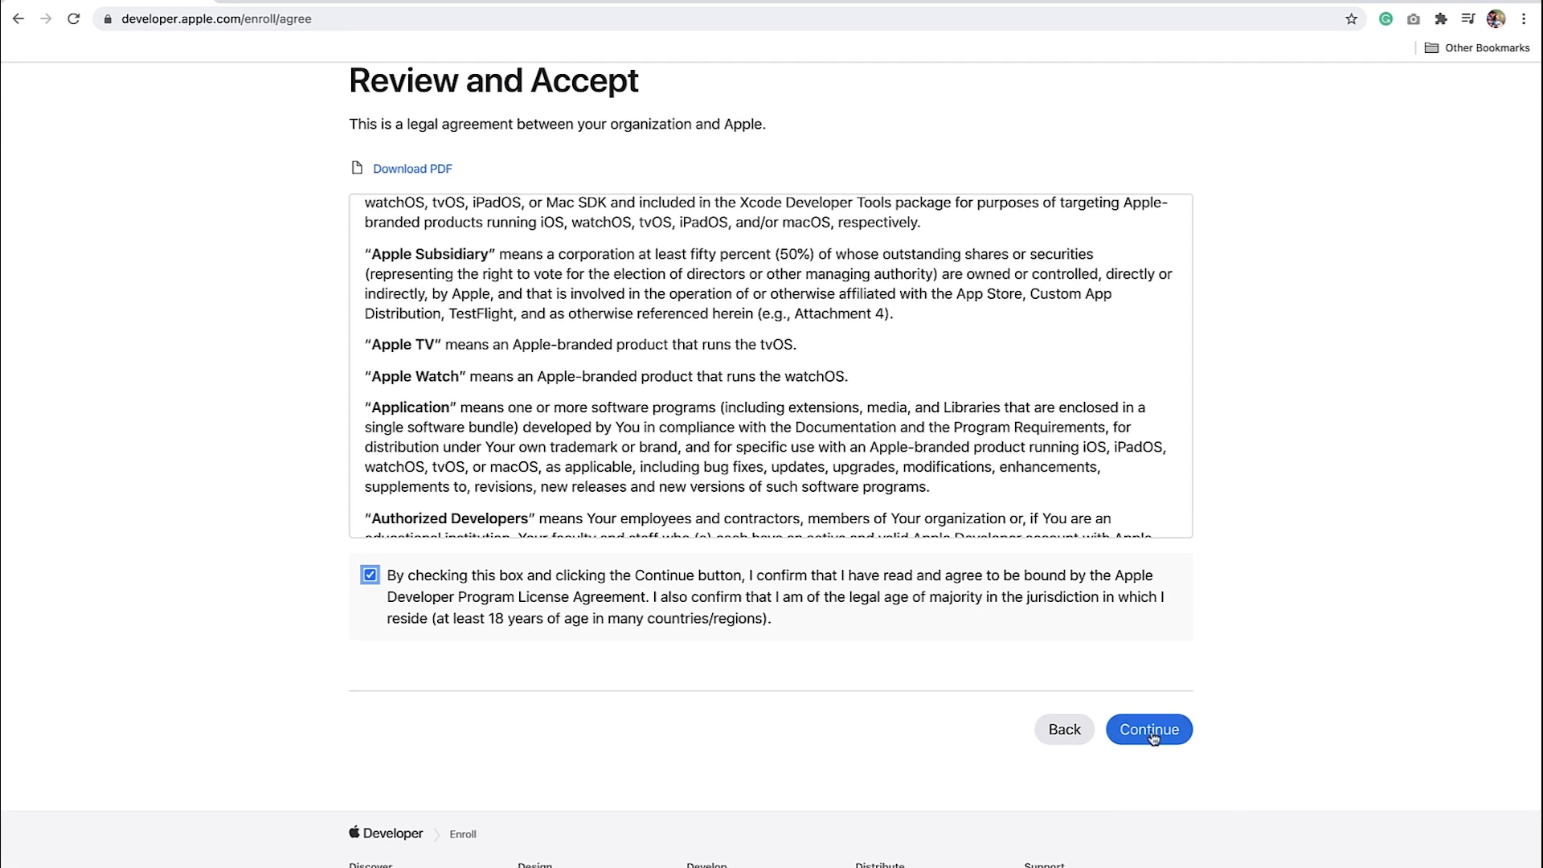
left_click(1150, 730)
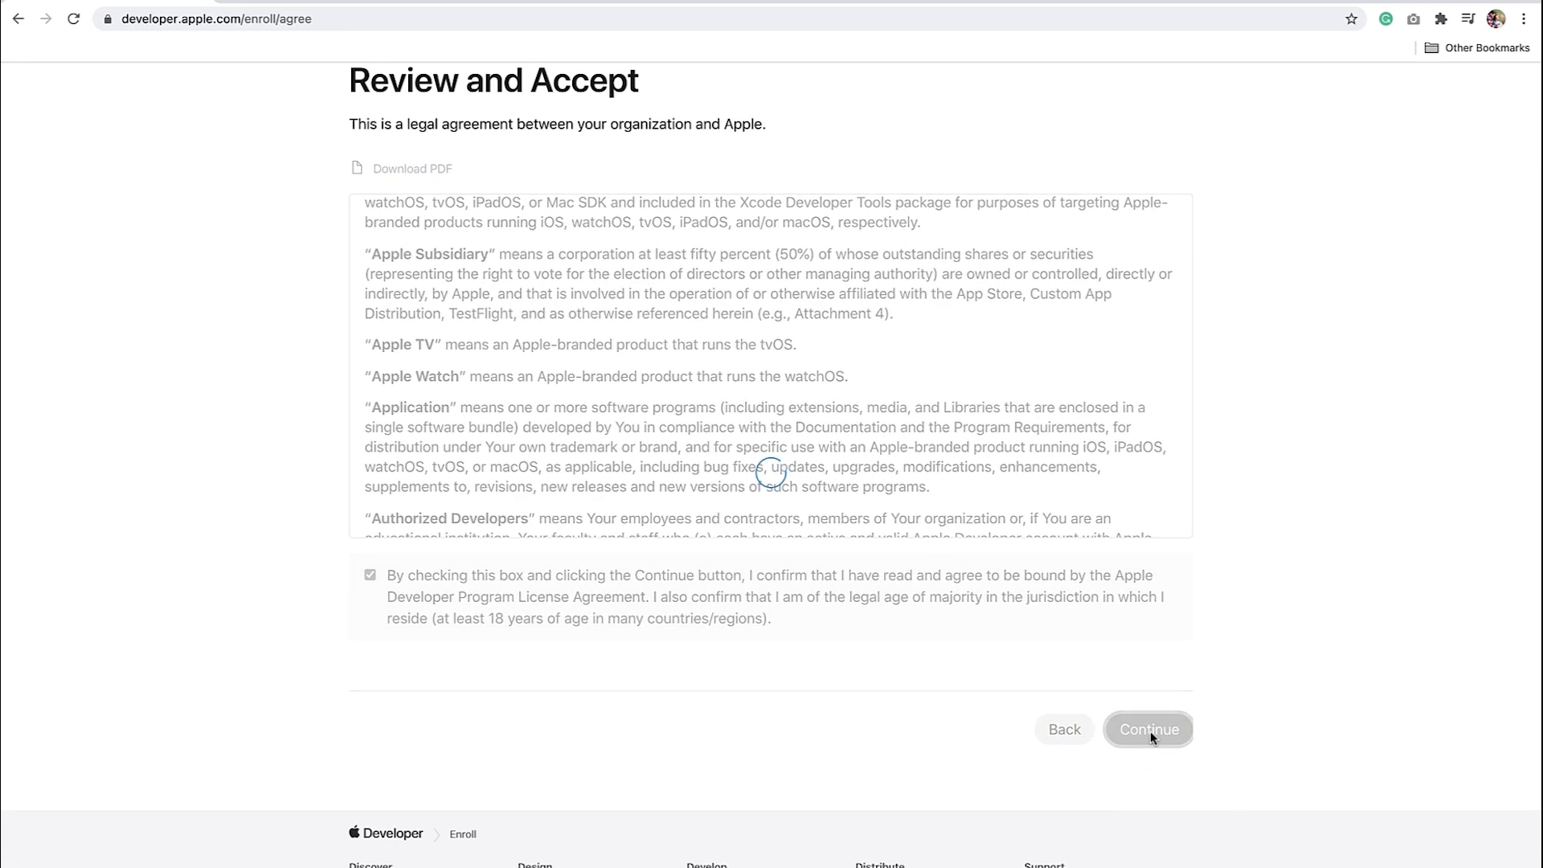
left_click(1150, 729)
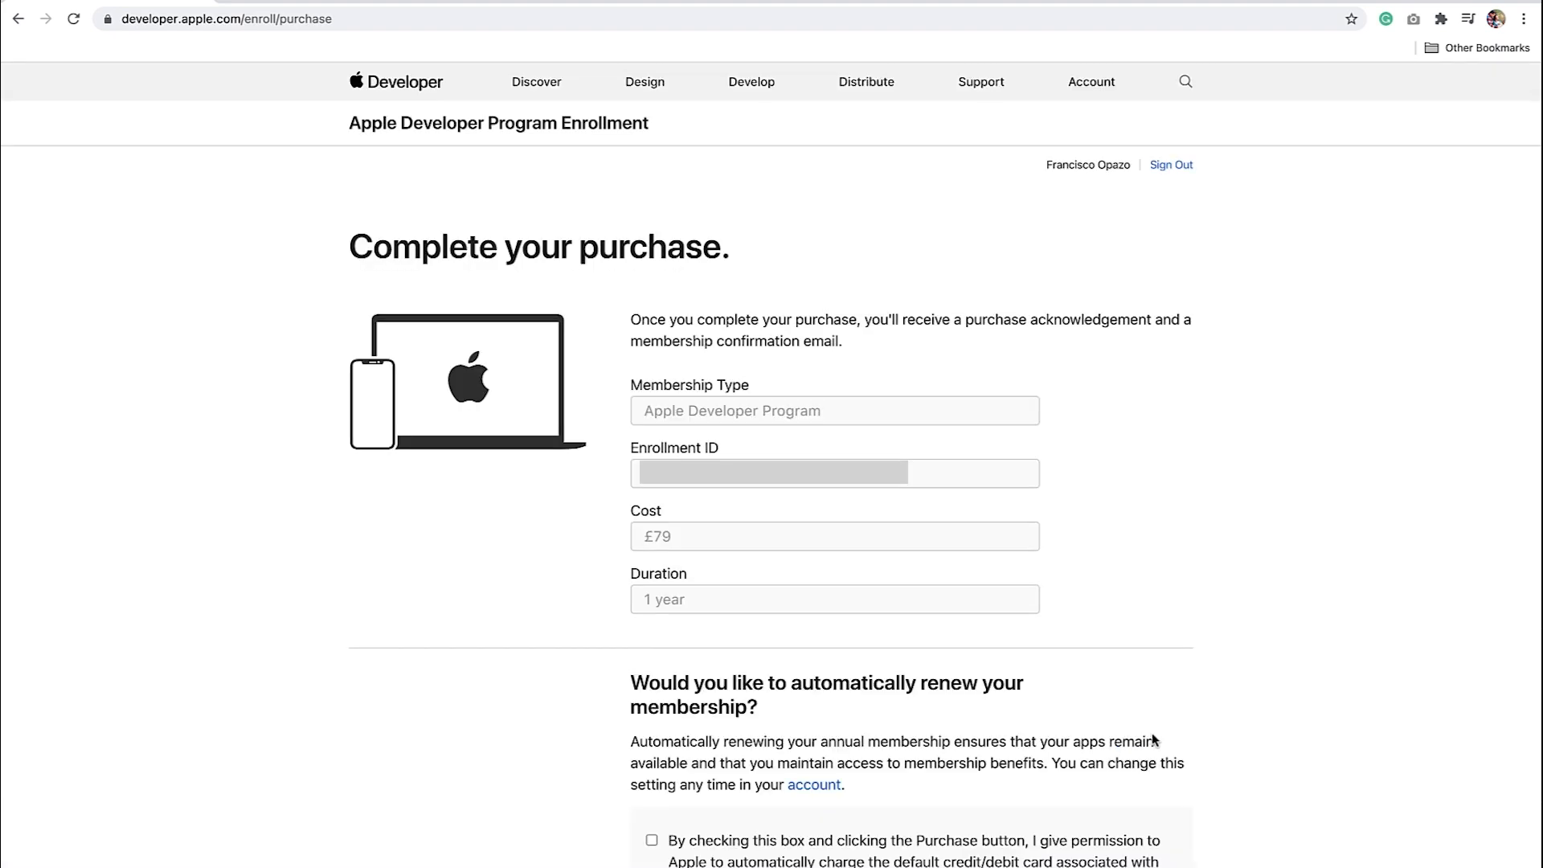
mouse_move(1132, 488)
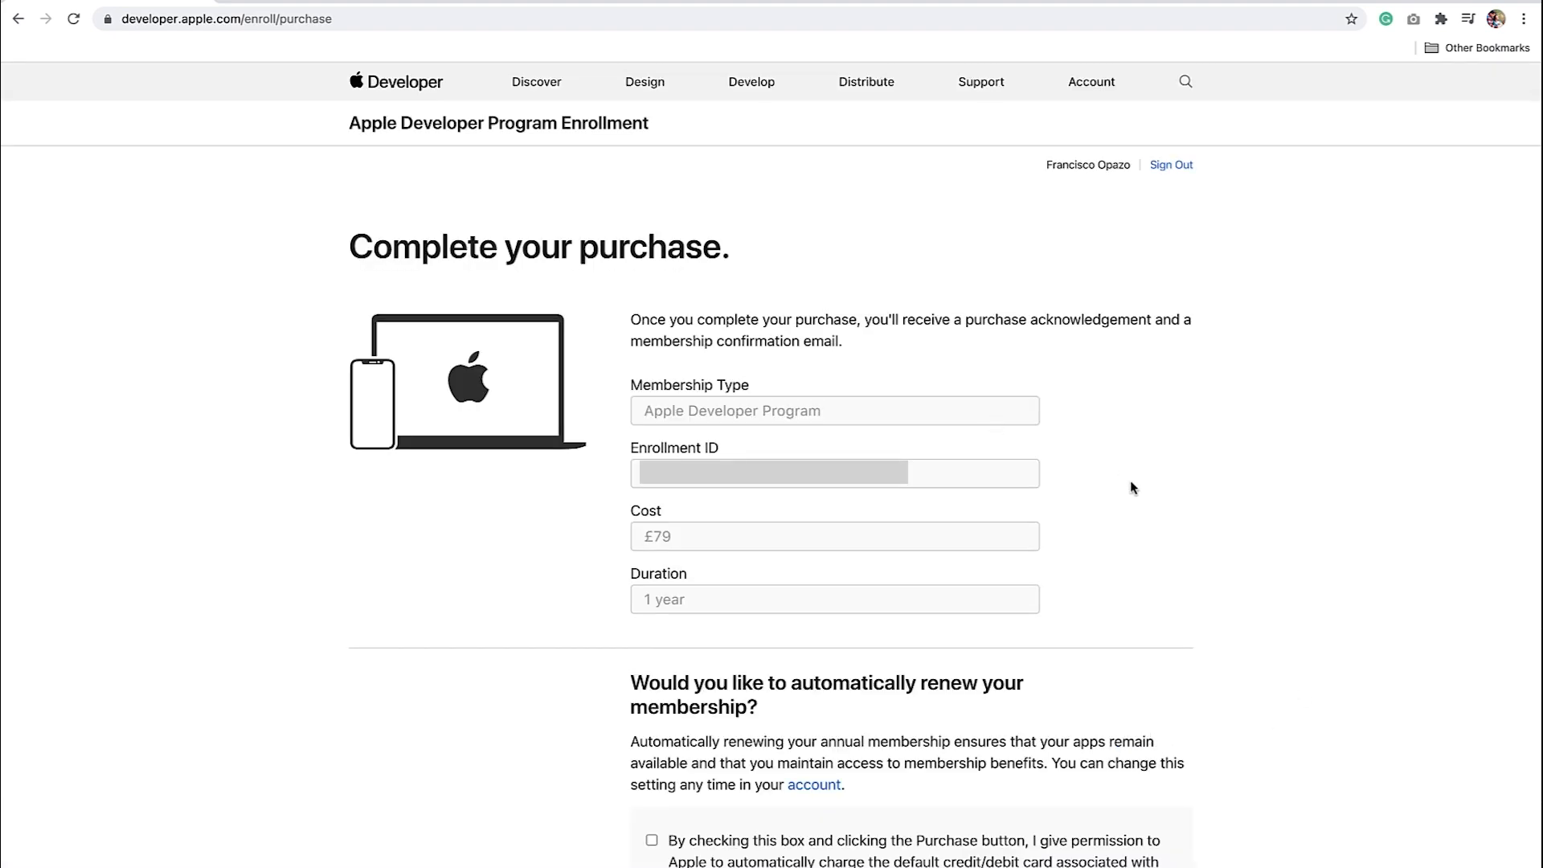
mouse_move(1117, 490)
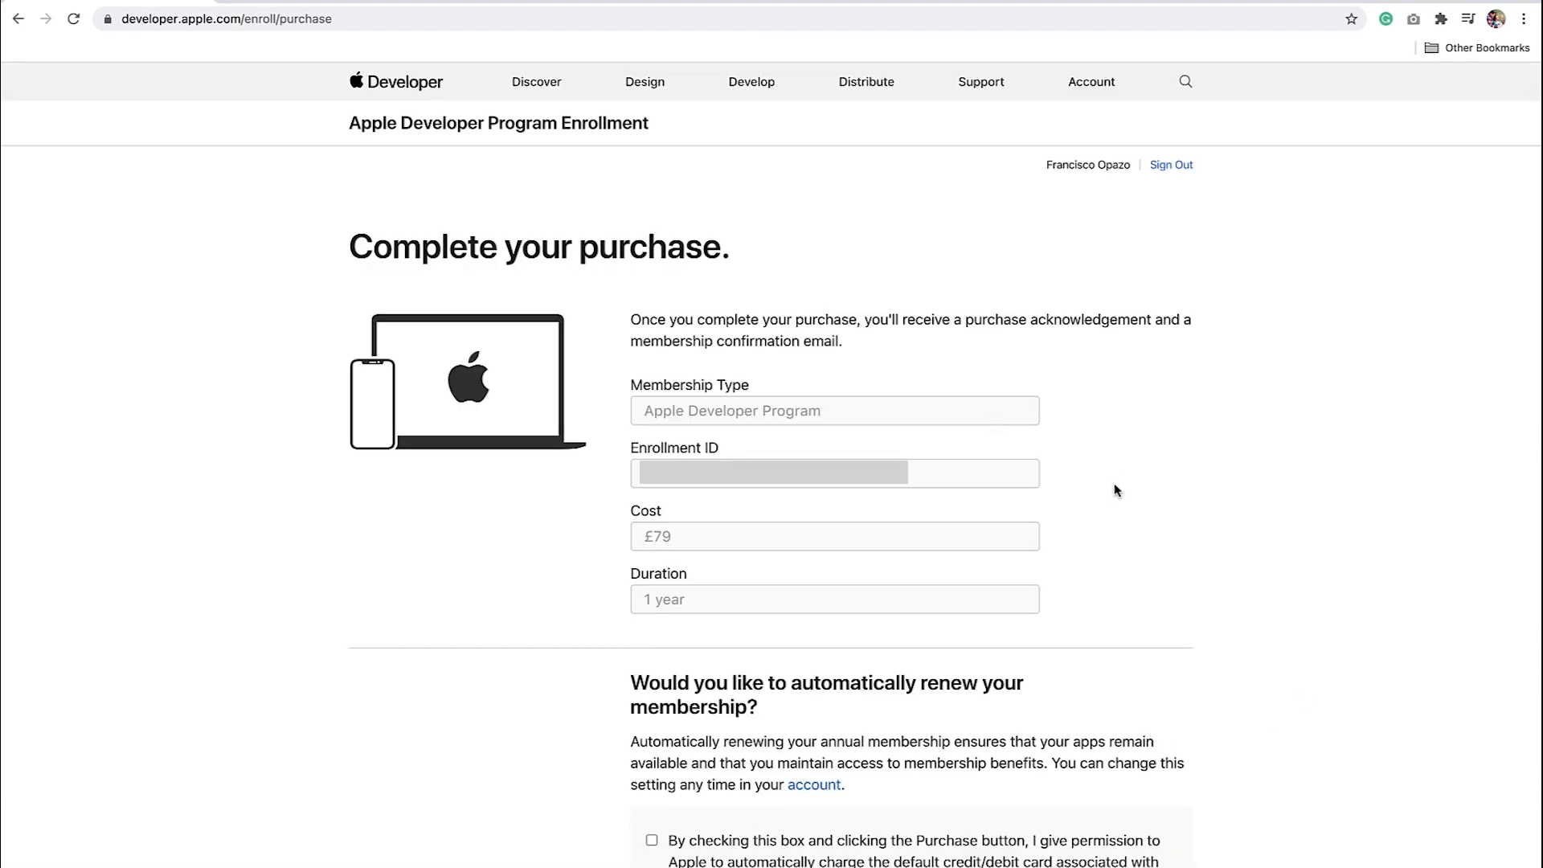
Step: Turn on automatic renewal for the £79 annual membership
scroll("down", 3)
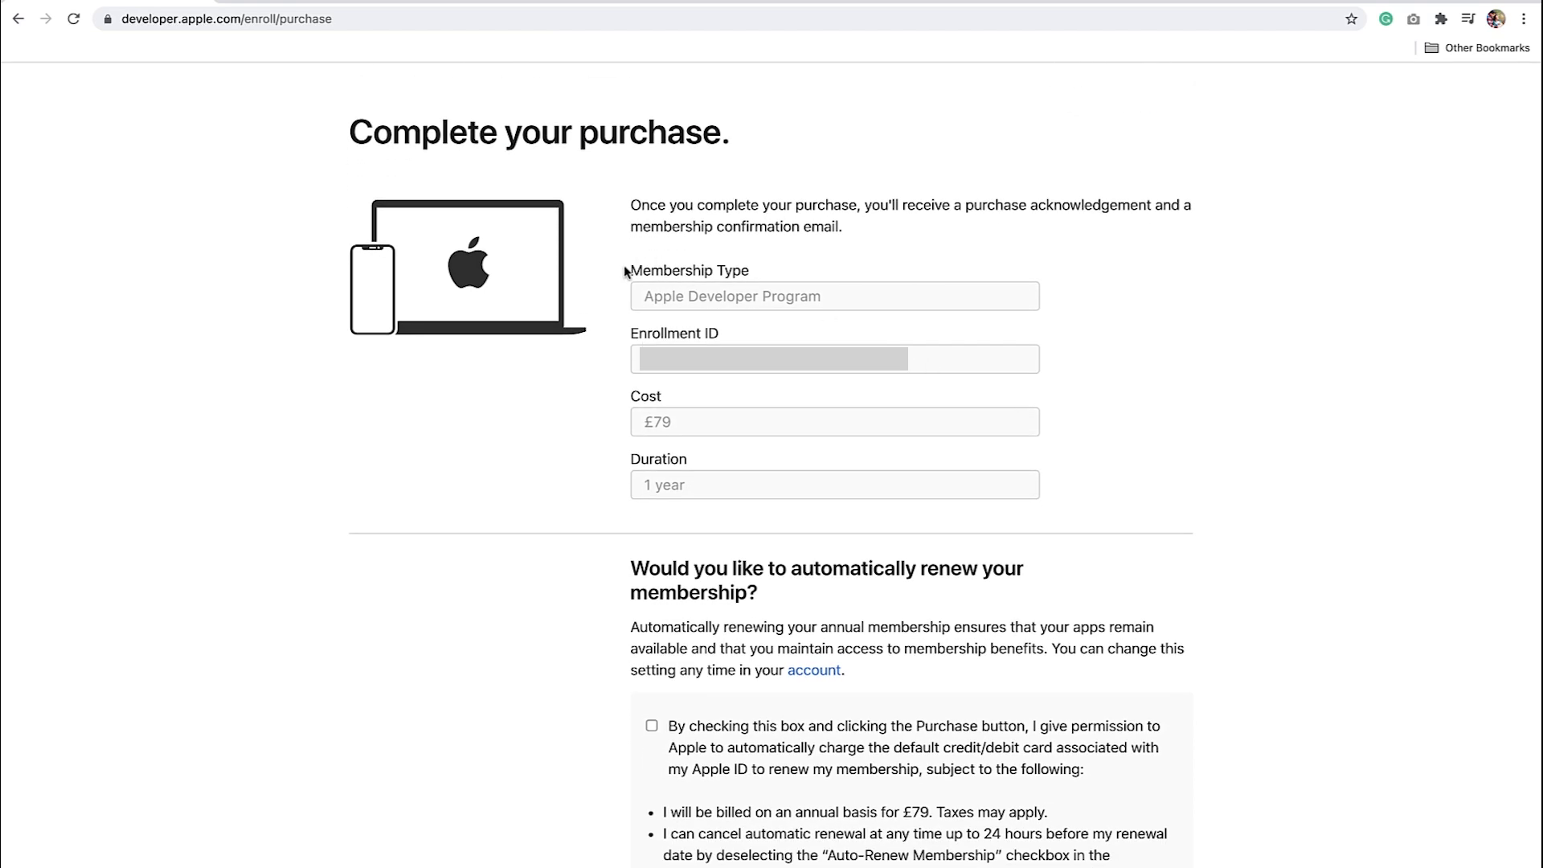
mouse_move(626, 270)
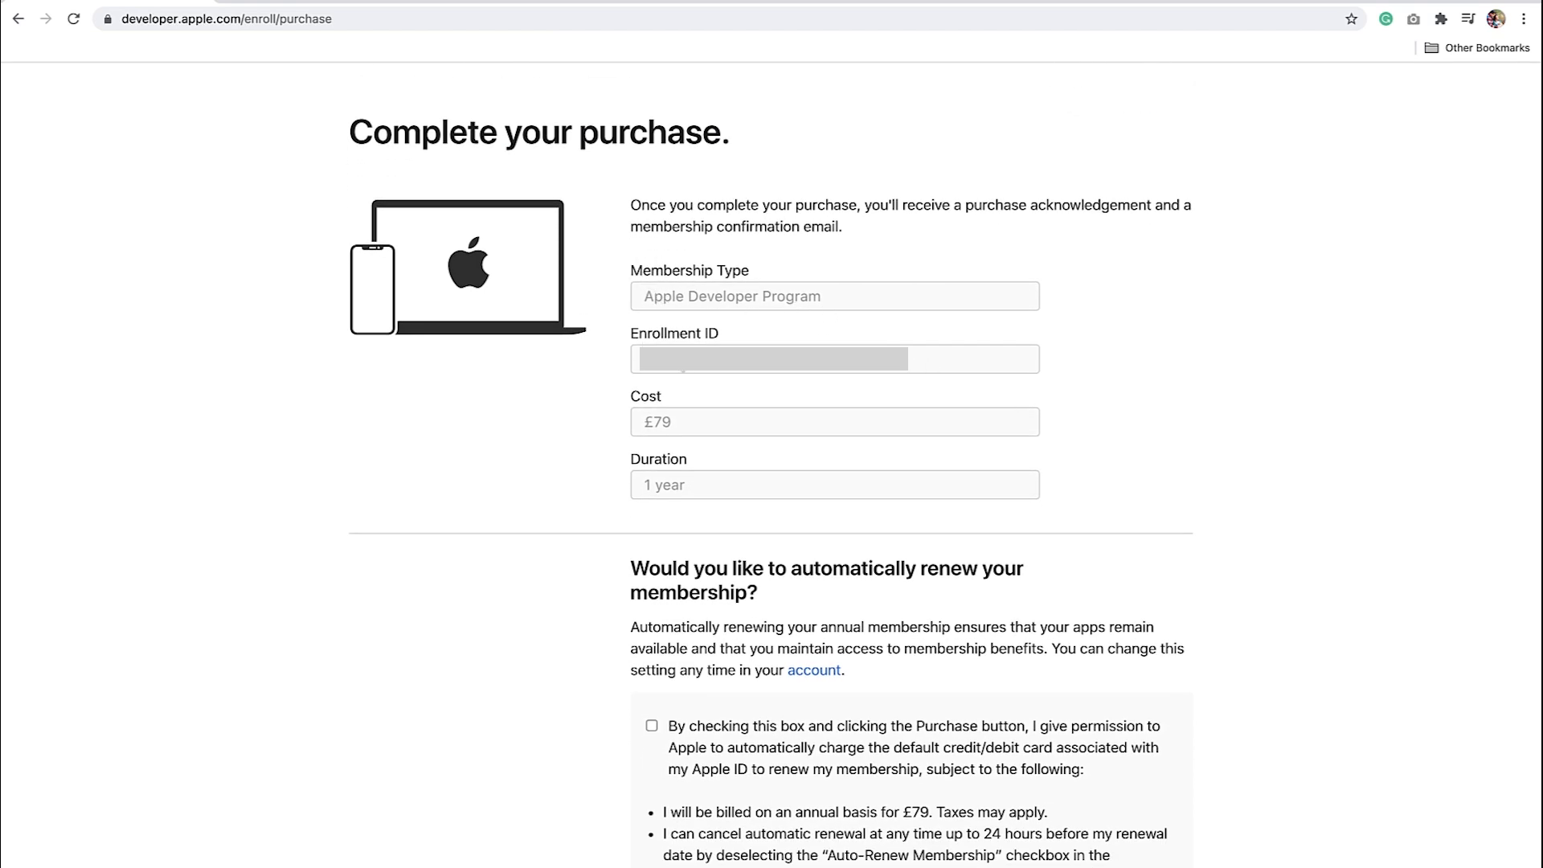
scroll("down", 3)
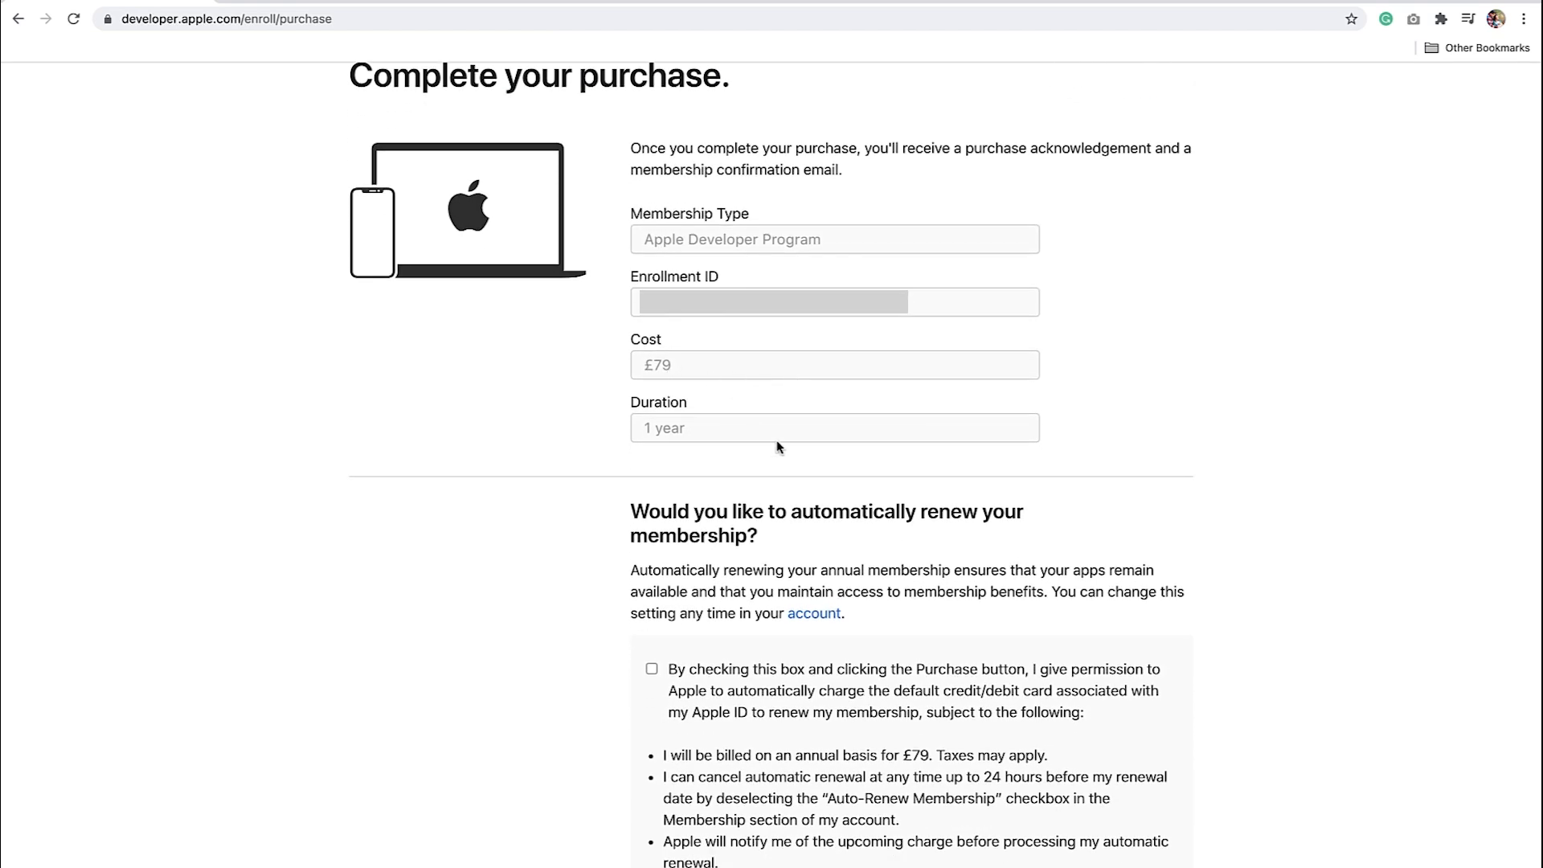
scroll("down", 3)
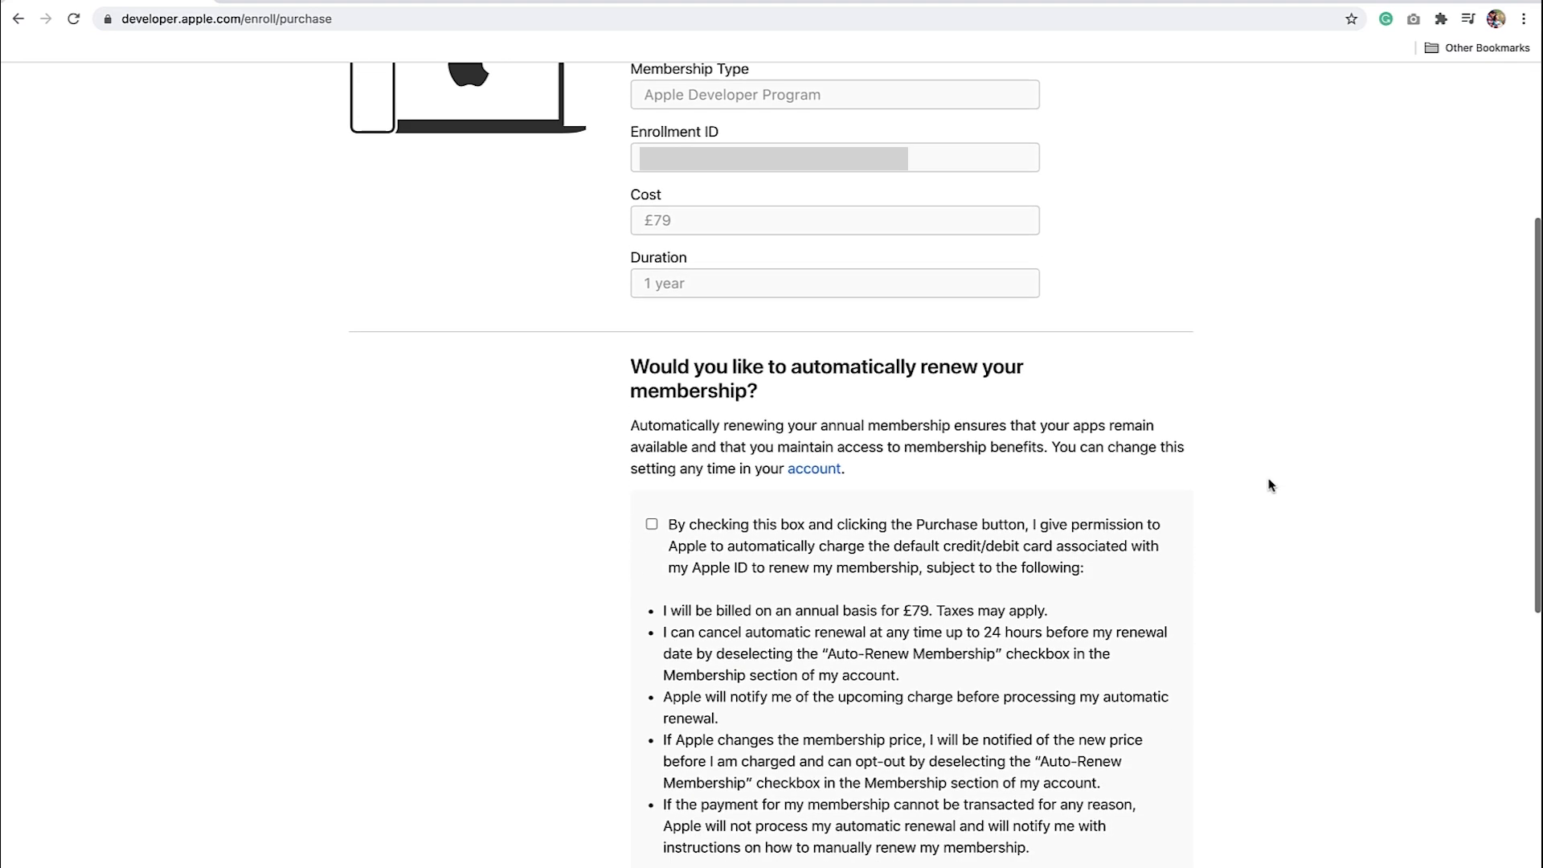
left_click(651, 523)
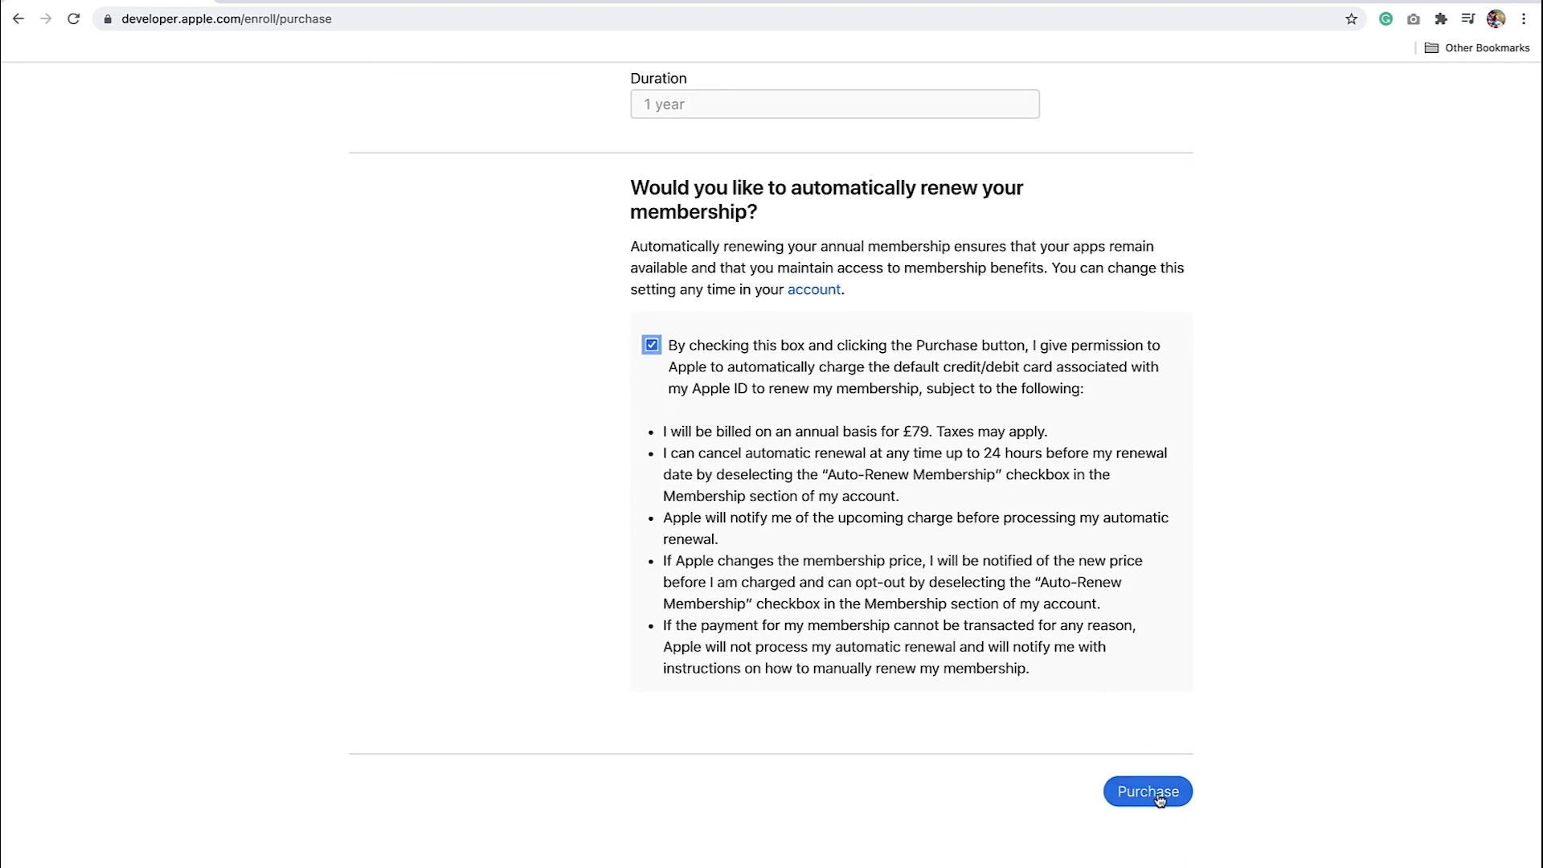
Step: Submit the membership purchase and sign in to the Apple Online Store with the Apple ID
left_click(1148, 792)
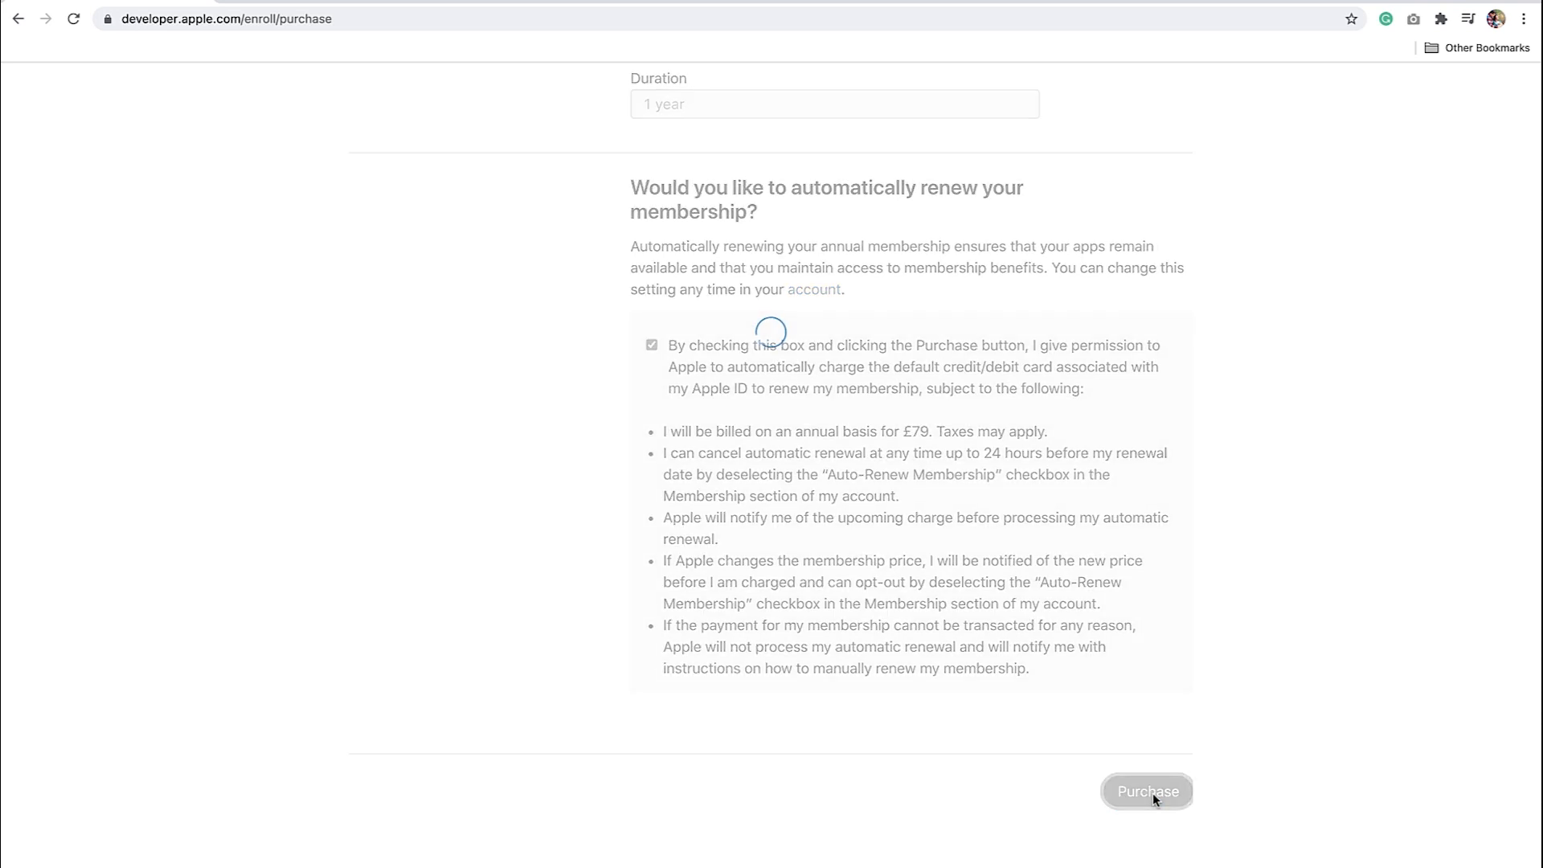
left_click(1148, 791)
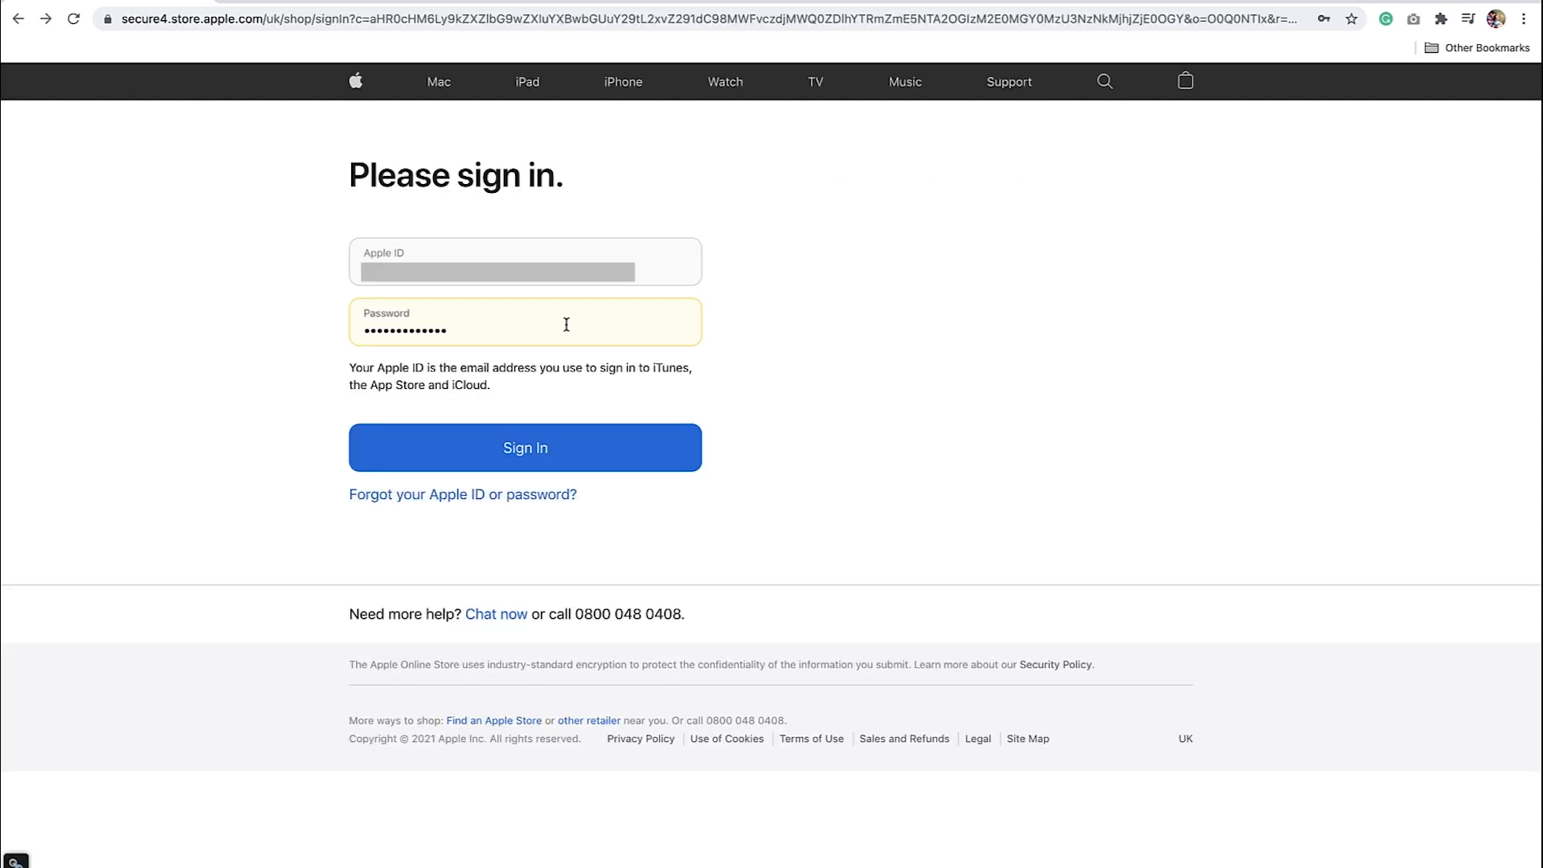
left_click(527, 327)
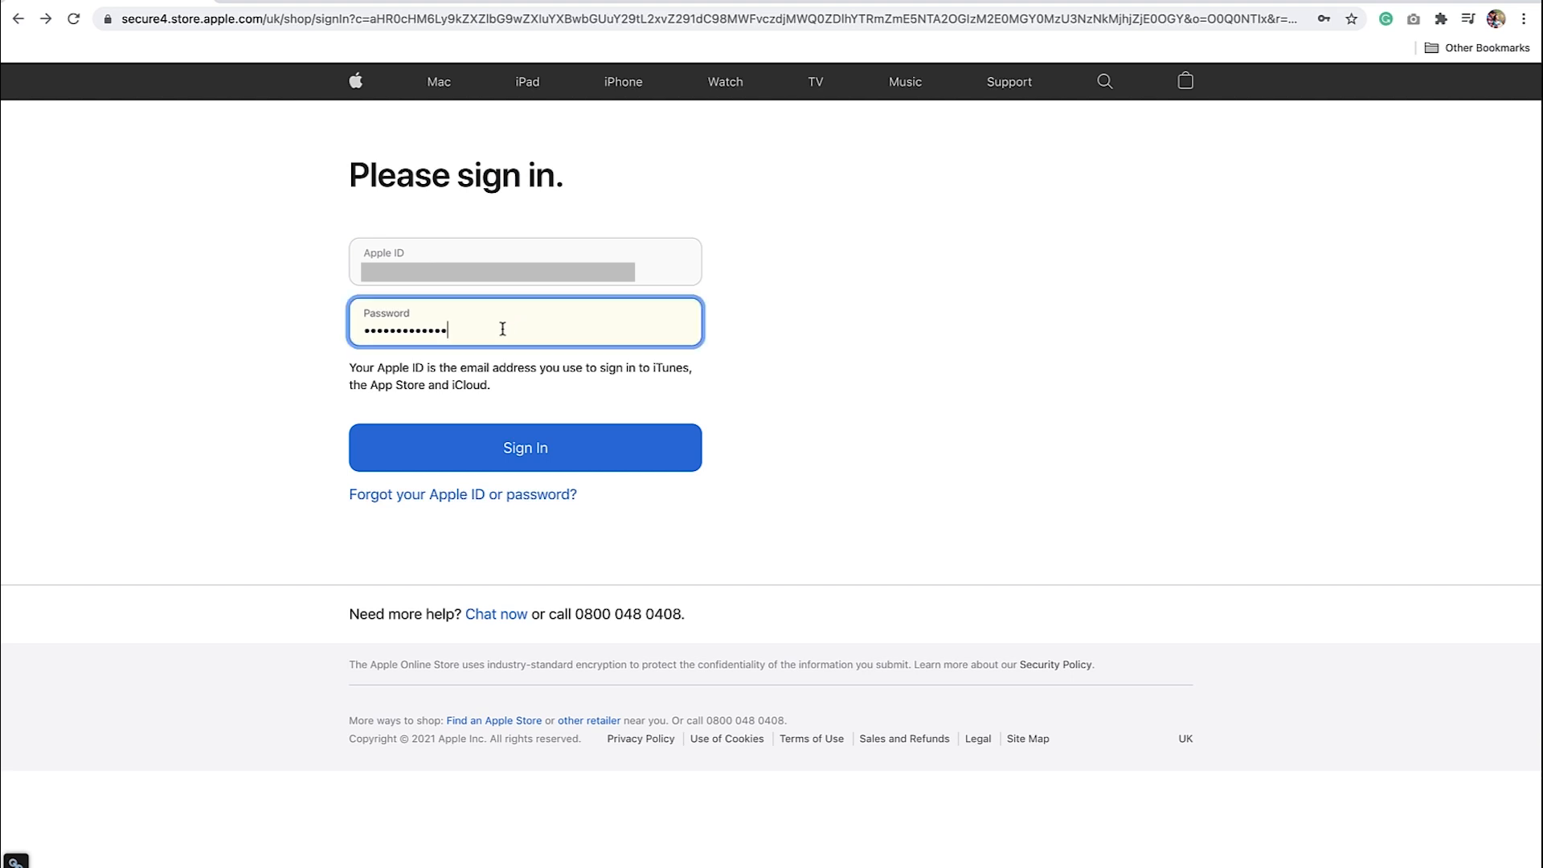
left_click(525, 448)
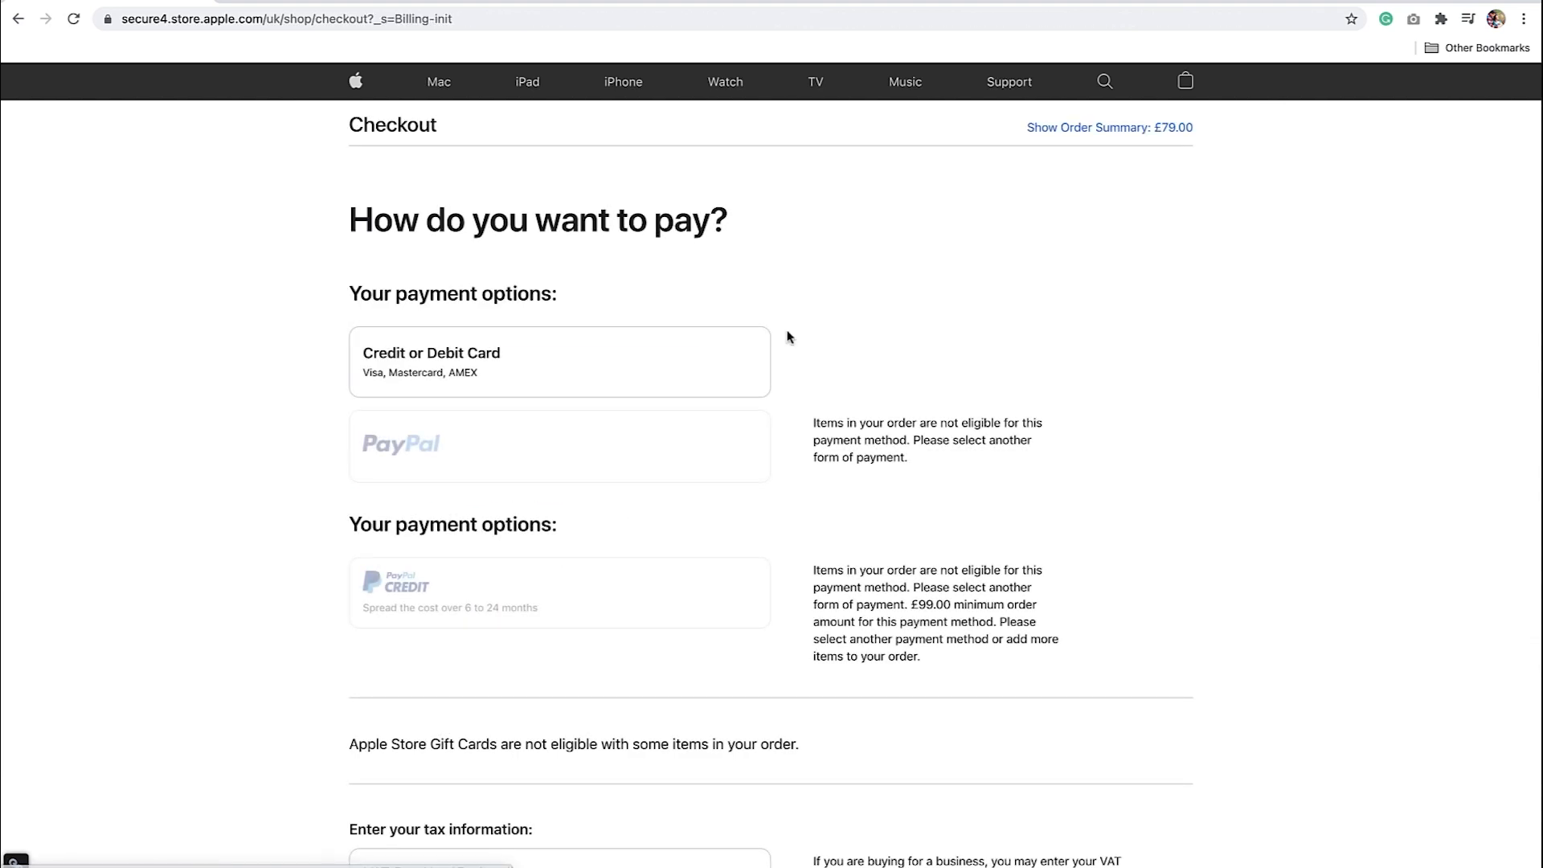
mouse_move(871, 322)
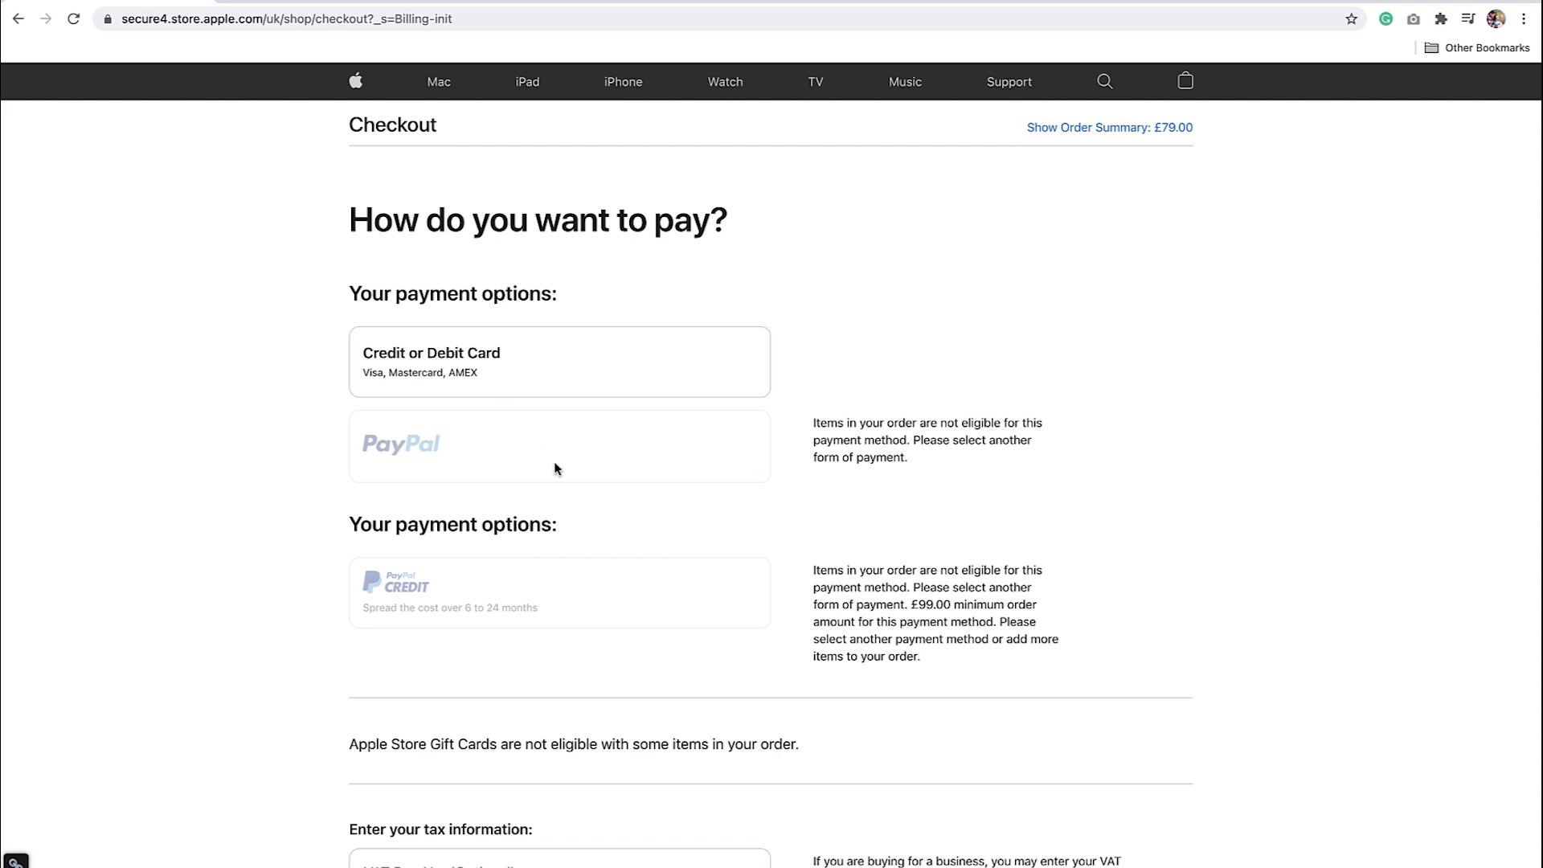
scroll("down", 3)
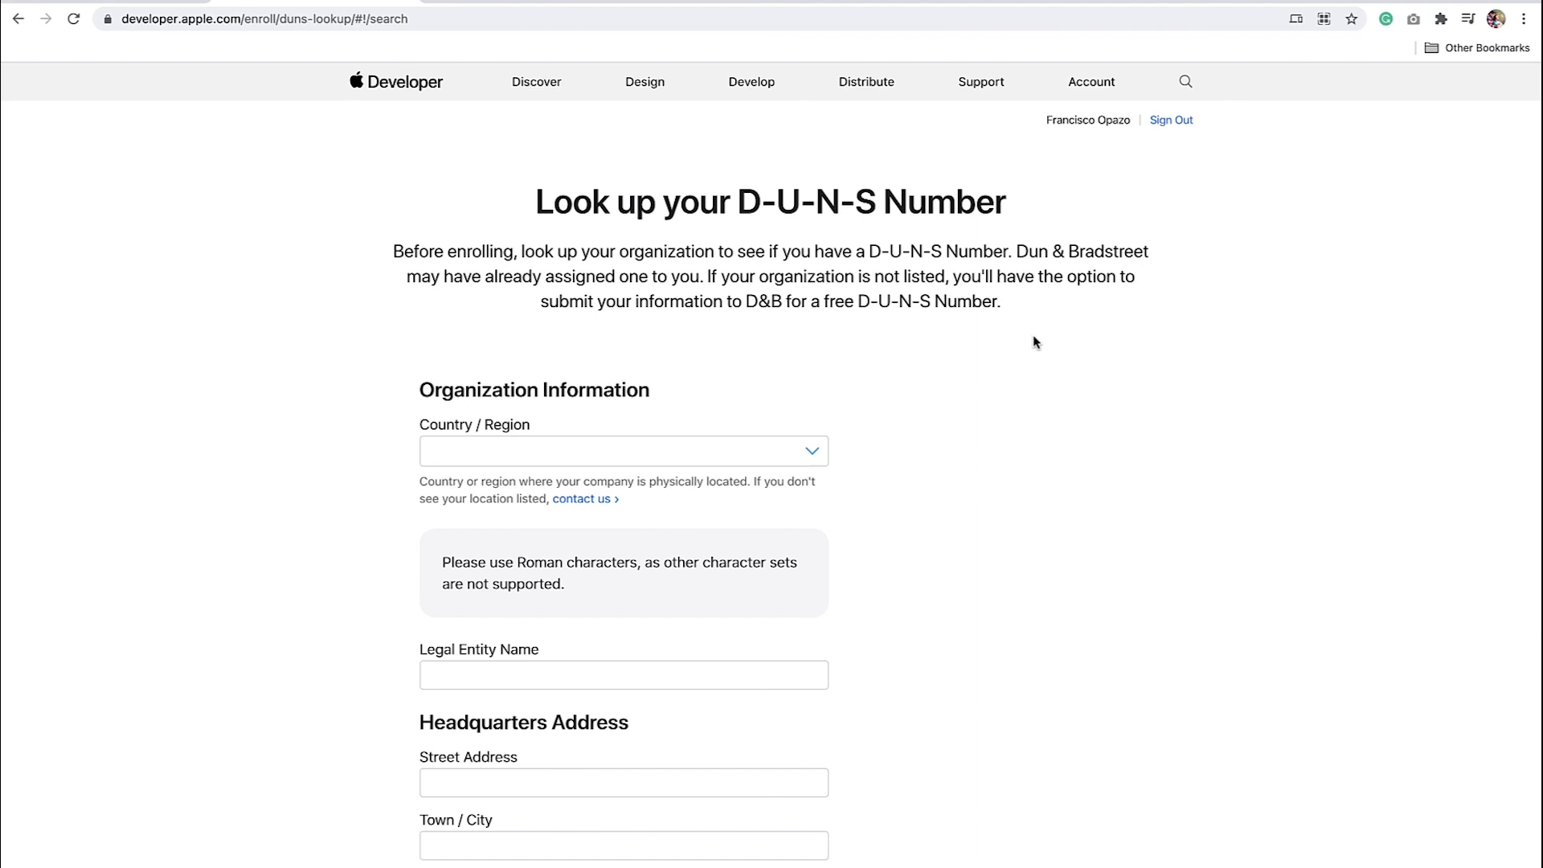
Step: Scroll through the D-U-N-S Number lookup and request form
scroll("down", 3)
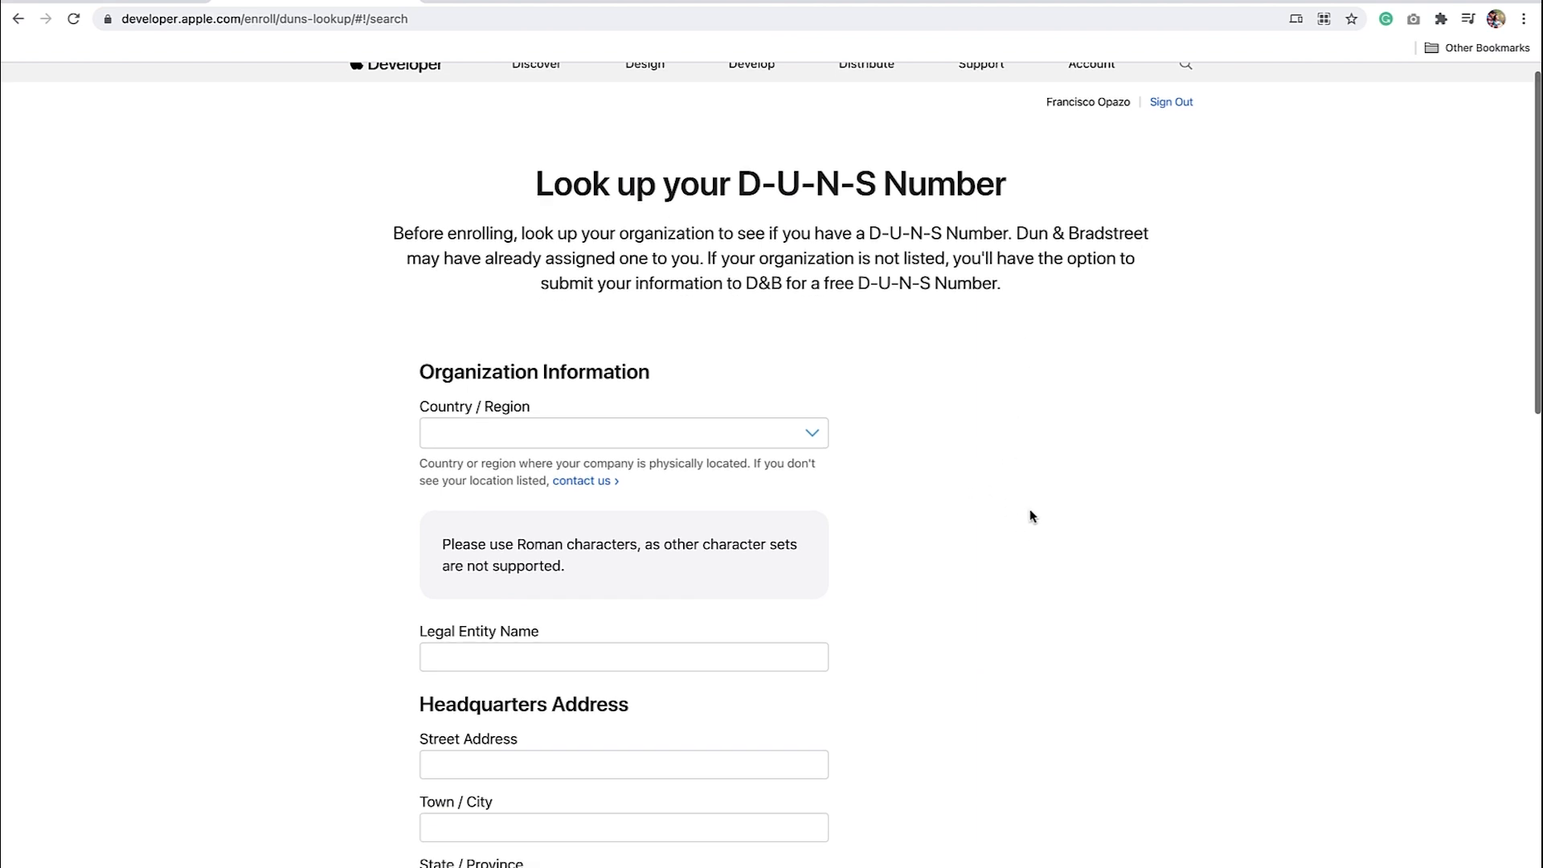
scroll("down", 3)
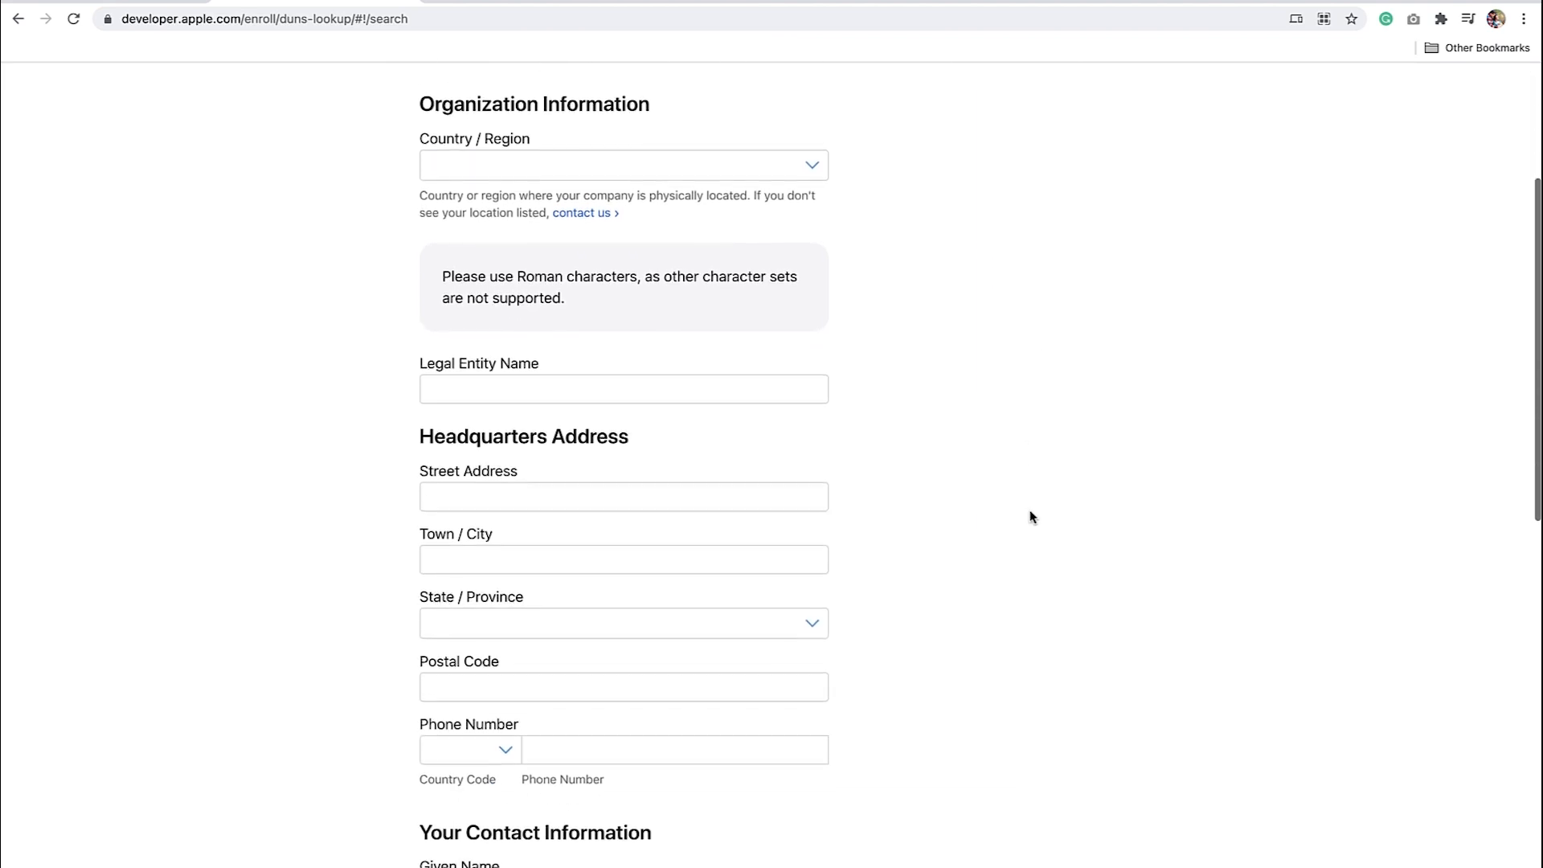
scroll("down", 3)
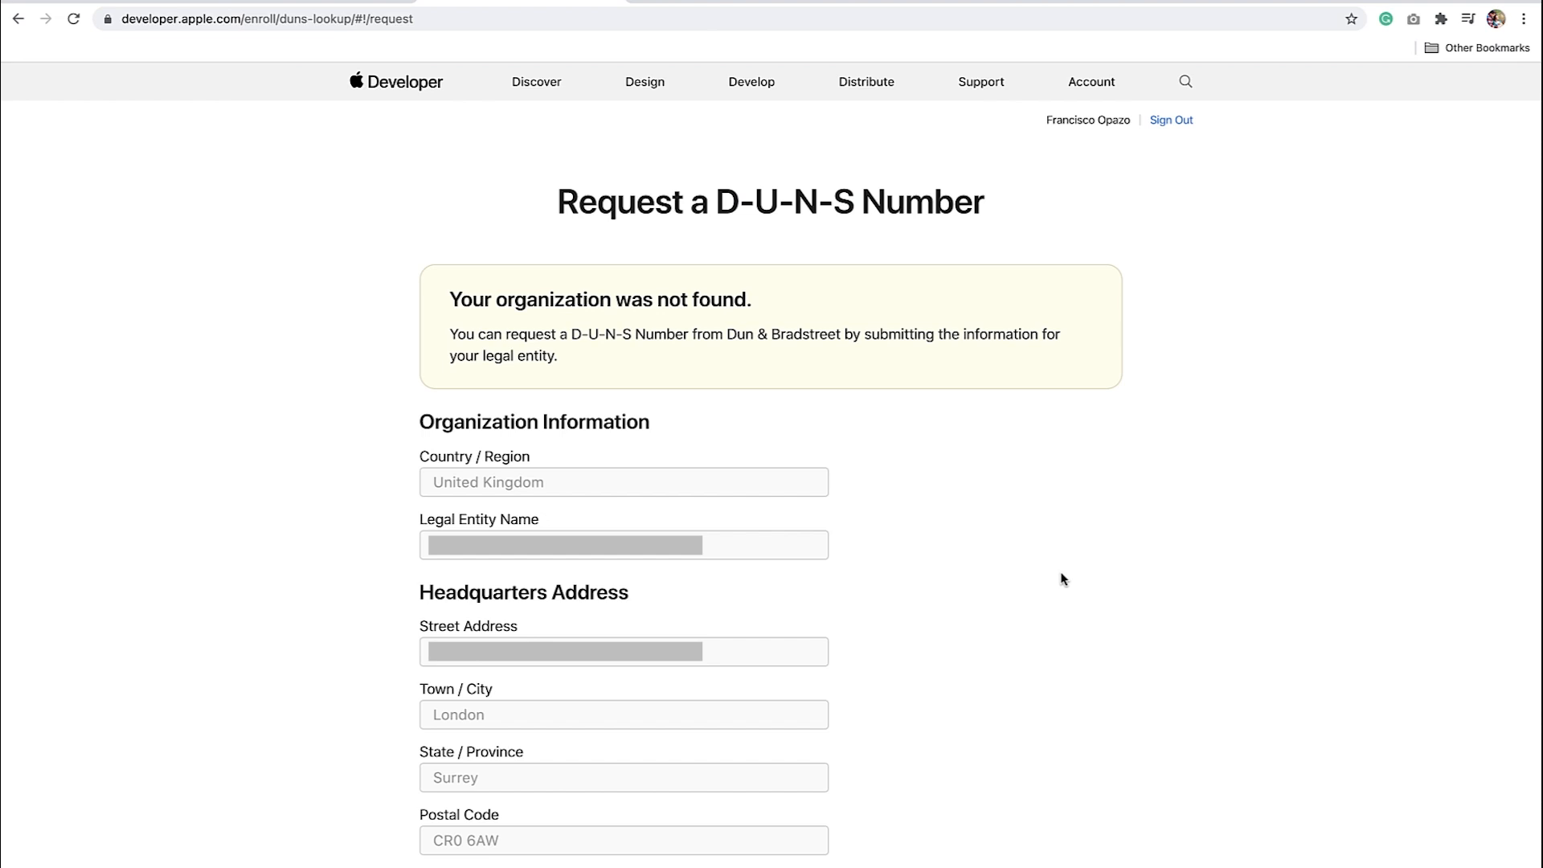
mouse_move(1061, 594)
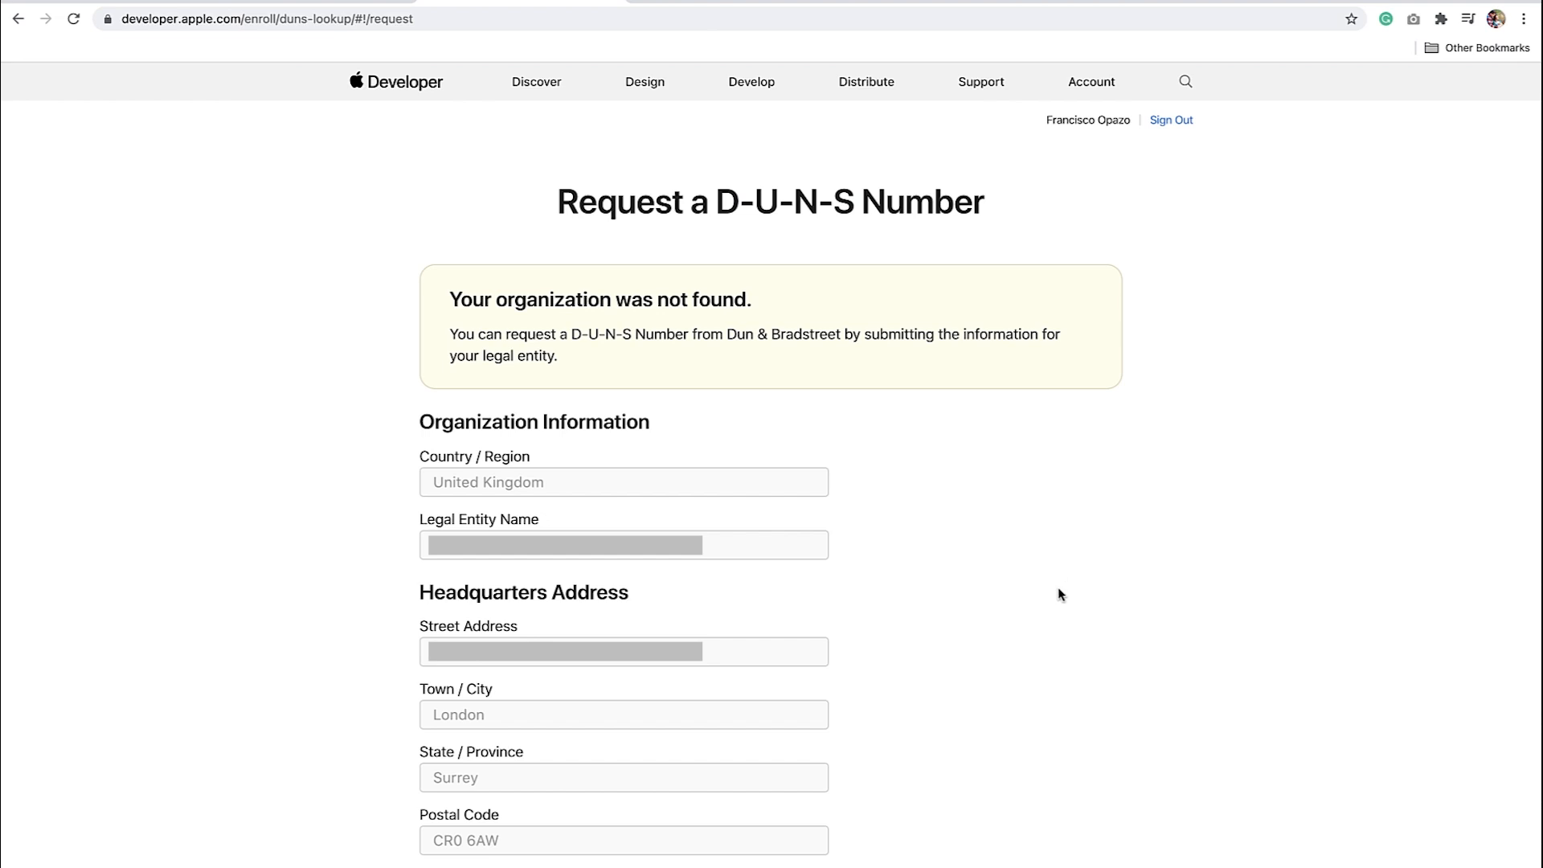
Step: Authorize Dun & Bradstreet sharing, send the D-U-N-S request, and enroll from the email
scroll("down", 3)
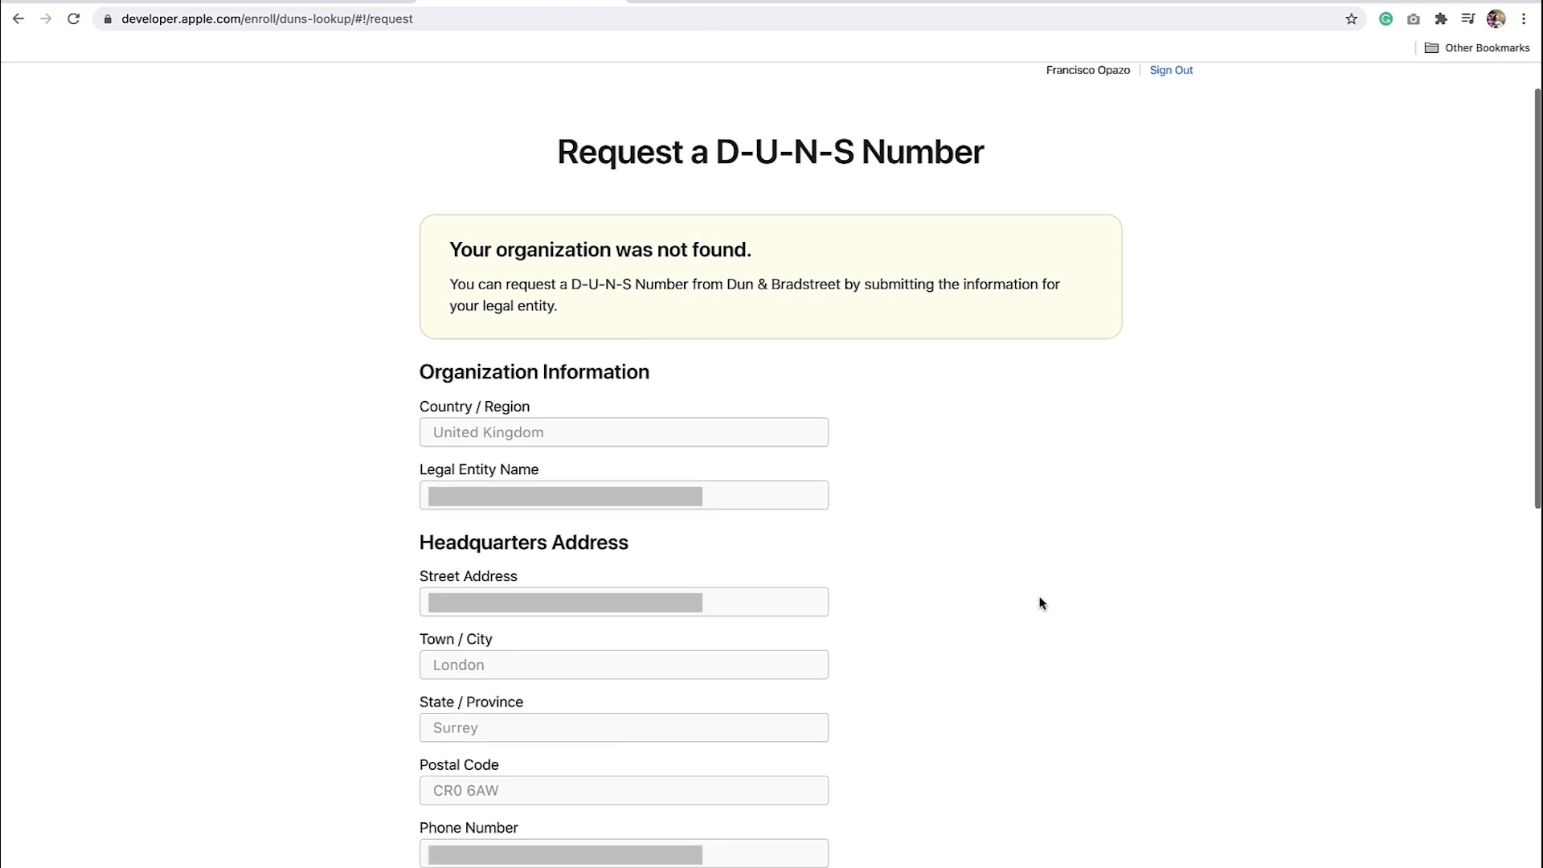
scroll("down", 3)
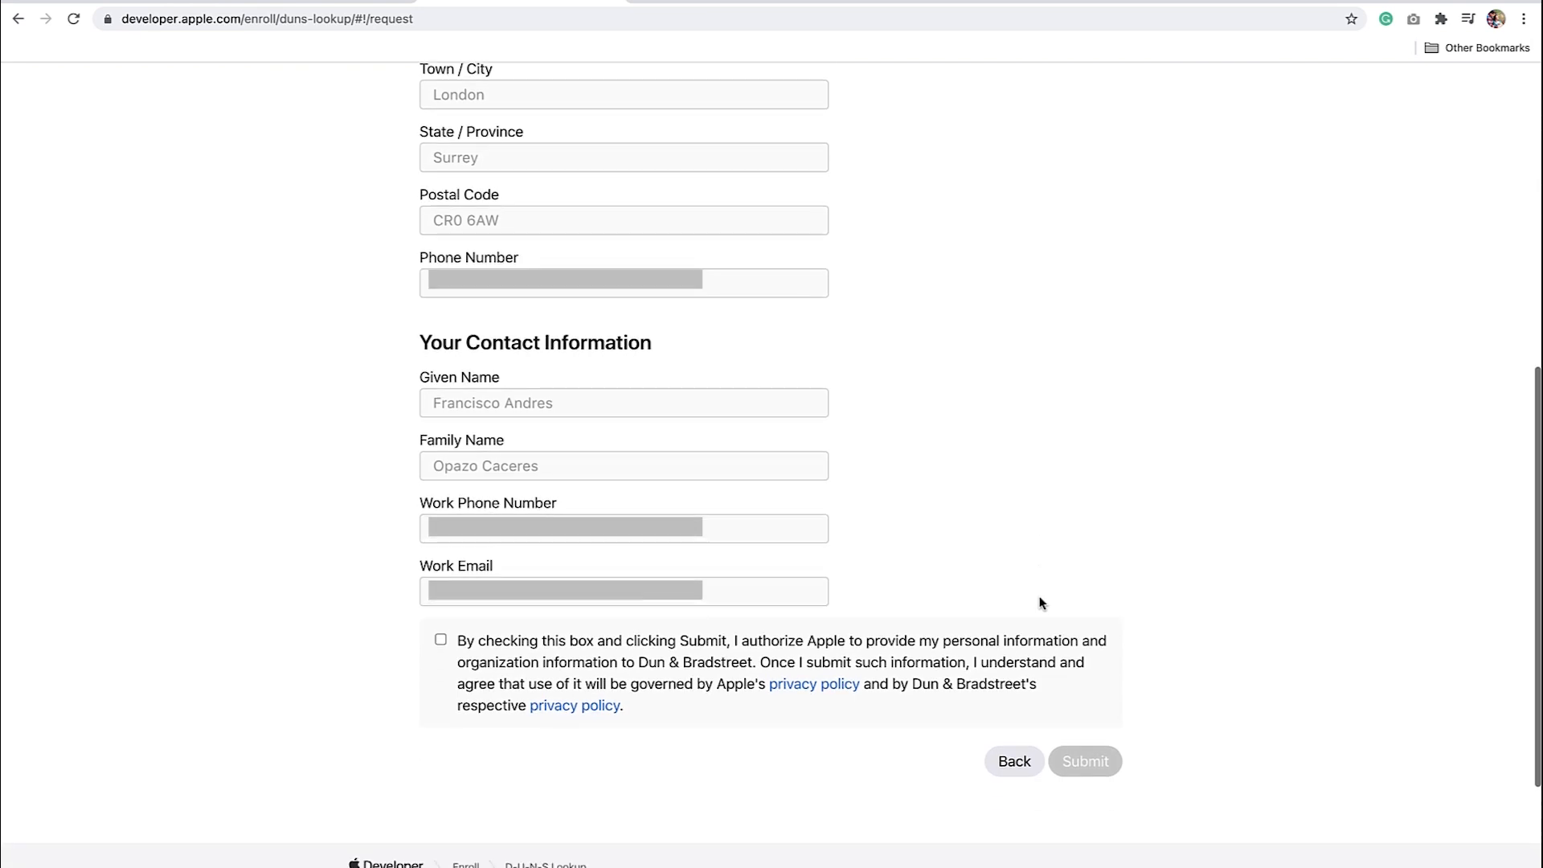
scroll("down", 3)
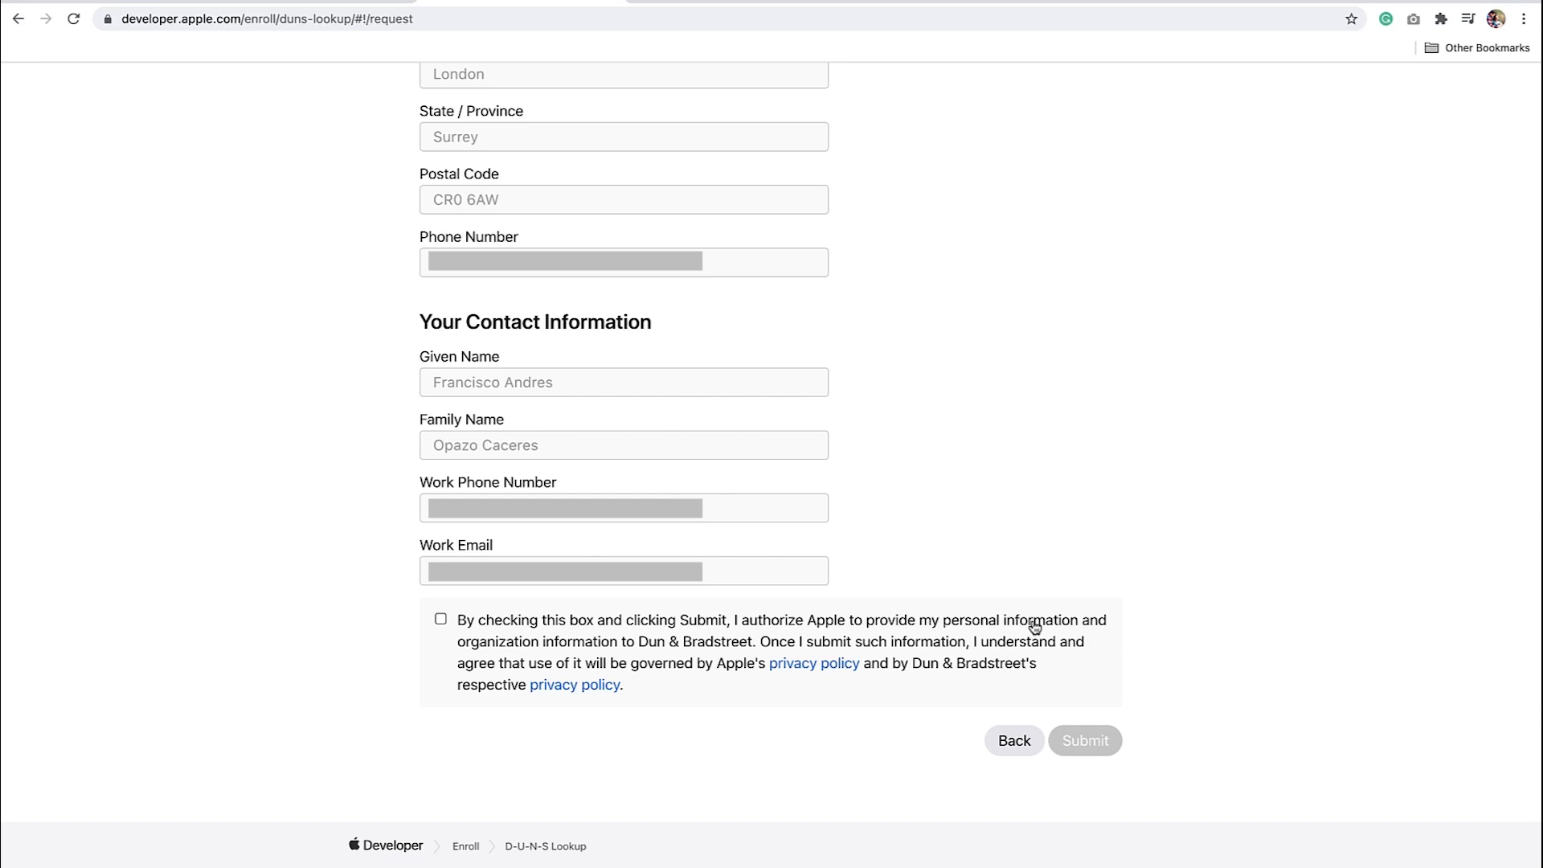
left_click(439, 620)
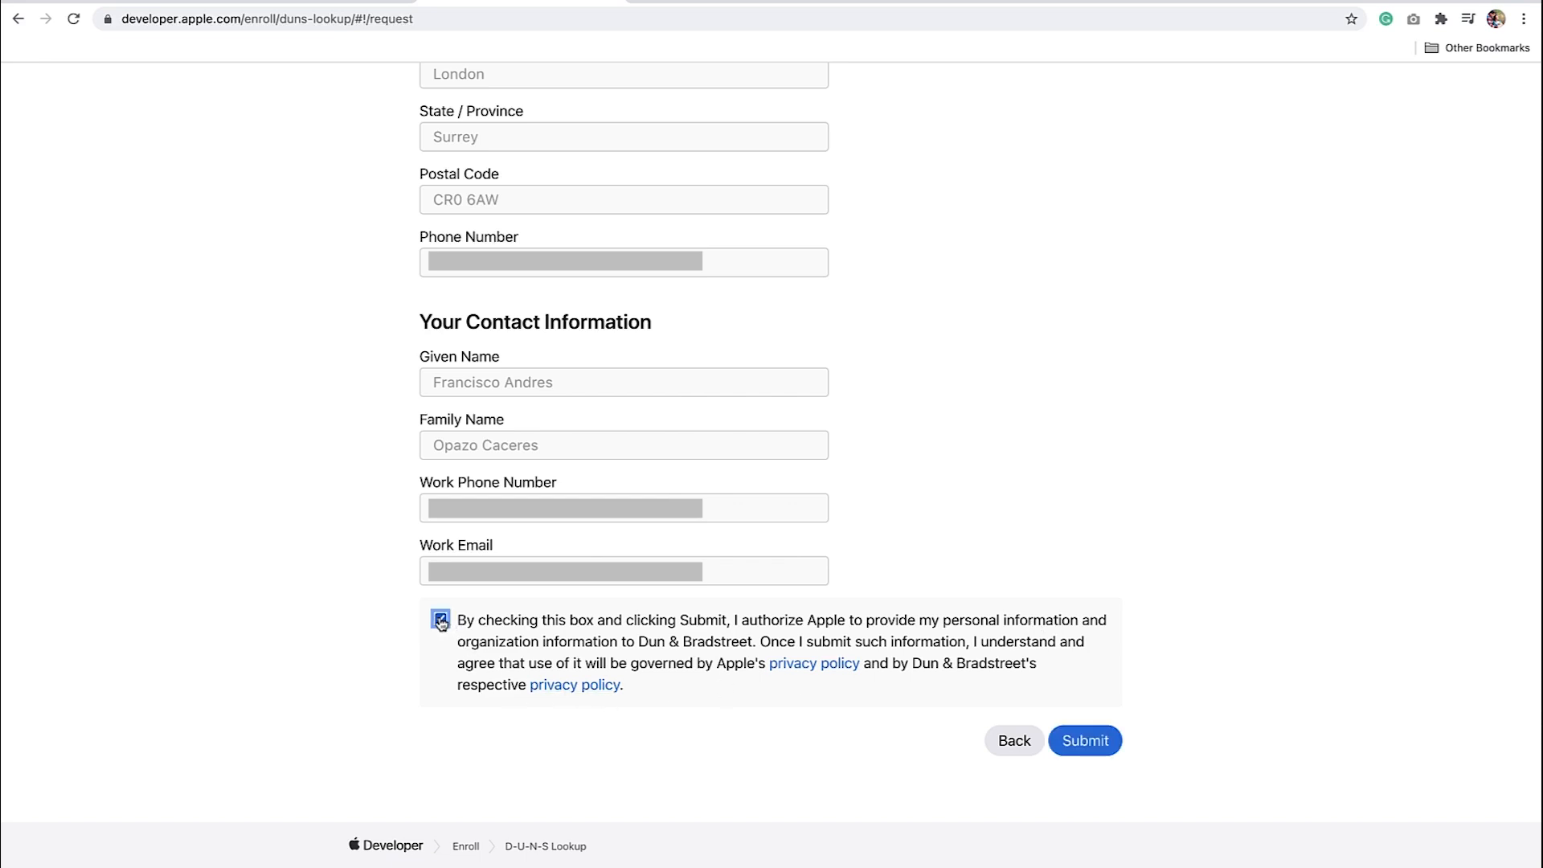
left_click(436, 620)
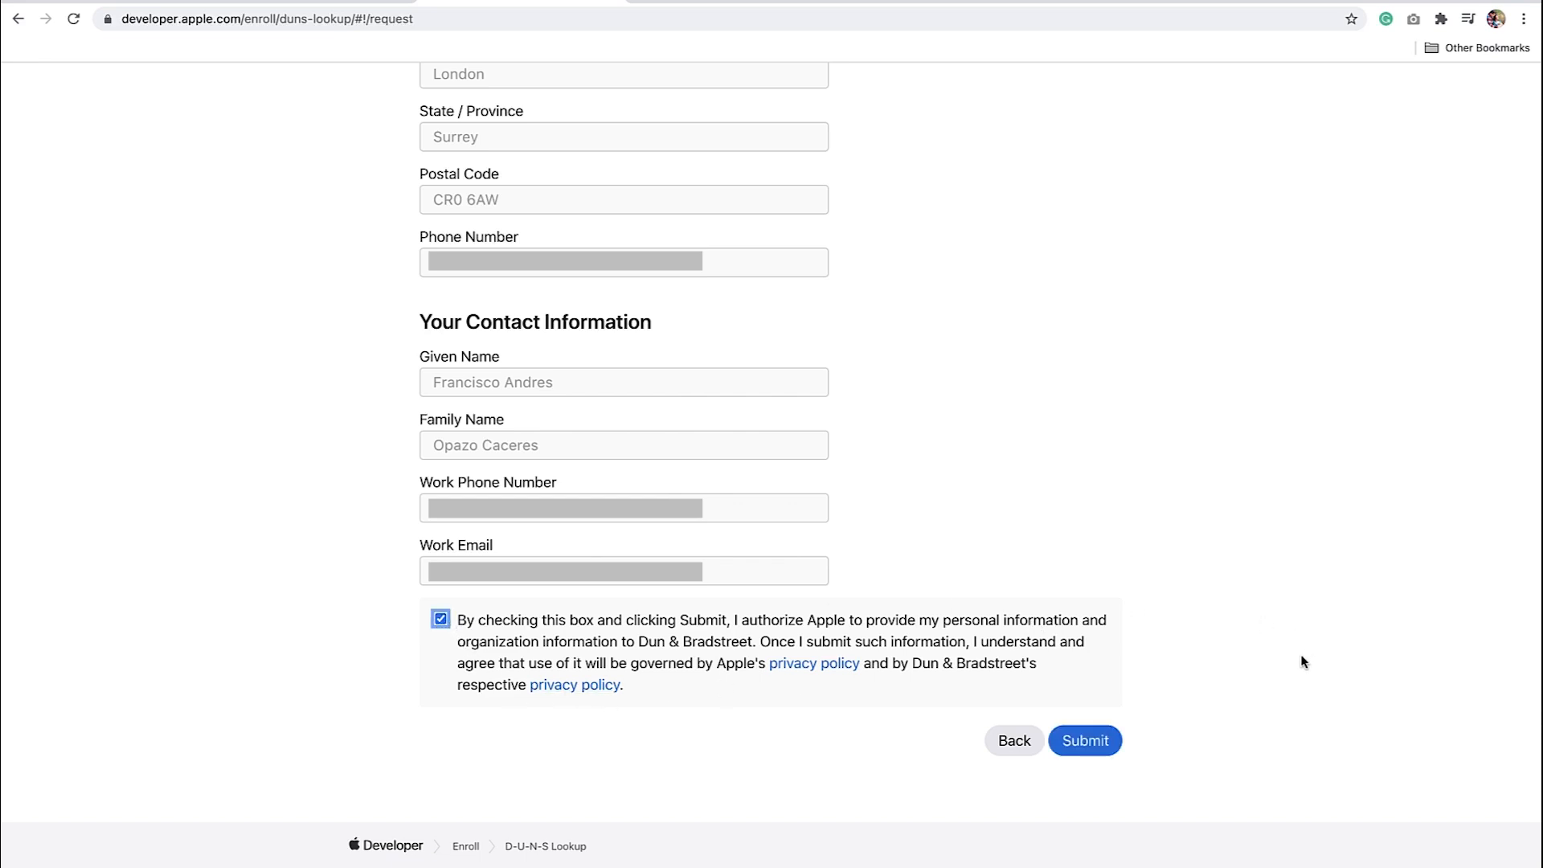
mouse_move(1305, 702)
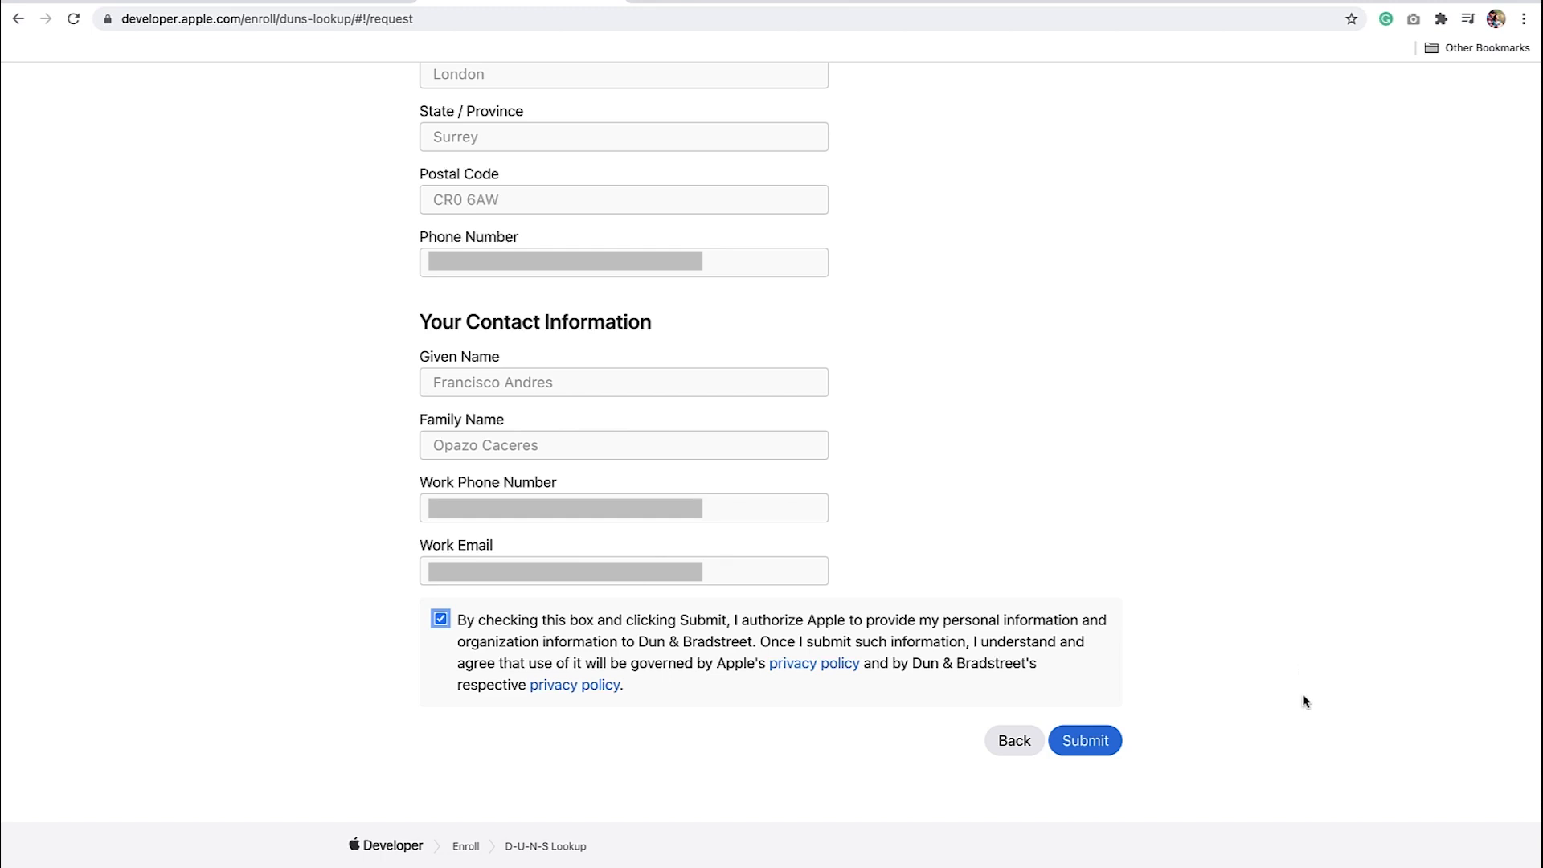
left_click(1085, 741)
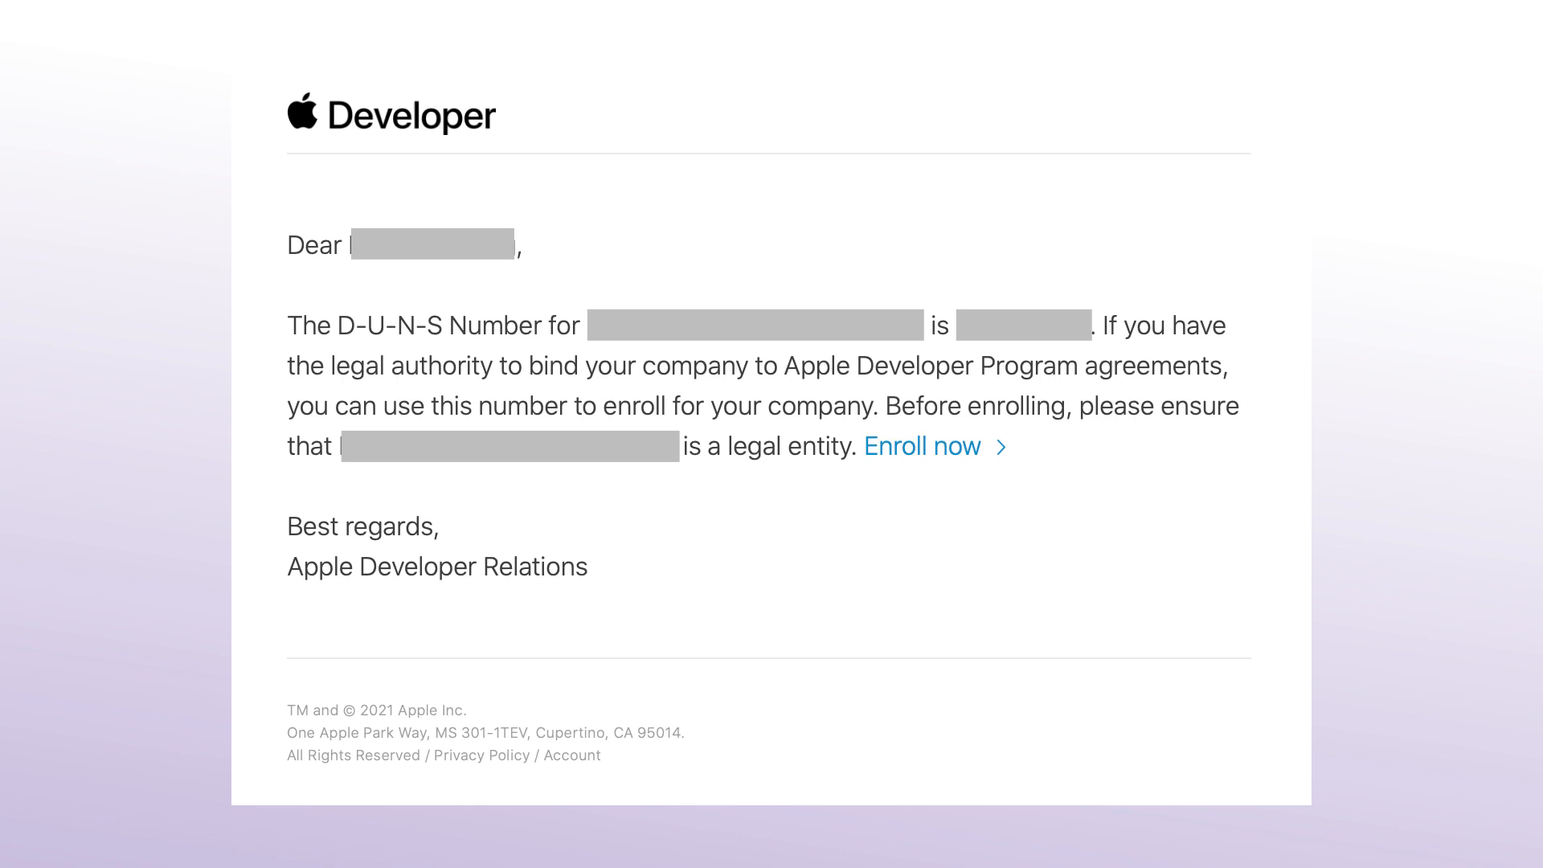
left_click(922, 447)
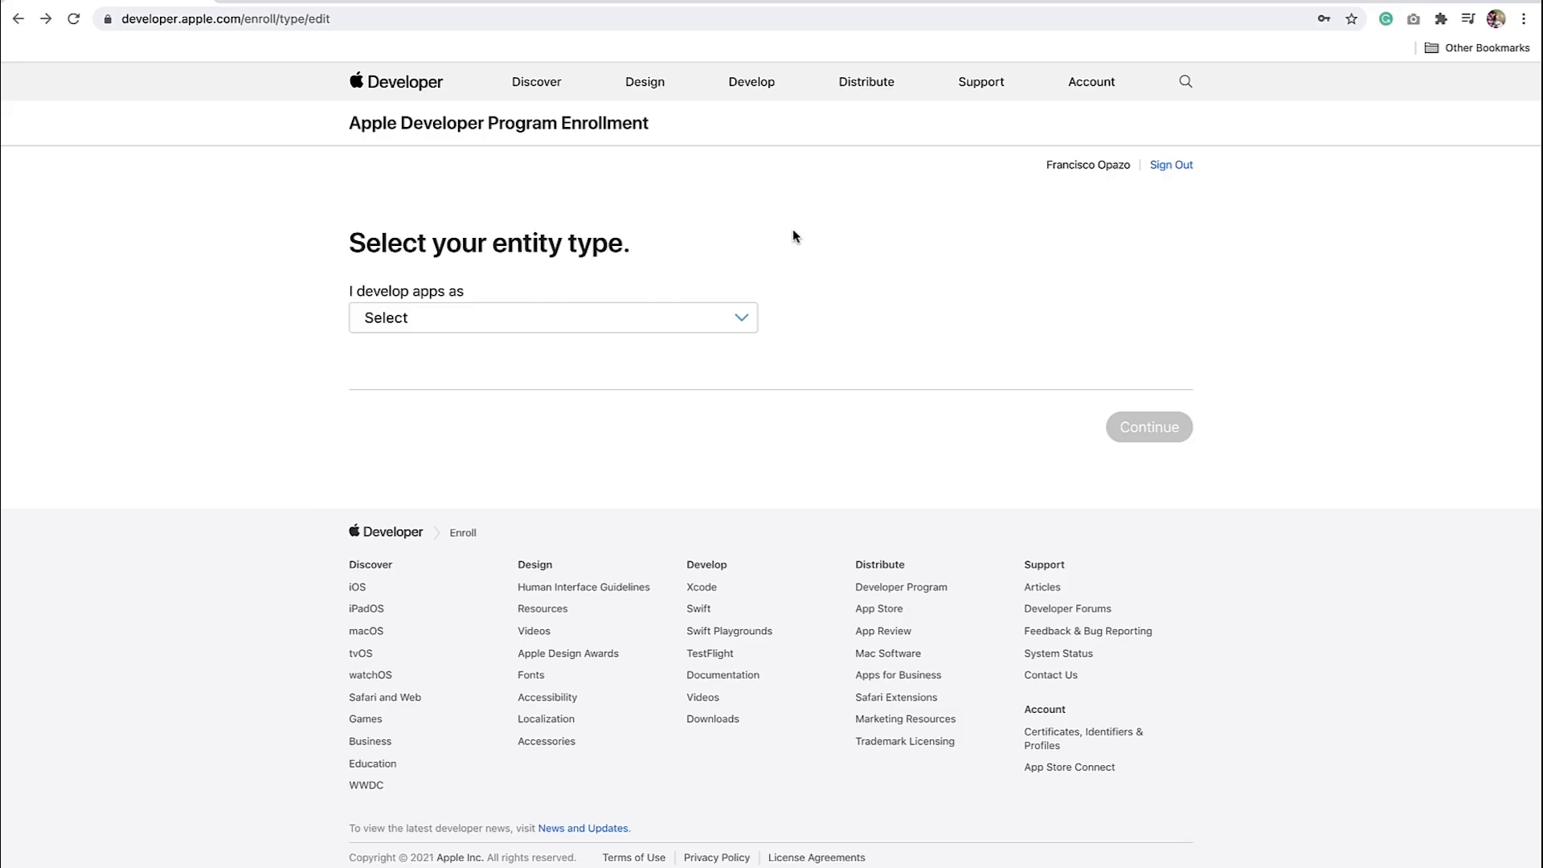
mouse_move(823, 282)
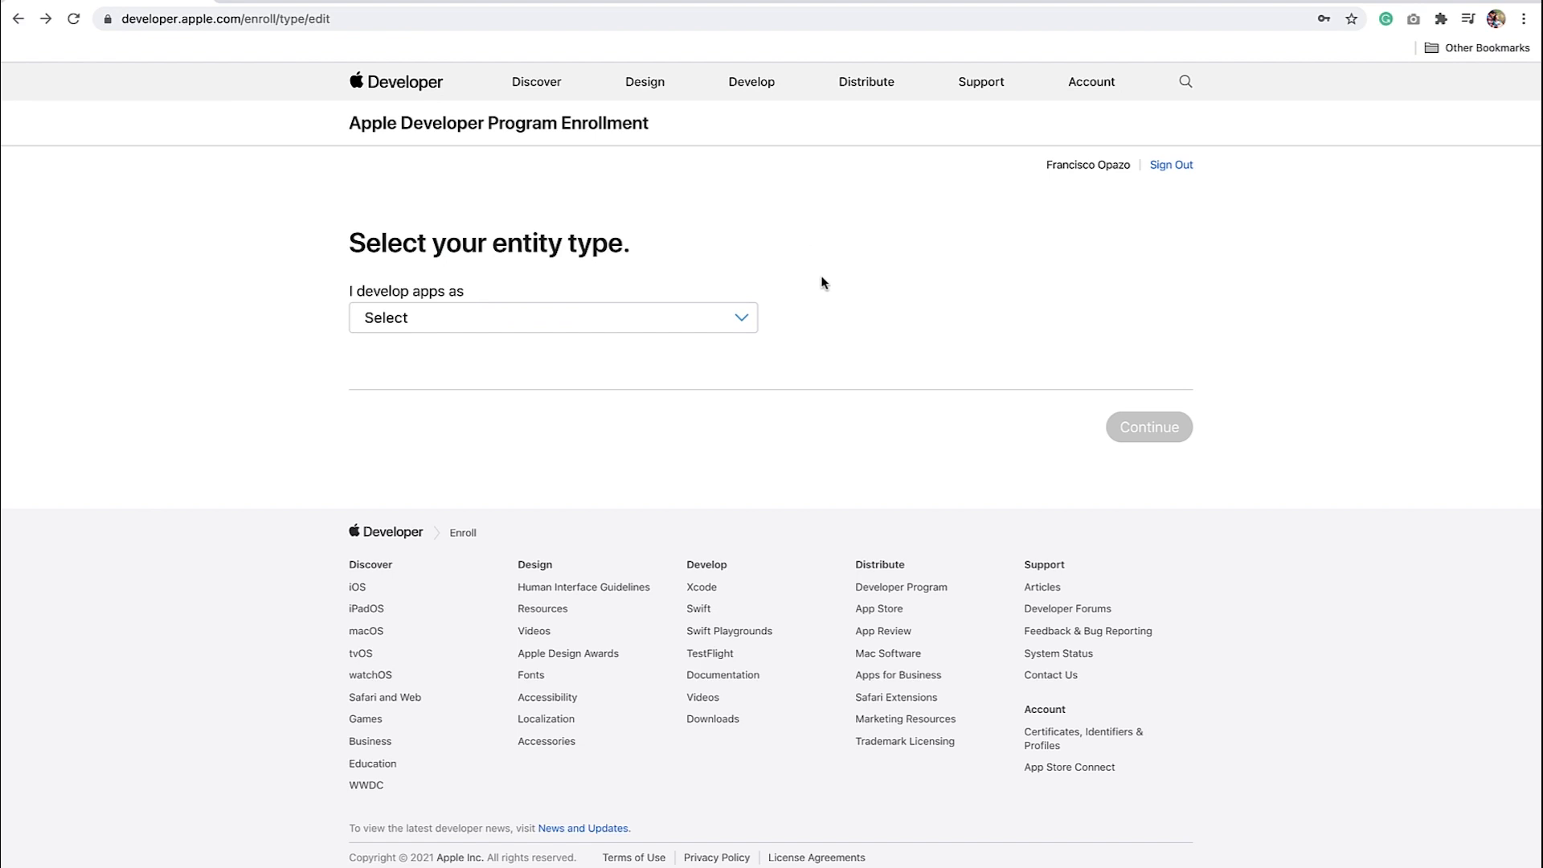
mouse_move(492, 304)
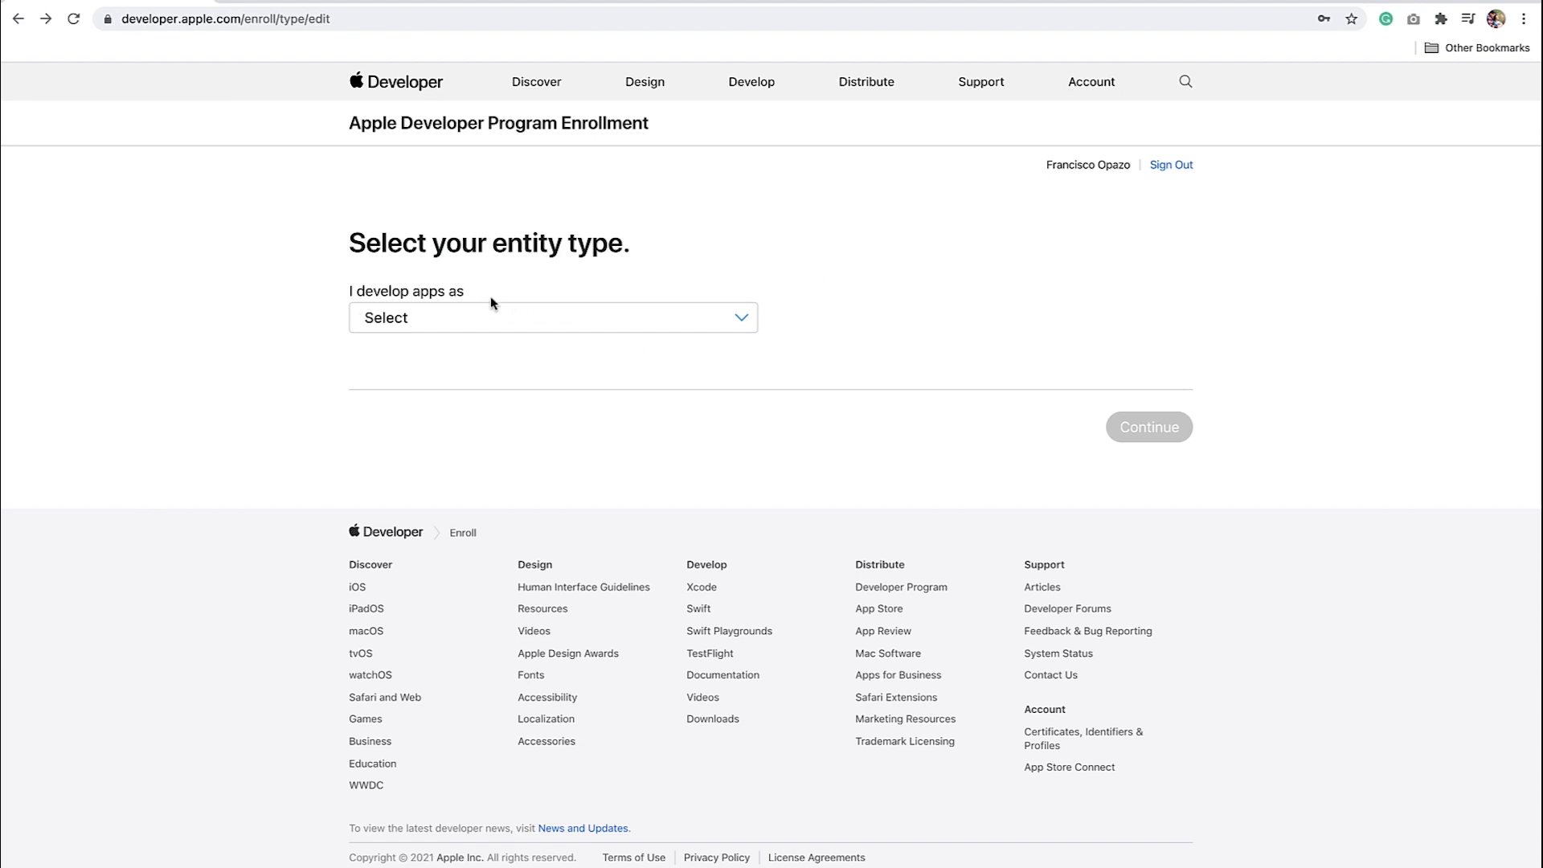
Step: Choose Company / Organization as the entity type and continue past the enrollment requirements
left_click(553, 318)
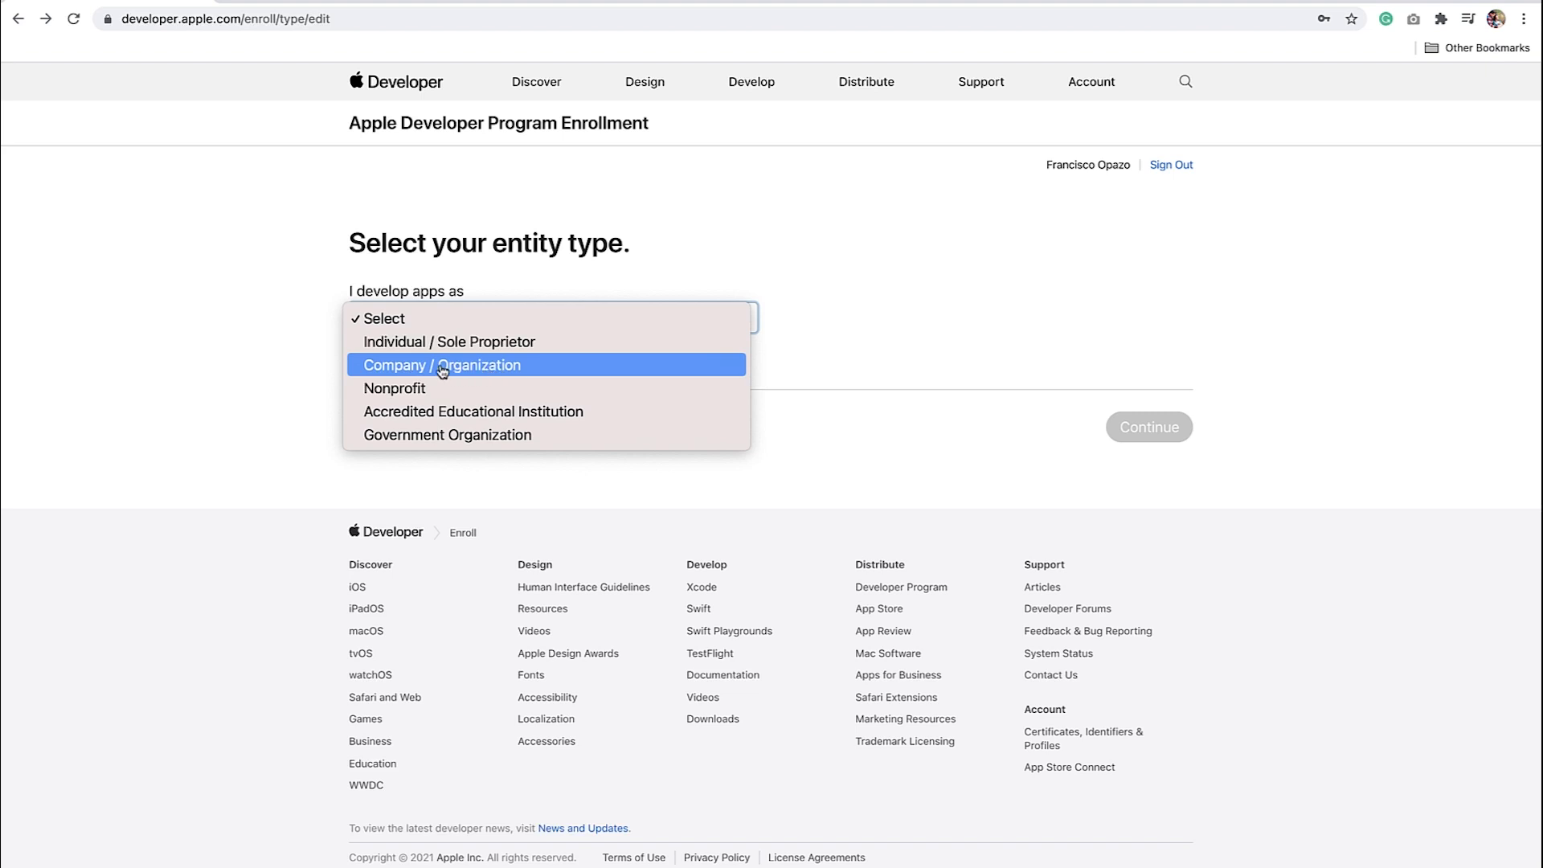
mouse_move(479, 400)
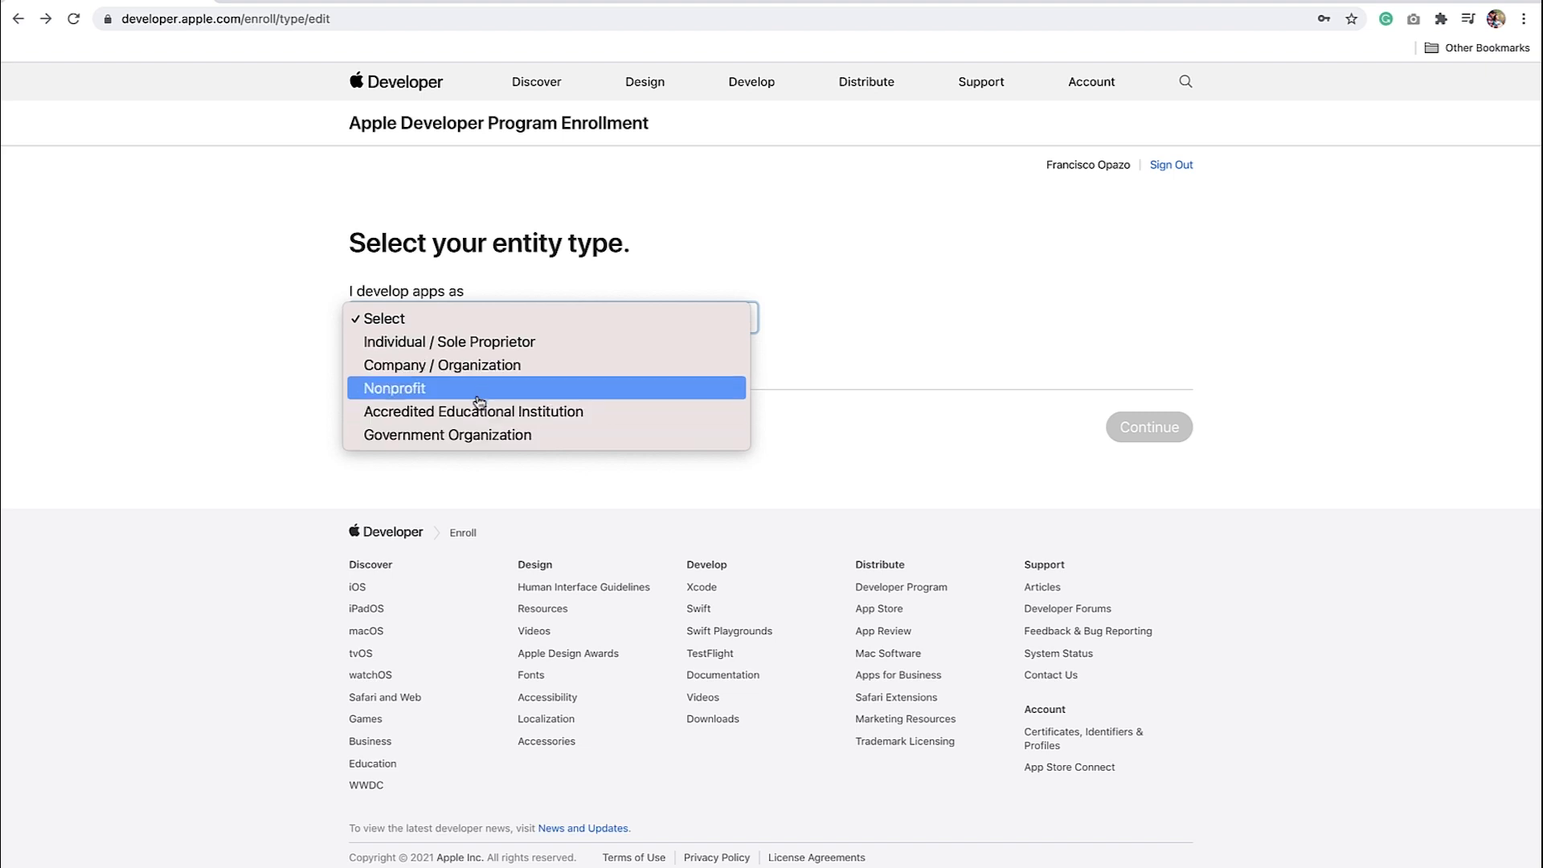
mouse_move(491, 371)
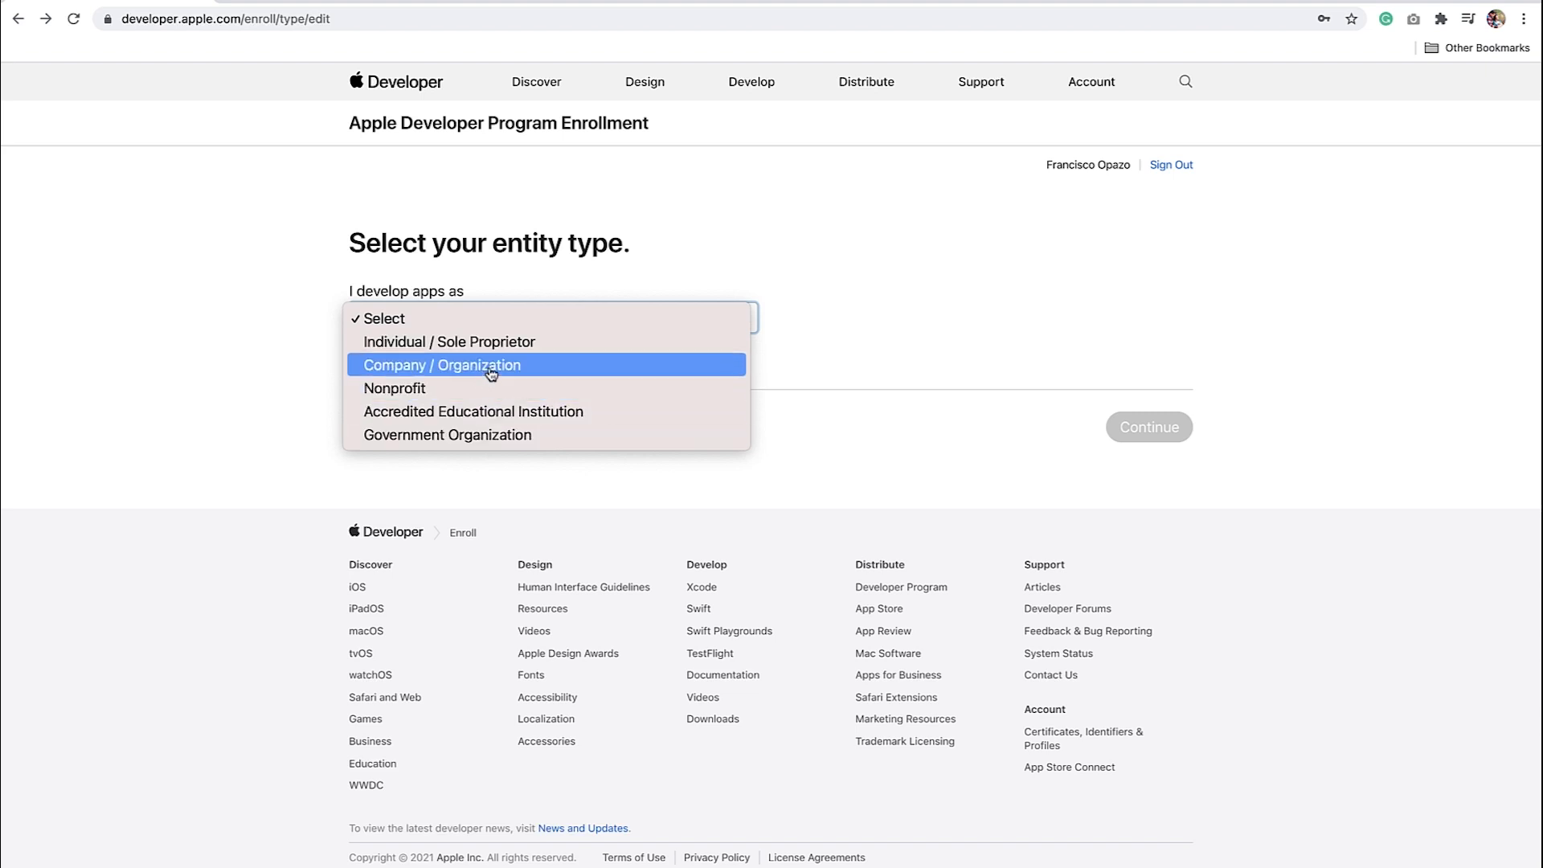
left_click(442, 365)
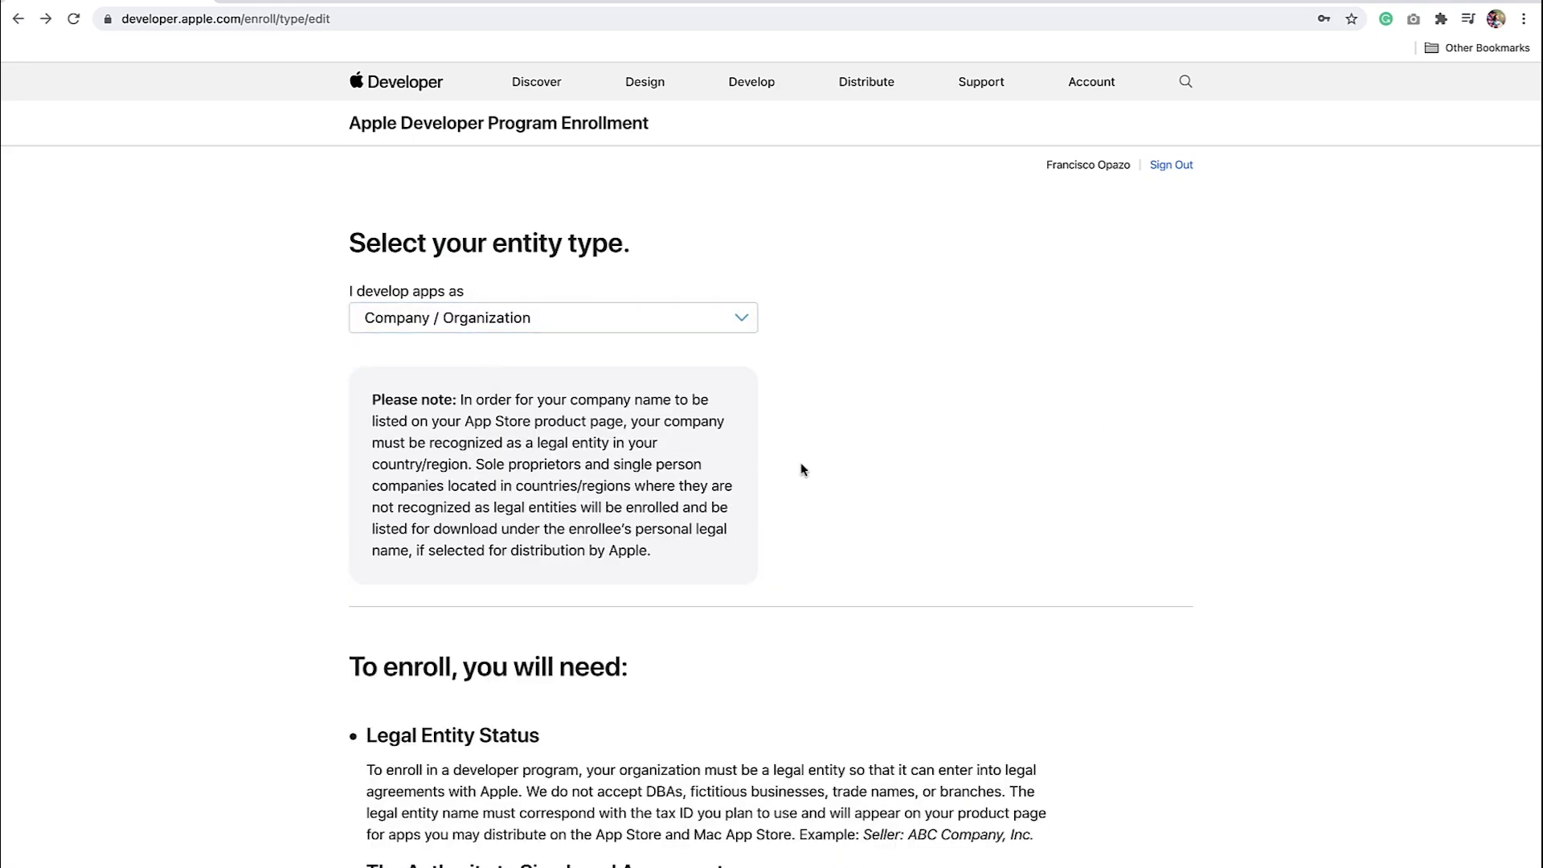
scroll("down", 3)
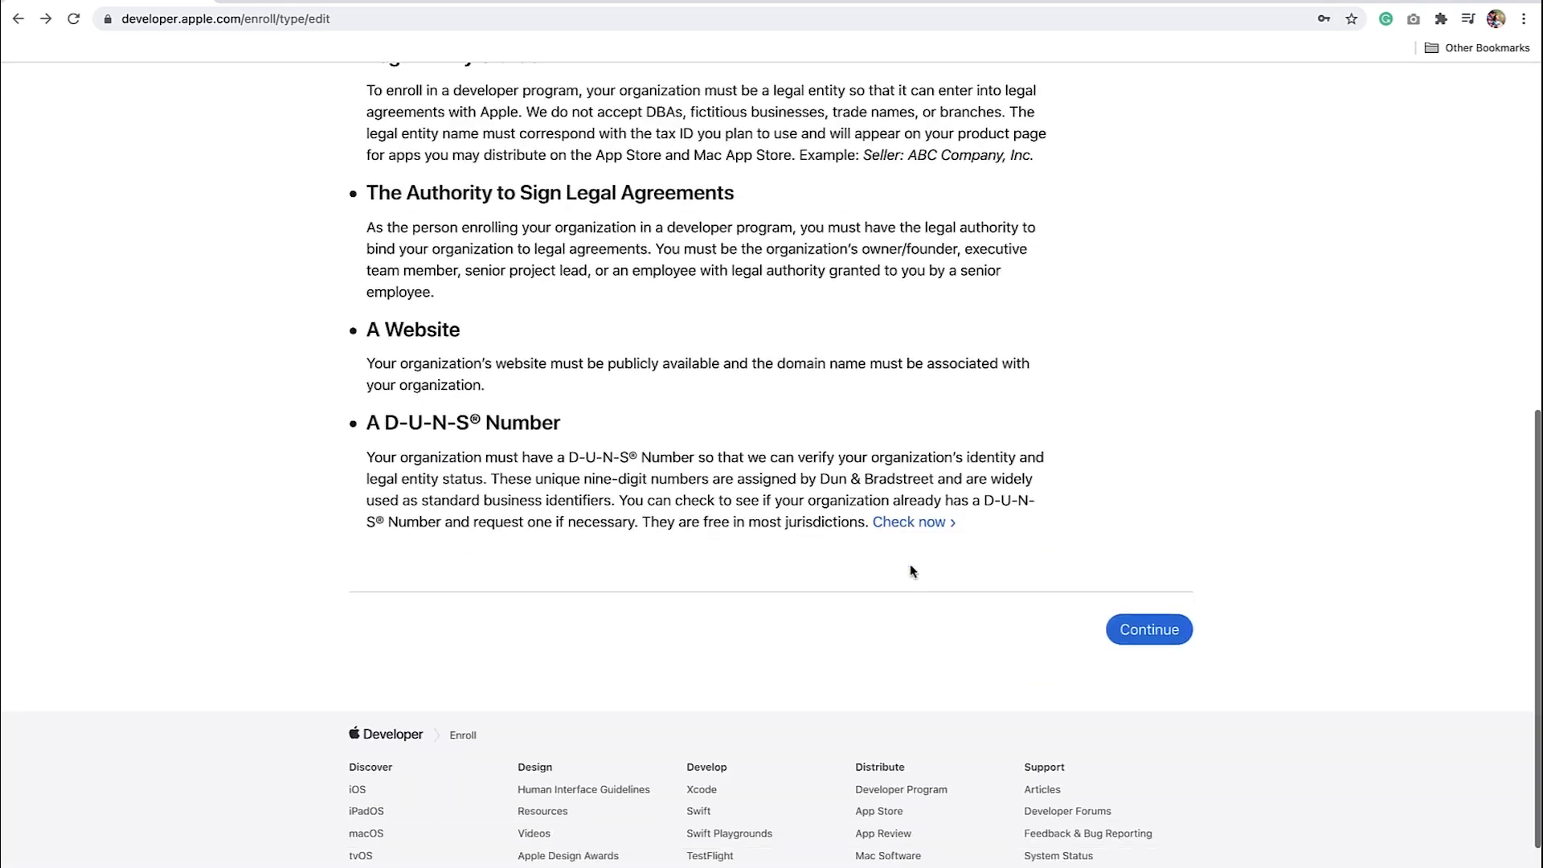
scroll("down", 3)
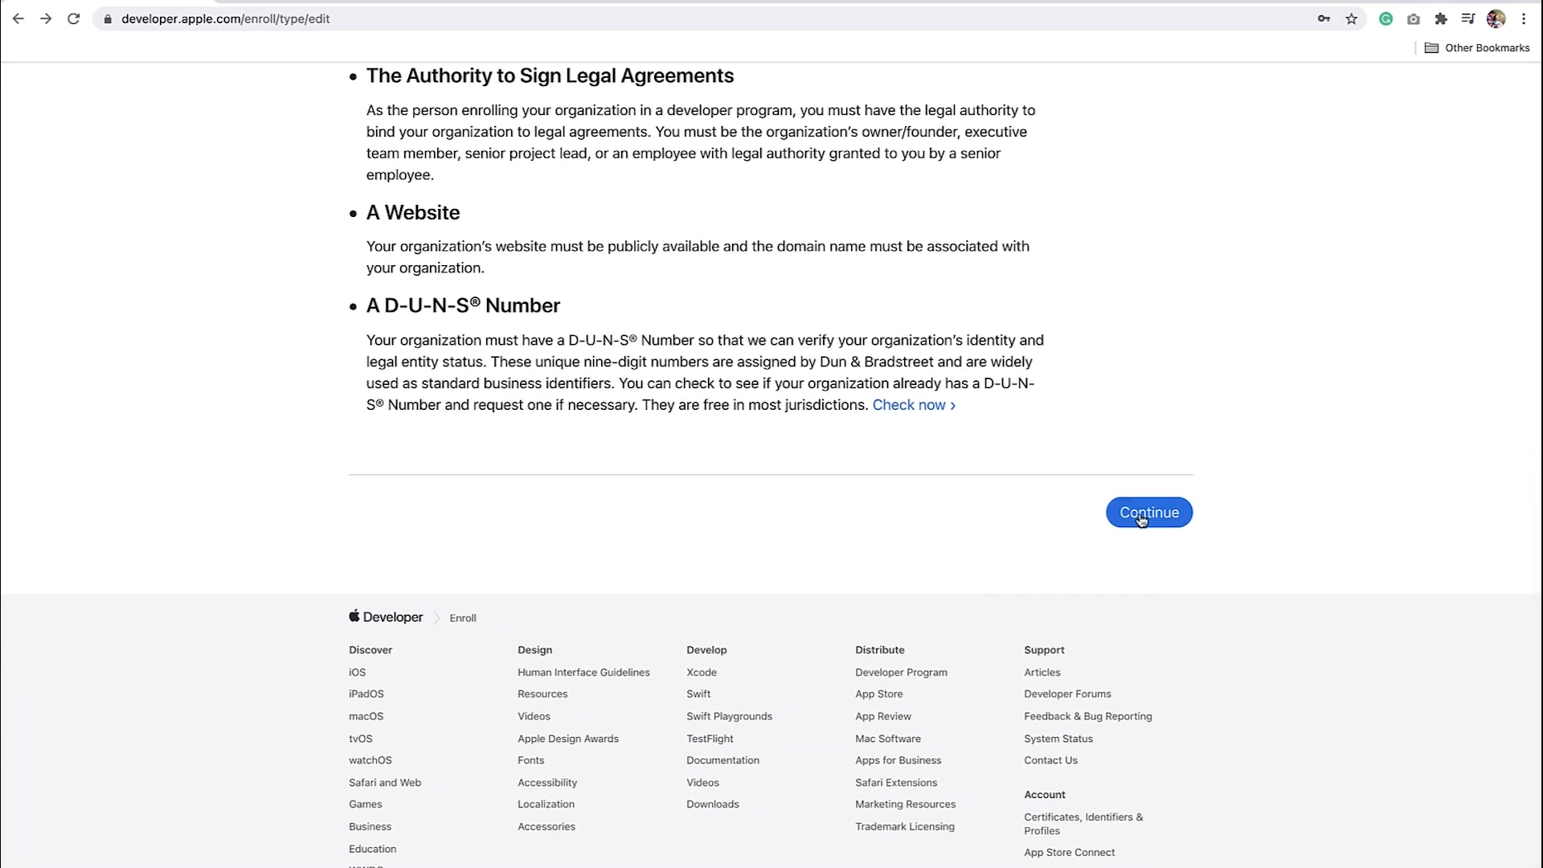
left_click(1149, 513)
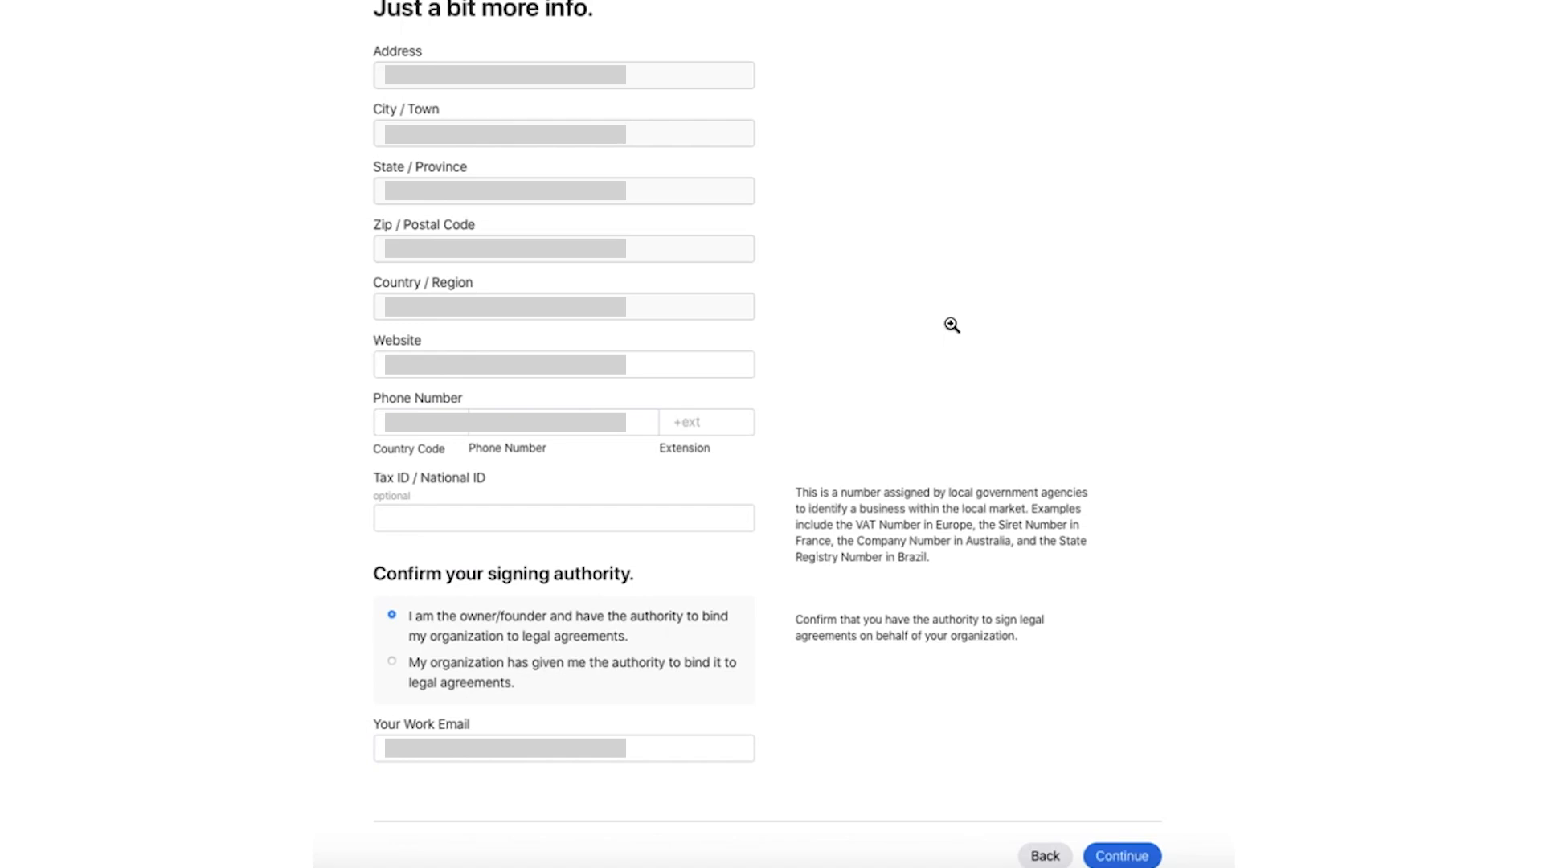
Step: Submit the organization's address, website and owner/founder signing authority
left_click(1121, 856)
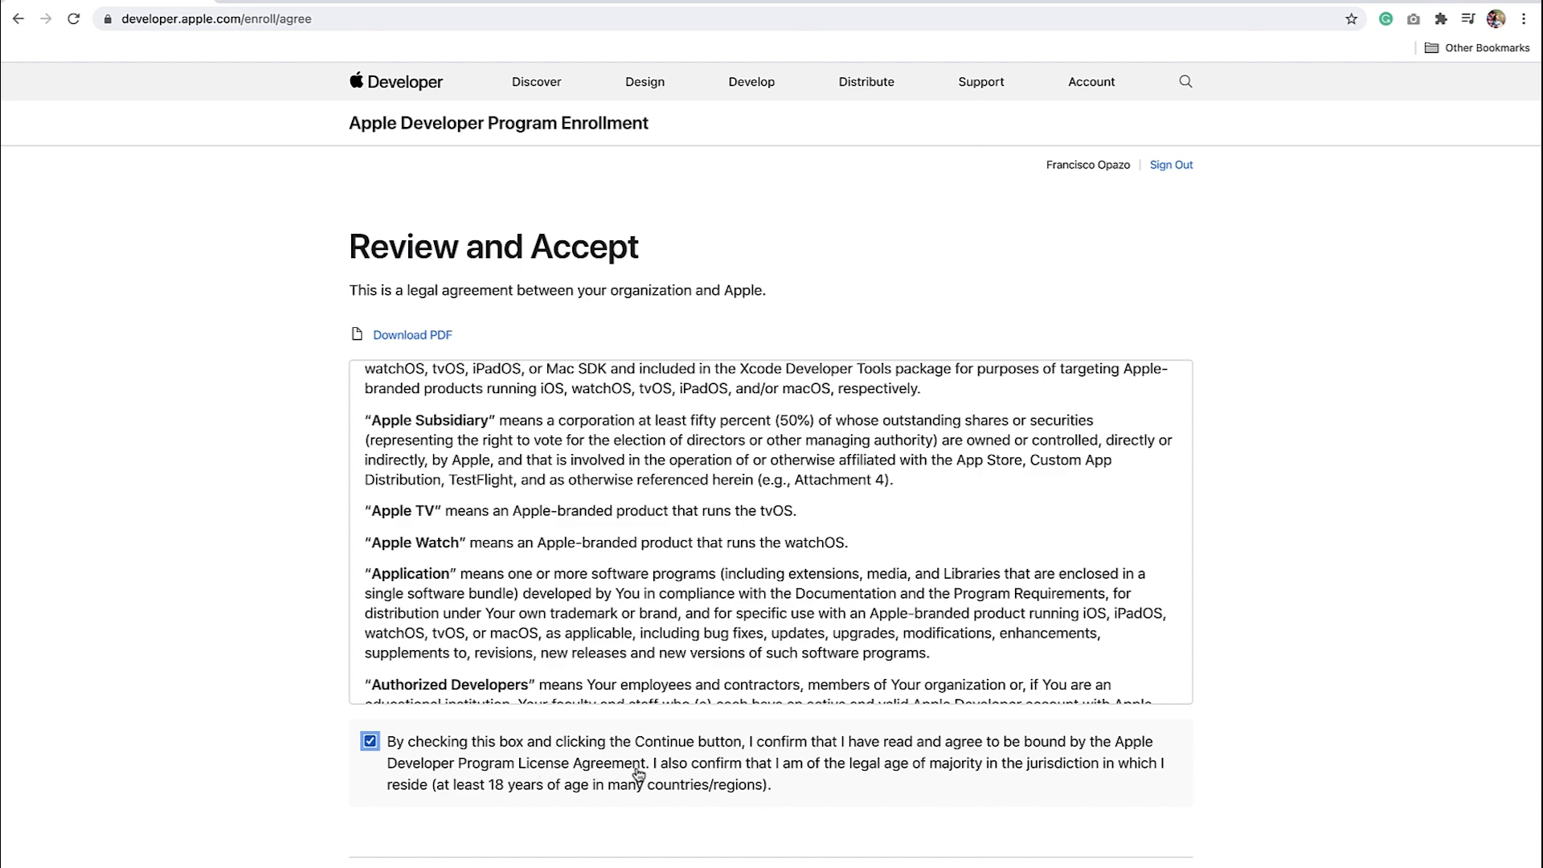
Step: Continue from the accepted license agreement to the £79 one-year membership purchase page
scroll("down", 3)
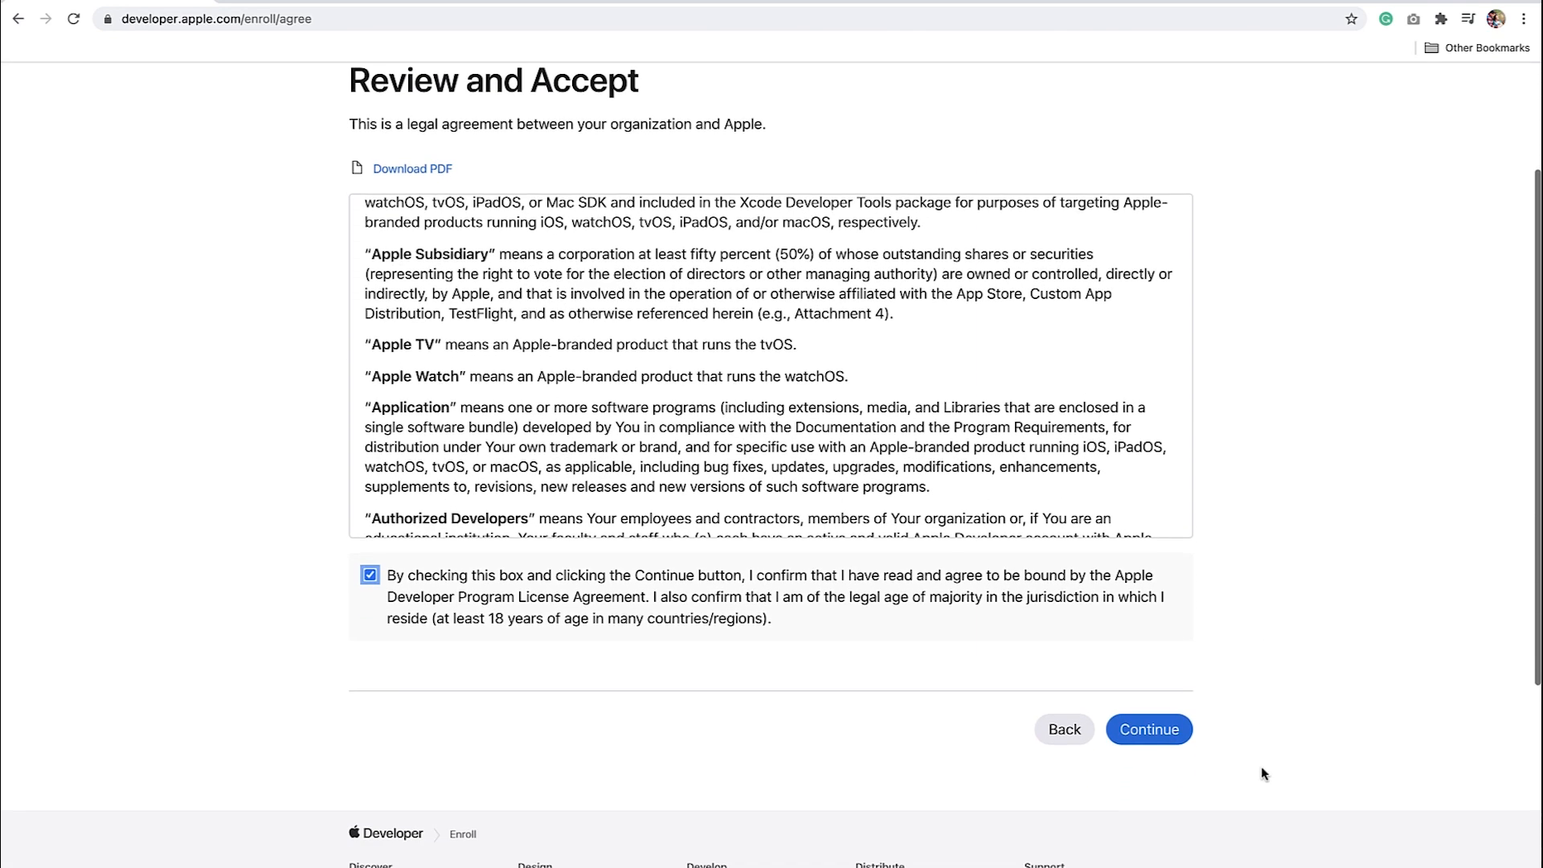
mouse_move(1152, 739)
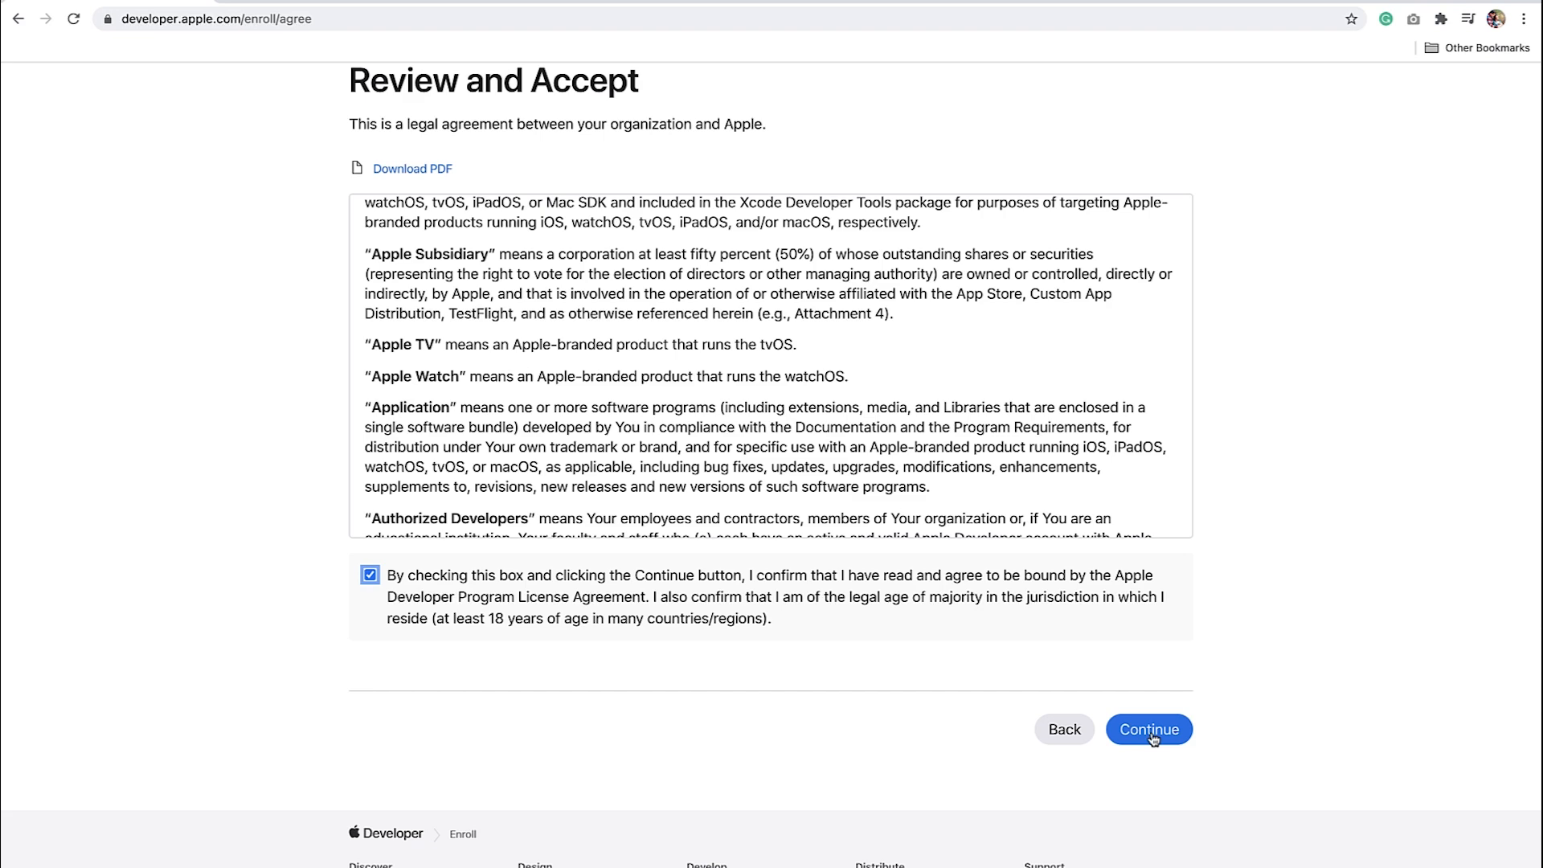
left_click(1149, 729)
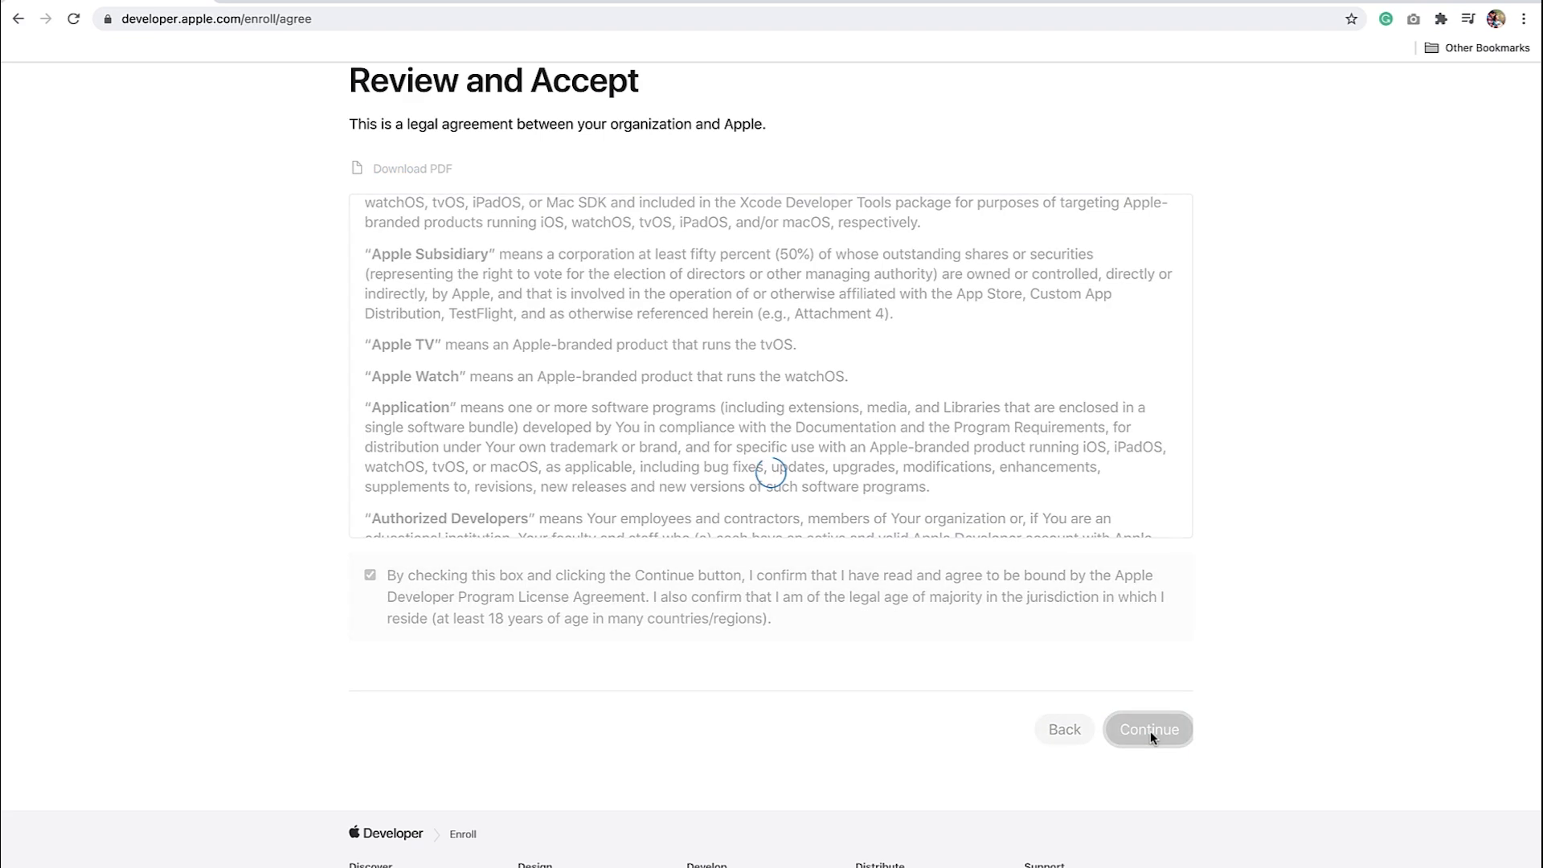
left_click(1149, 729)
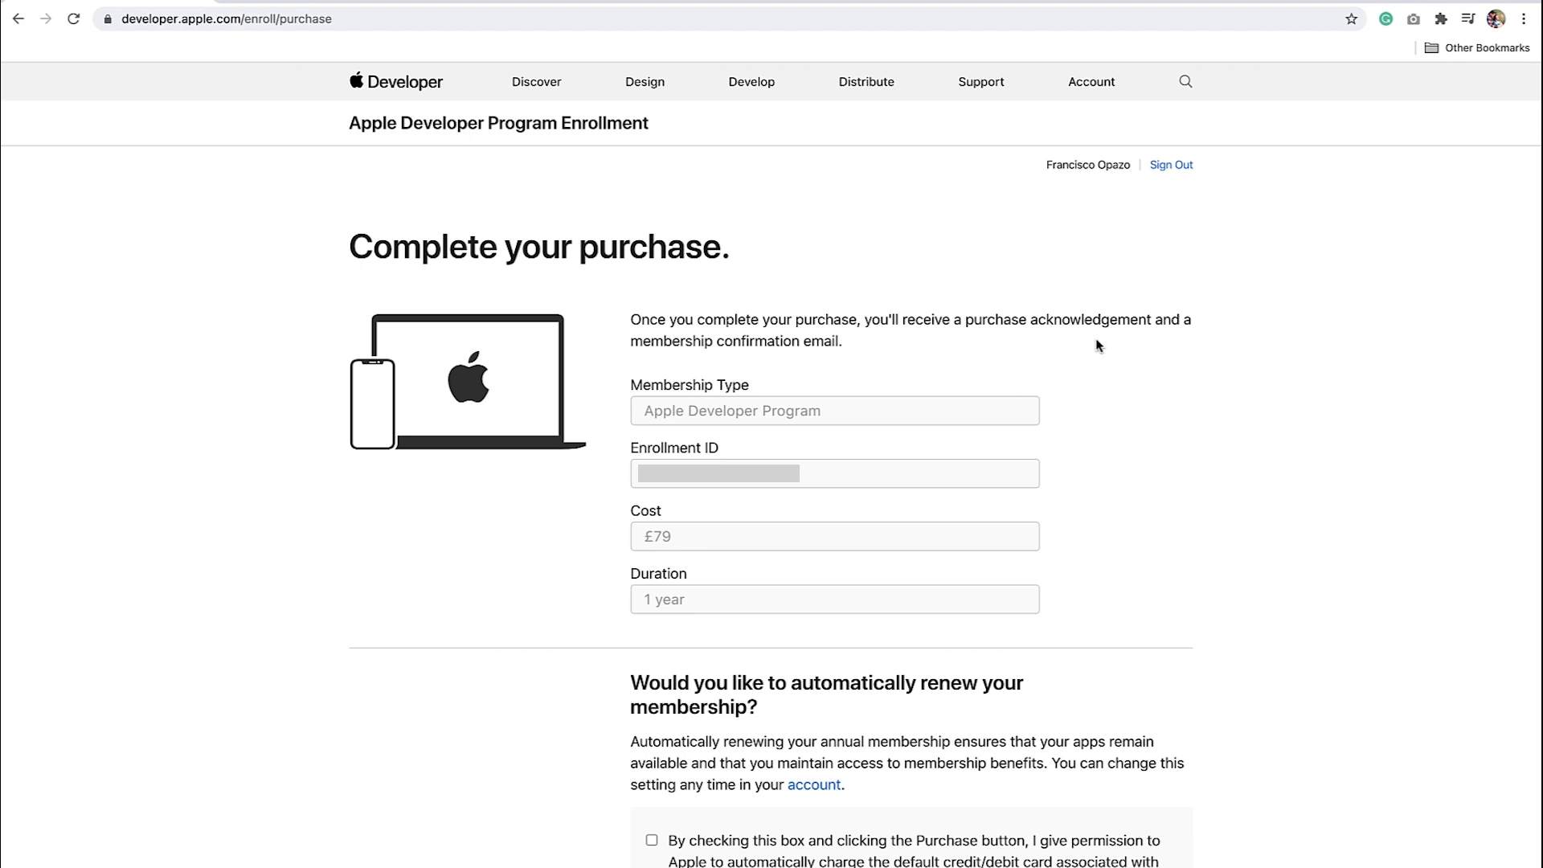
mouse_move(1099, 546)
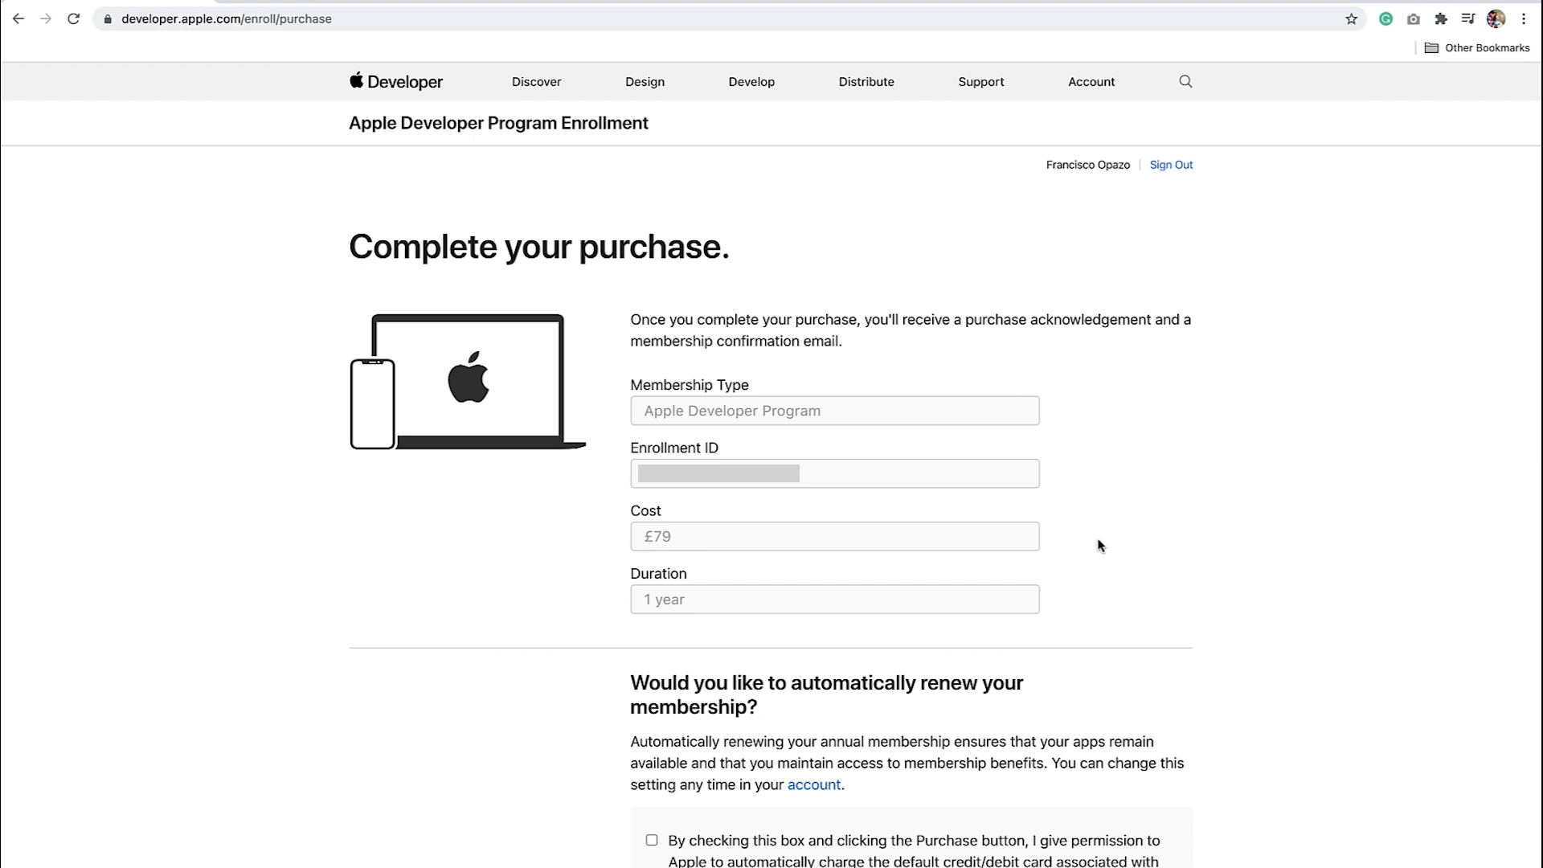
mouse_move(800, 594)
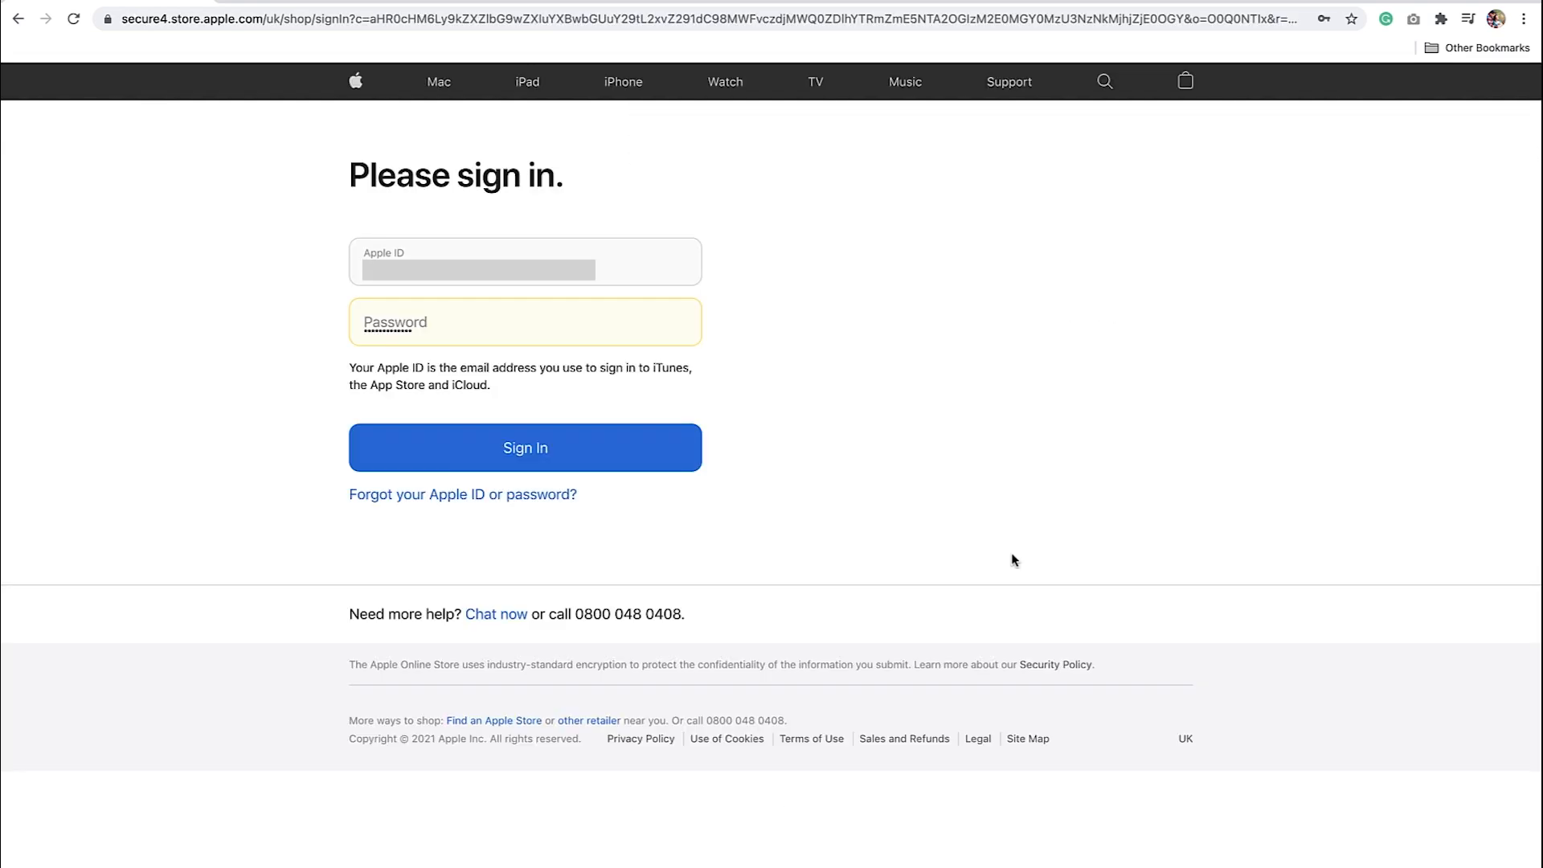
mouse_move(939, 512)
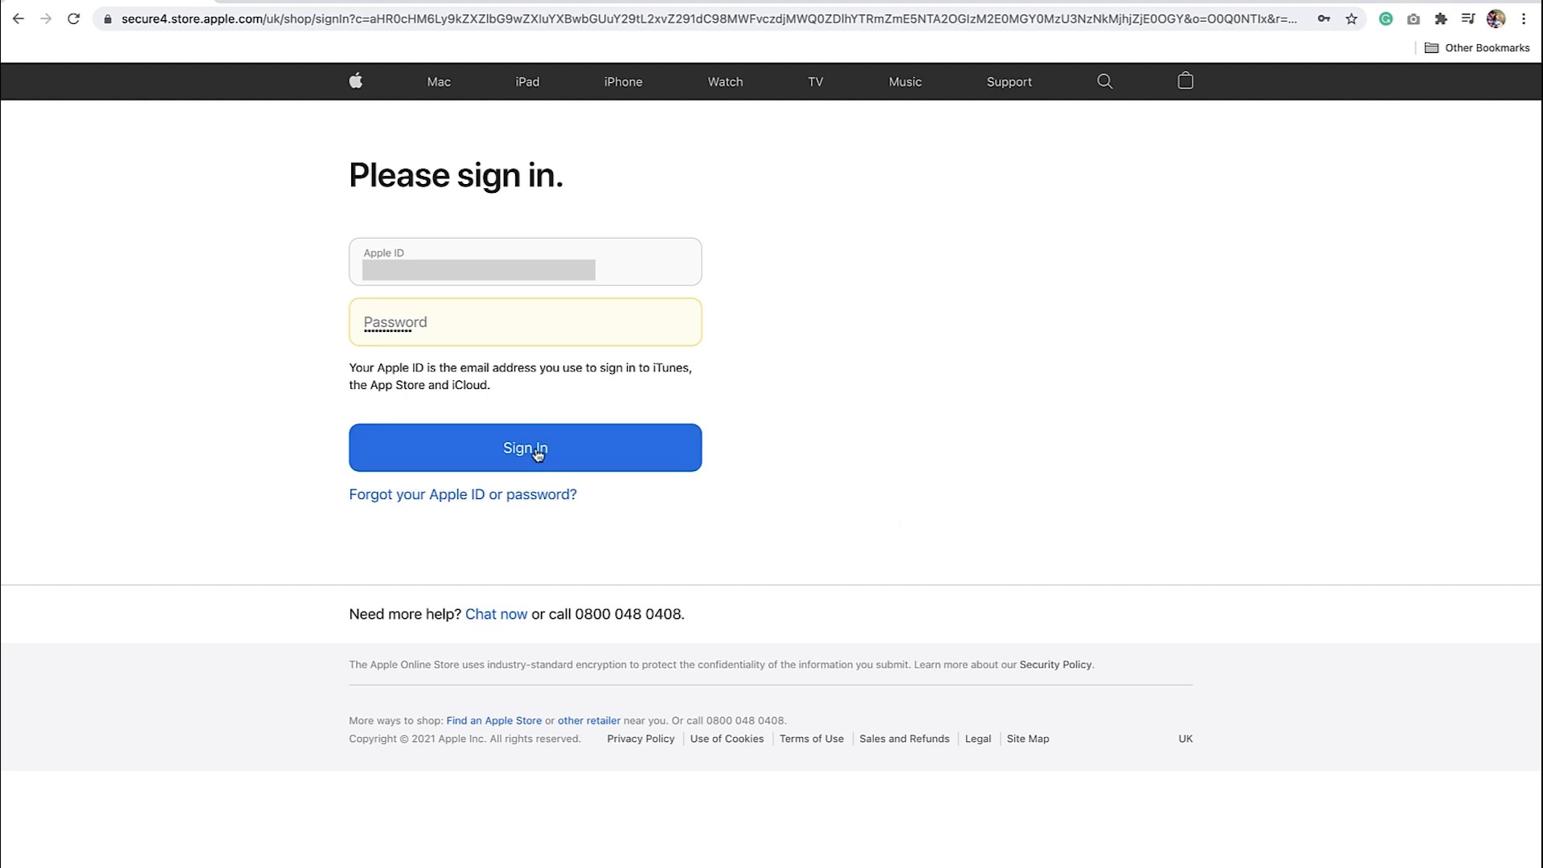
Step: Sign in to the Apple Store to reach payment options for the £79.00 order
left_click(525, 448)
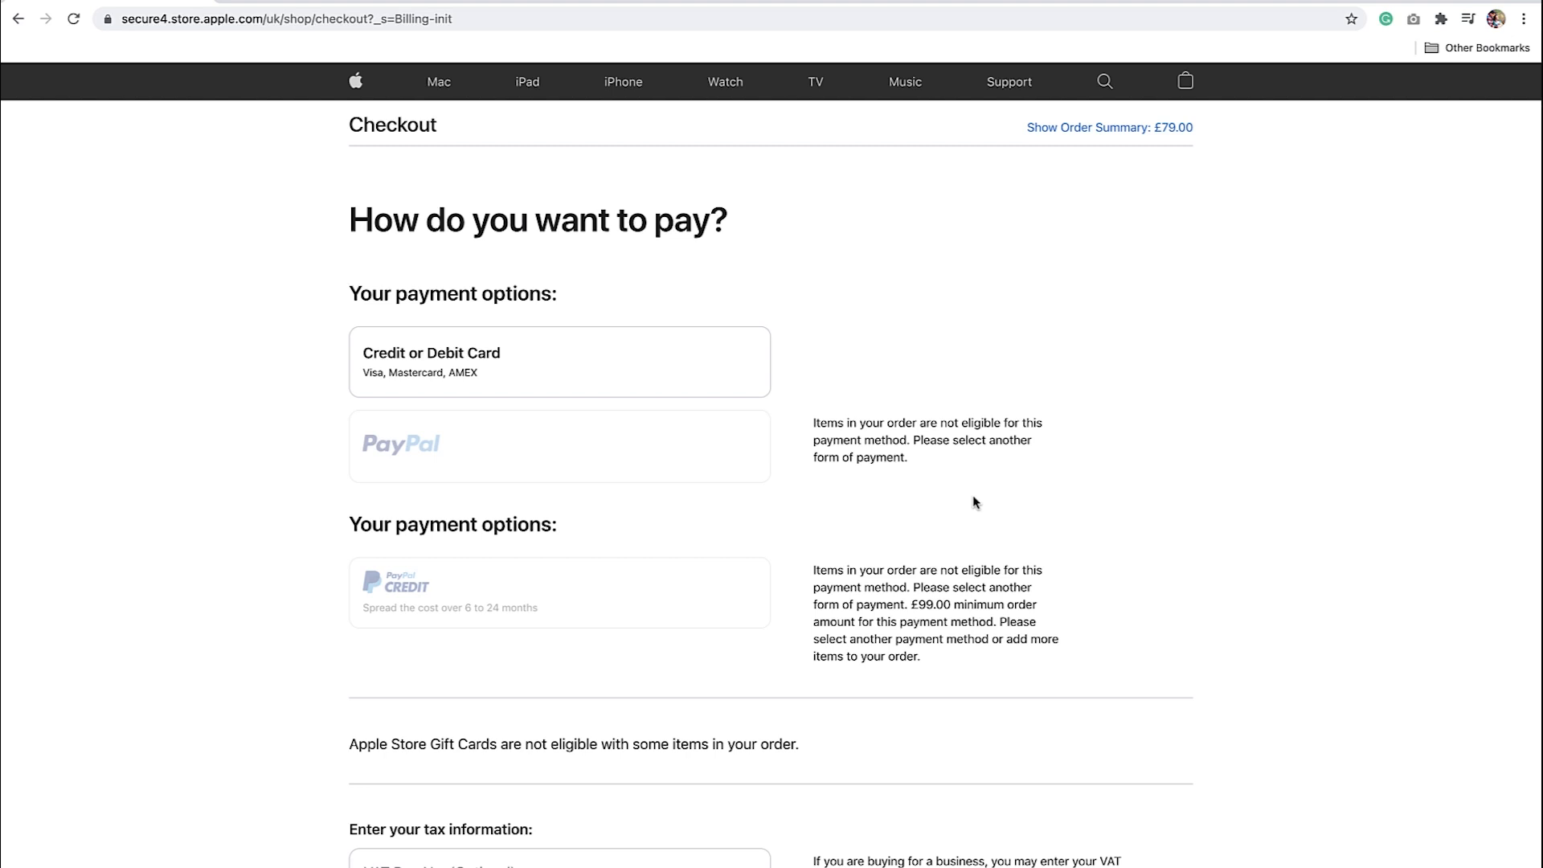
mouse_move(1084, 571)
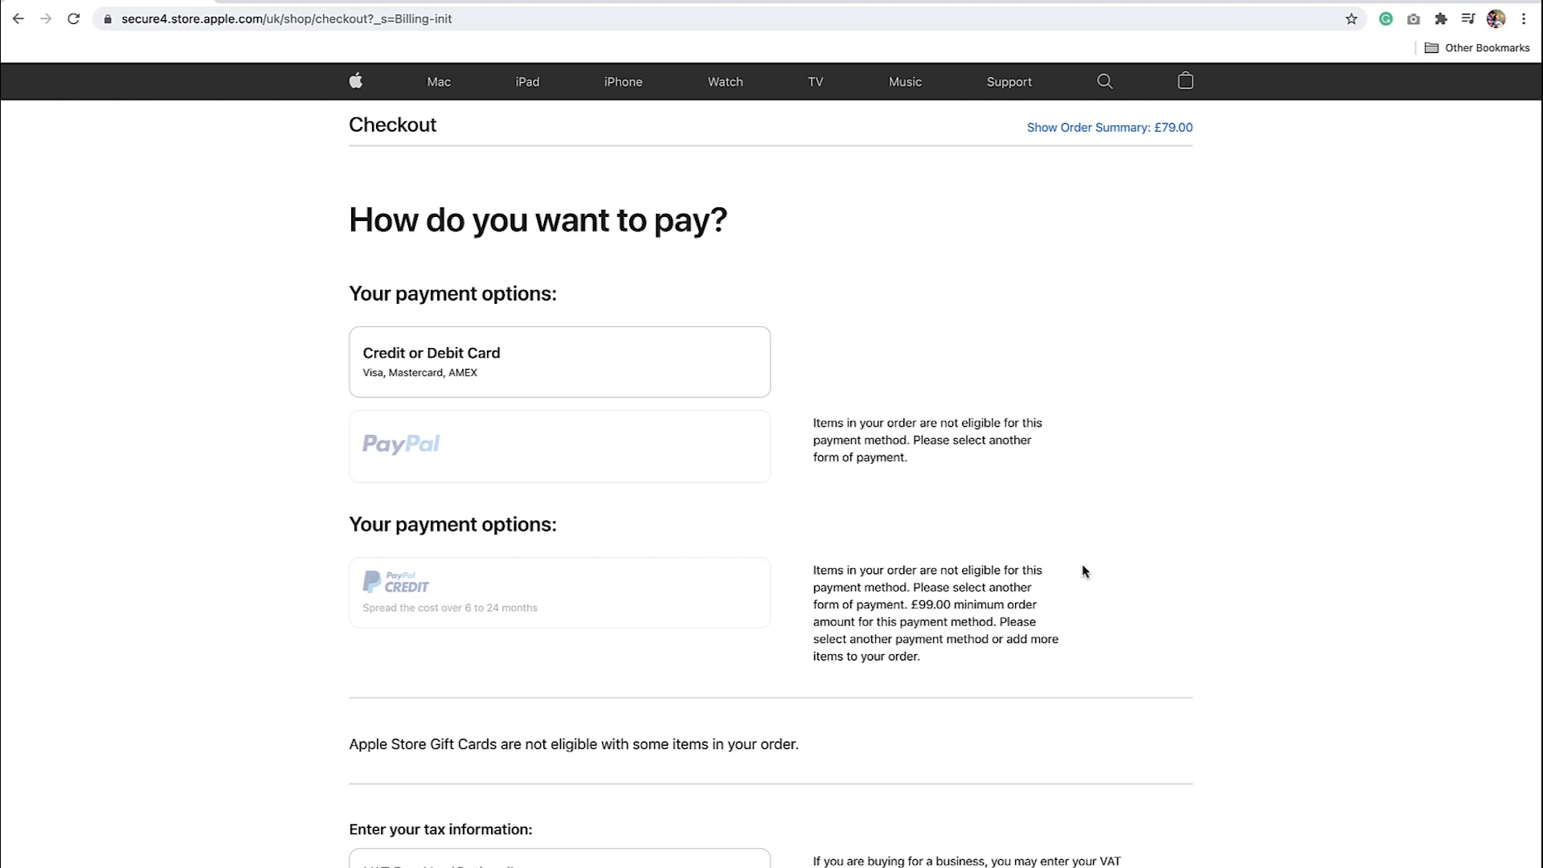